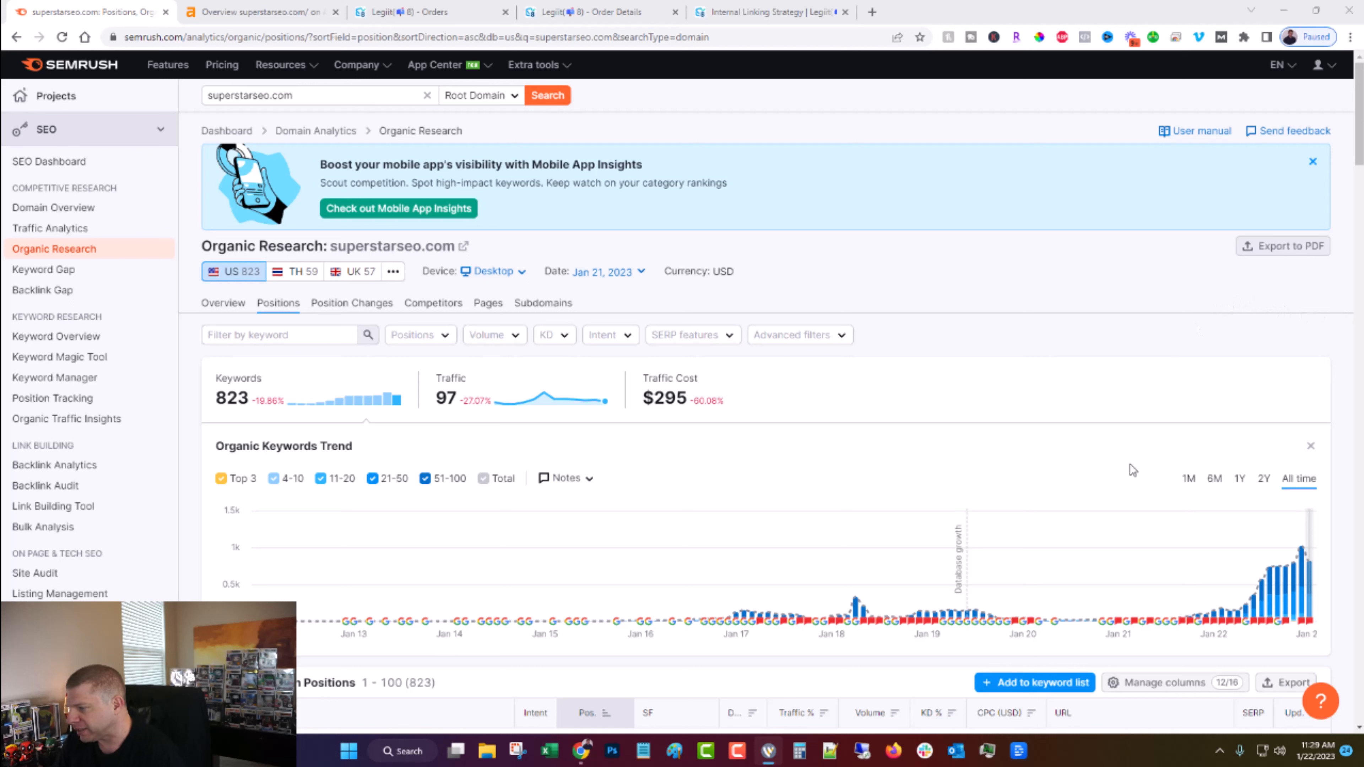
{"action": "mouse_move", "coordinate": [1231, 617]}
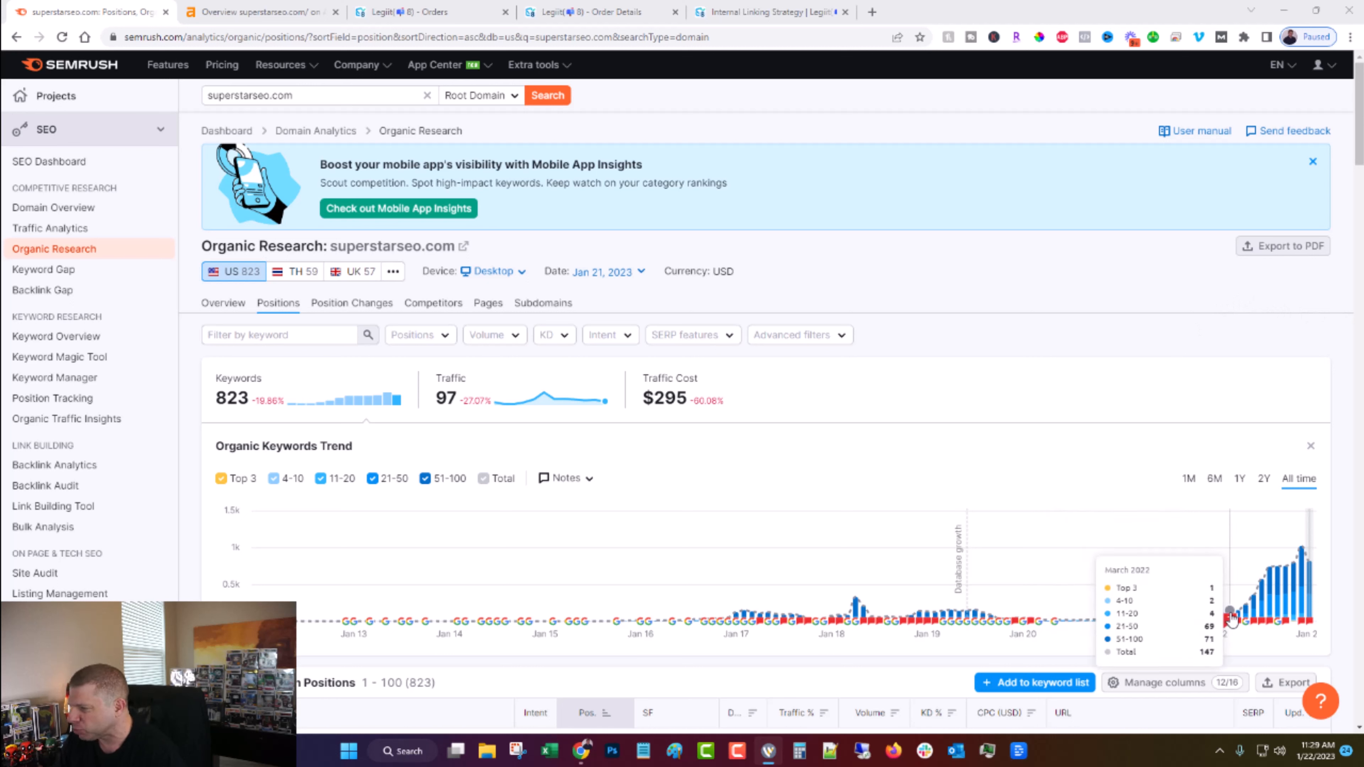
{"action": "mouse_move", "coordinate": [1245, 616]}
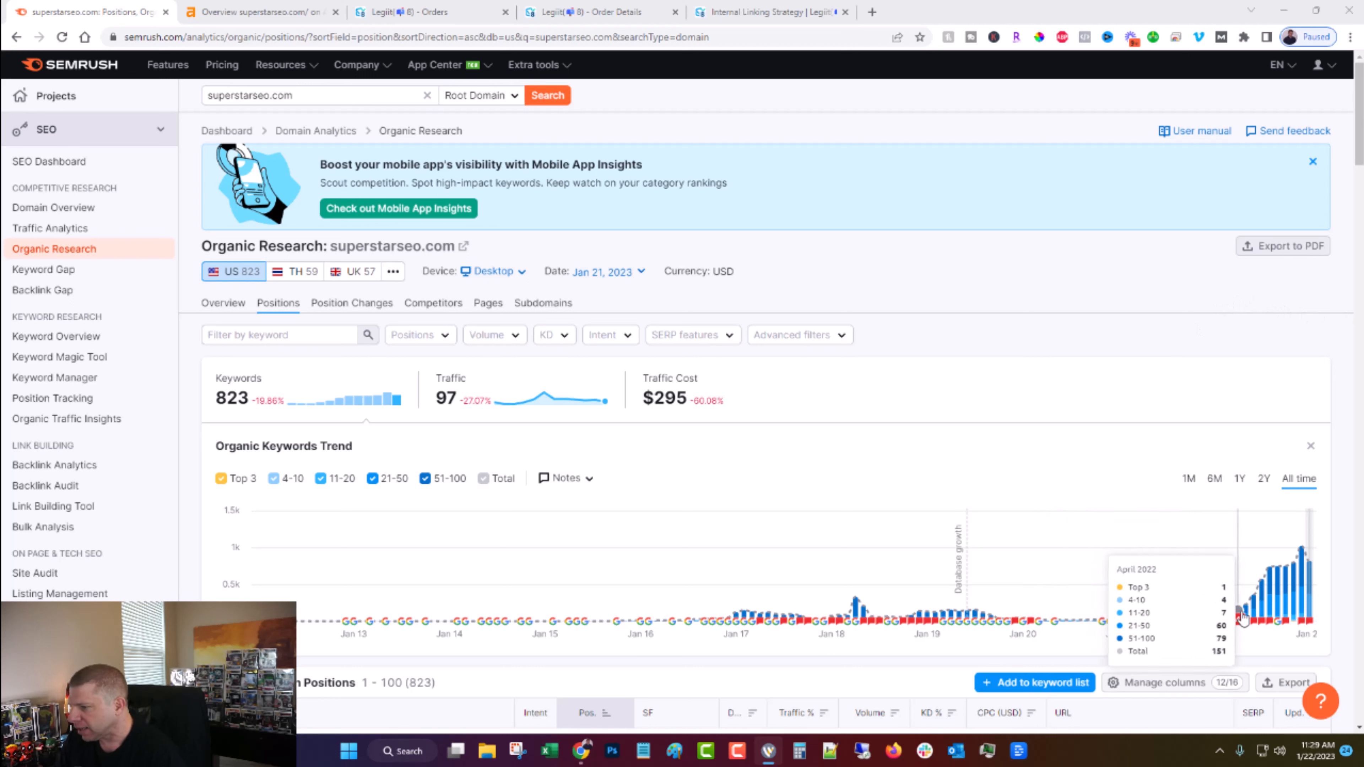
{"action": "mouse_move", "coordinate": [920, 269]}
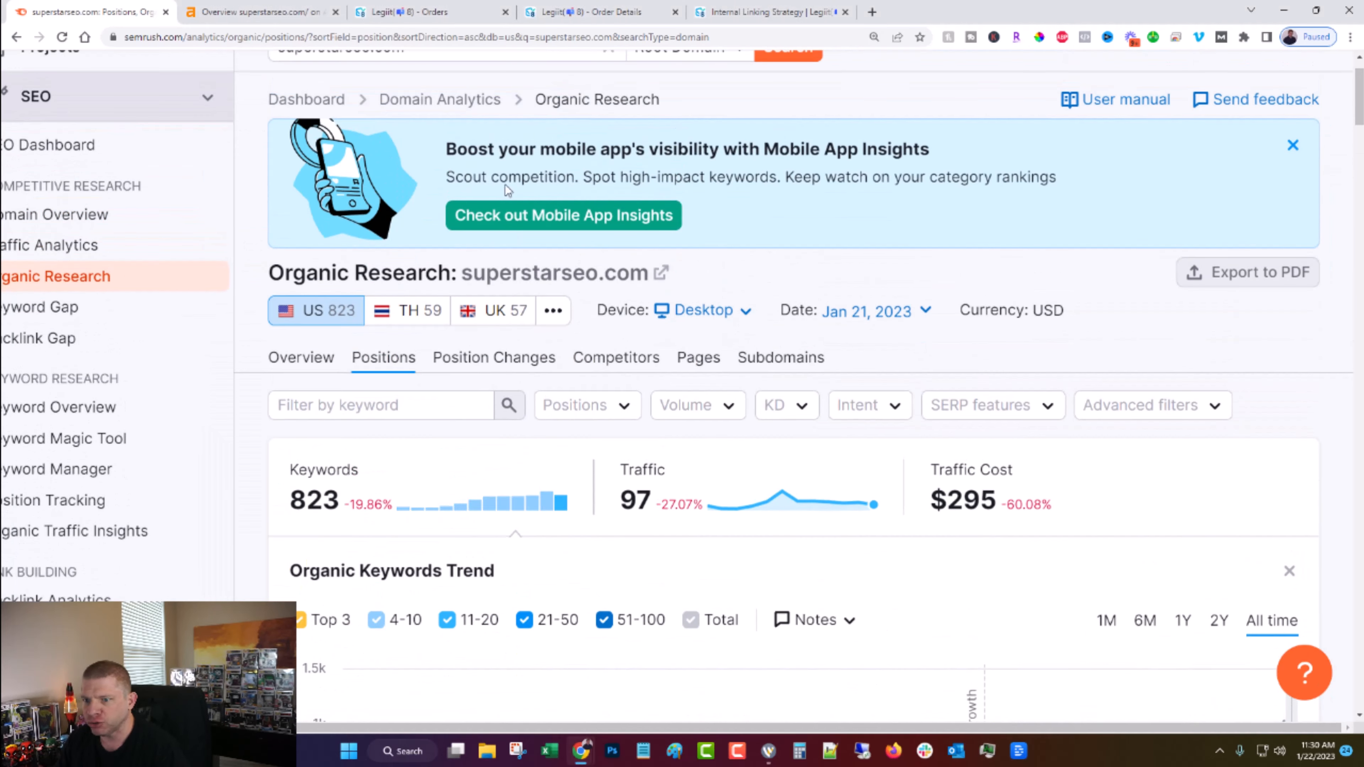
Bring up the Ahrefs Site Explorer organic overview for superstarseo.com with traffic and keywords charts.
{"action": "scroll", "scroll_direction": "down", "scroll_amount": 3}
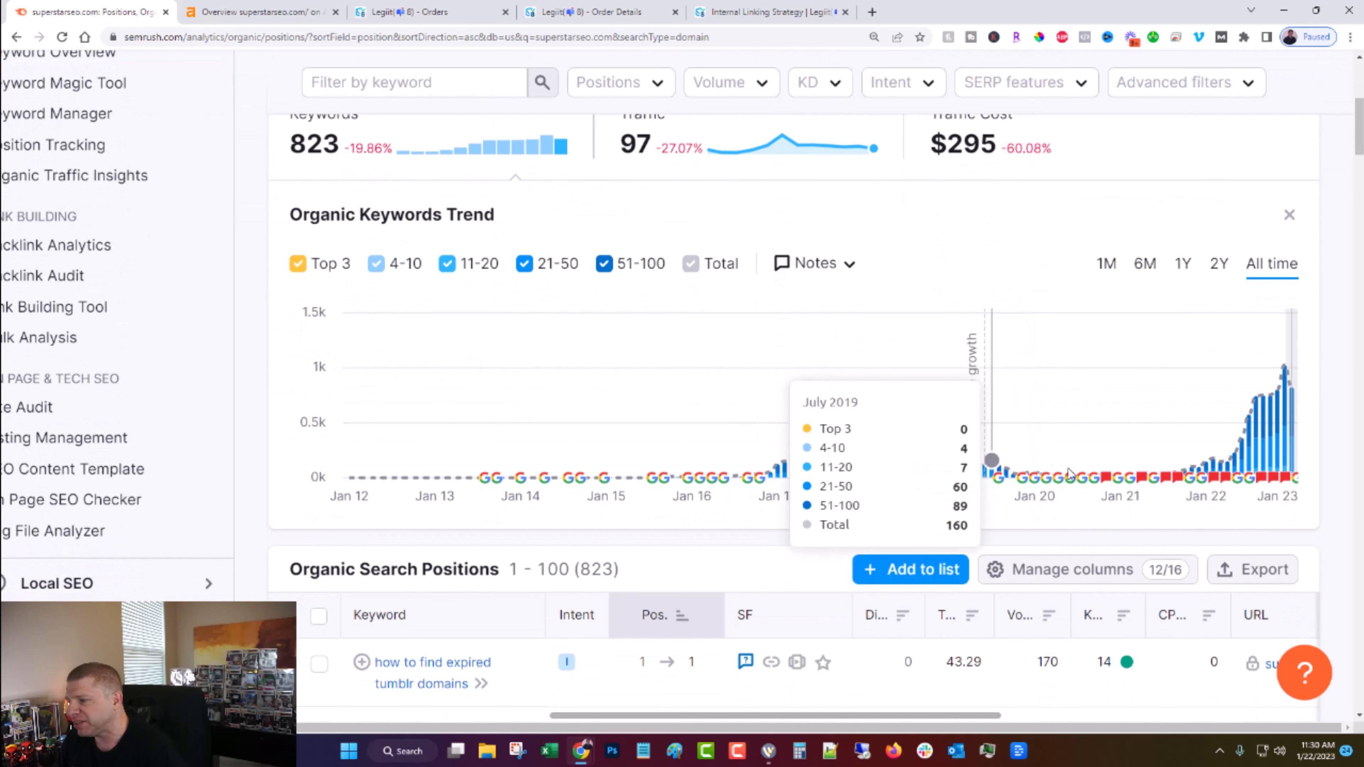
{"action": "mouse_move", "coordinate": [1131, 477]}
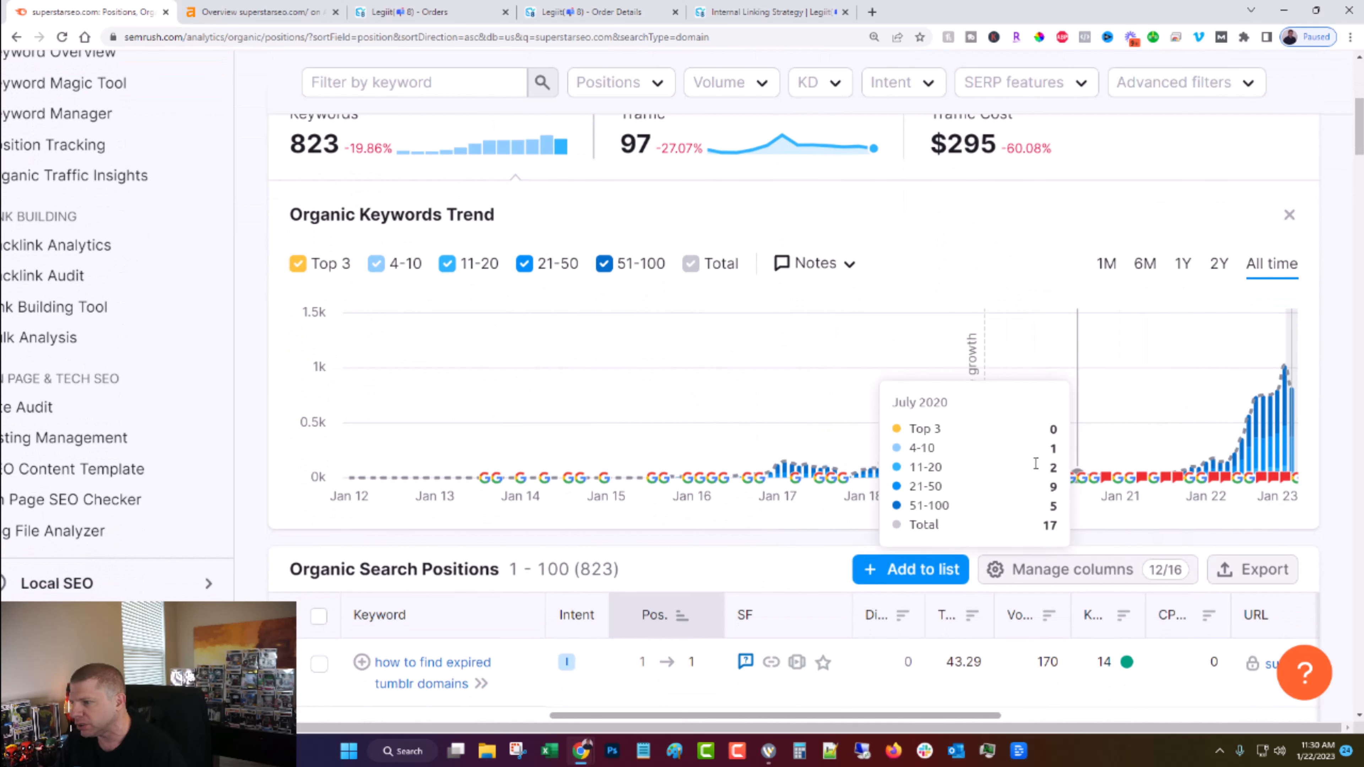
{"action": "mouse_move", "coordinate": [1004, 469]}
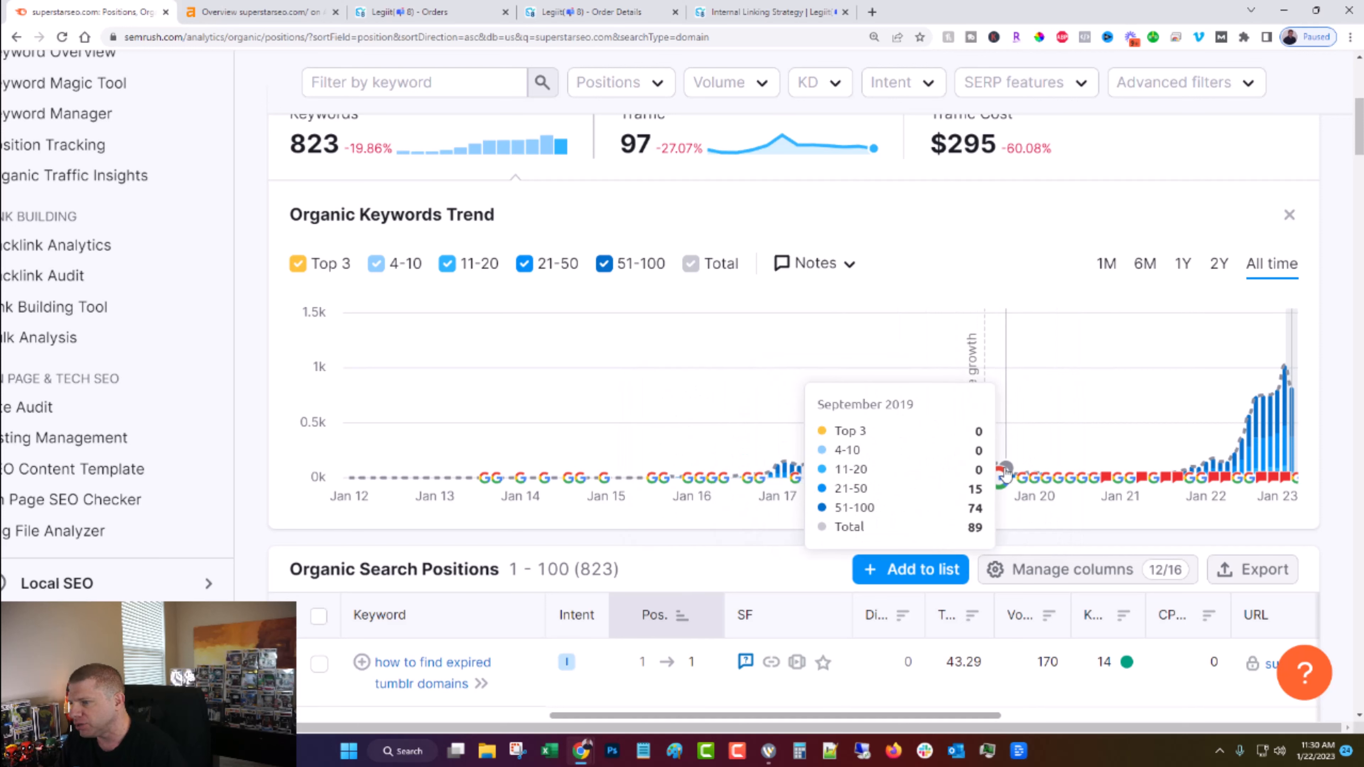
{"action": "mouse_move", "coordinate": [1190, 467]}
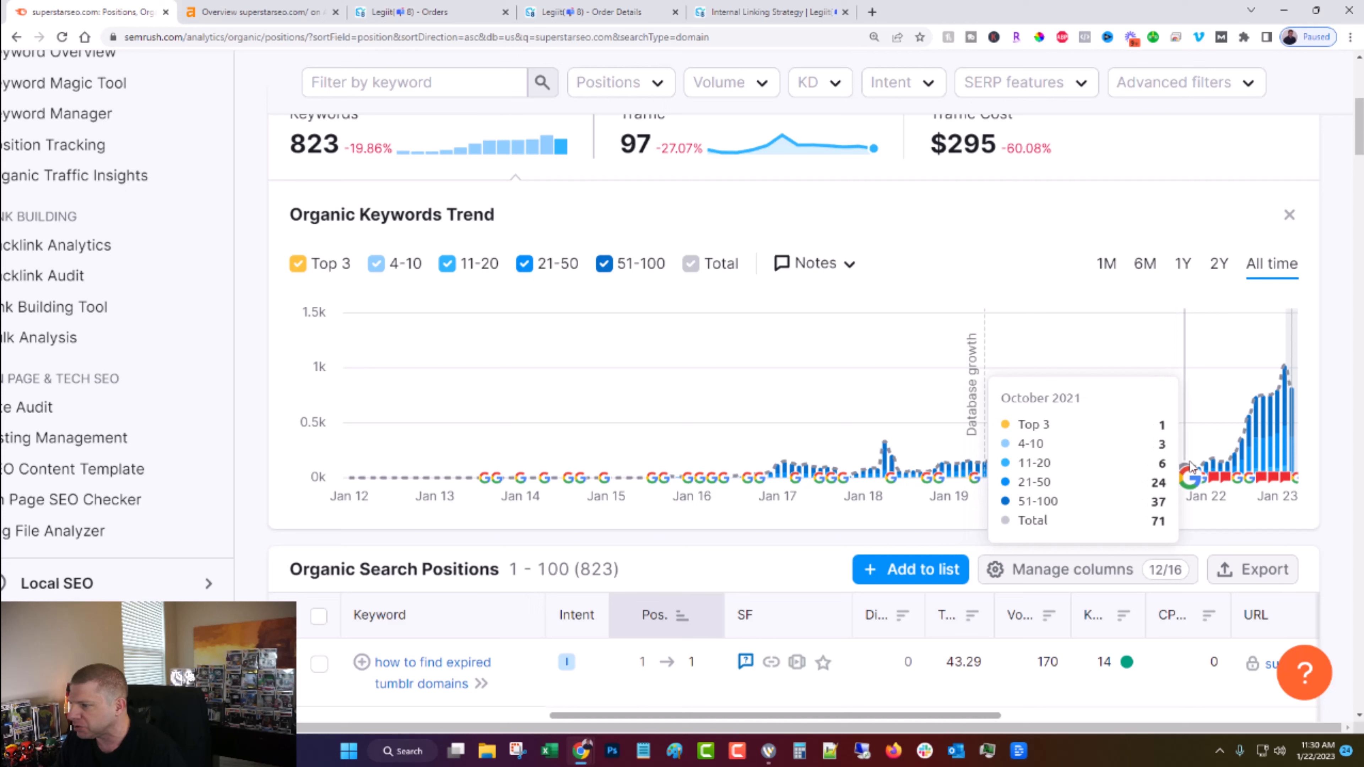
{"action": "mouse_move", "coordinate": [1205, 470]}
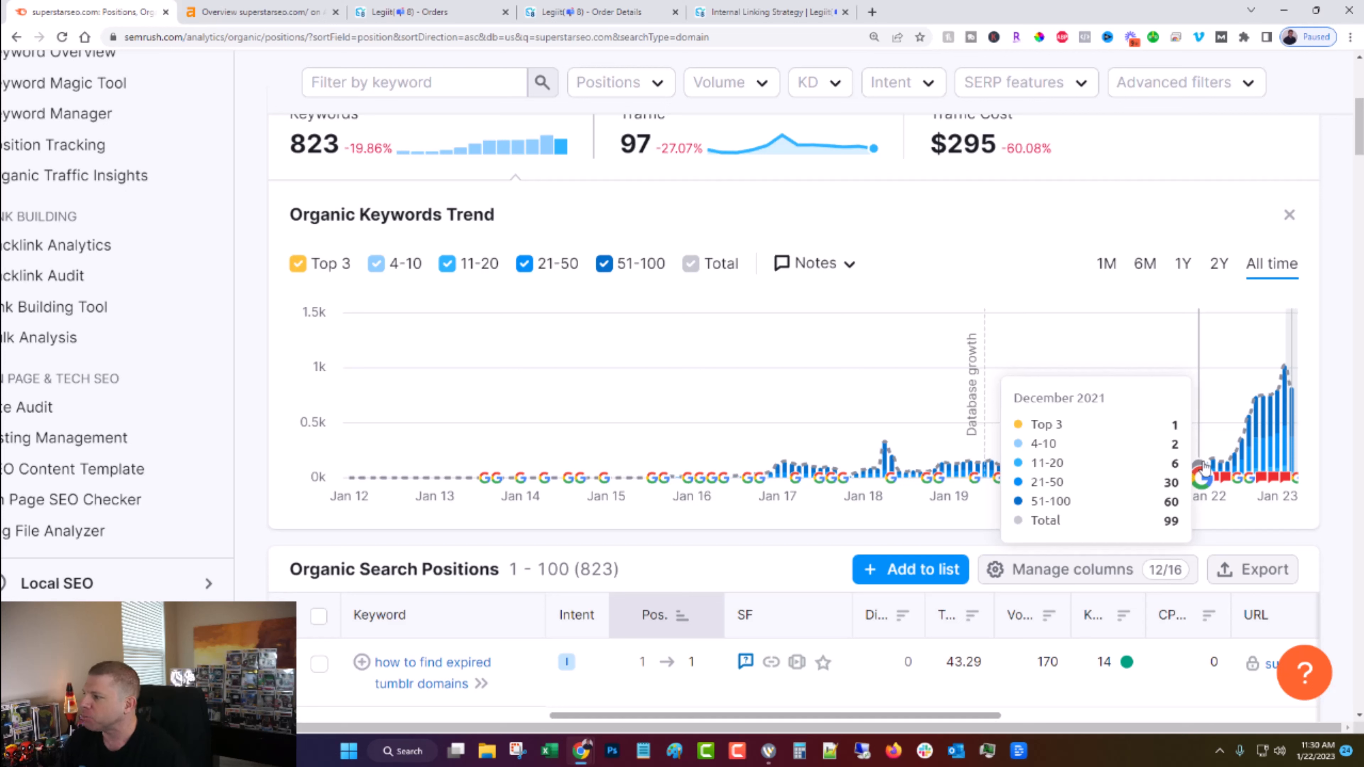
{"action": "mouse_move", "coordinate": [1204, 468]}
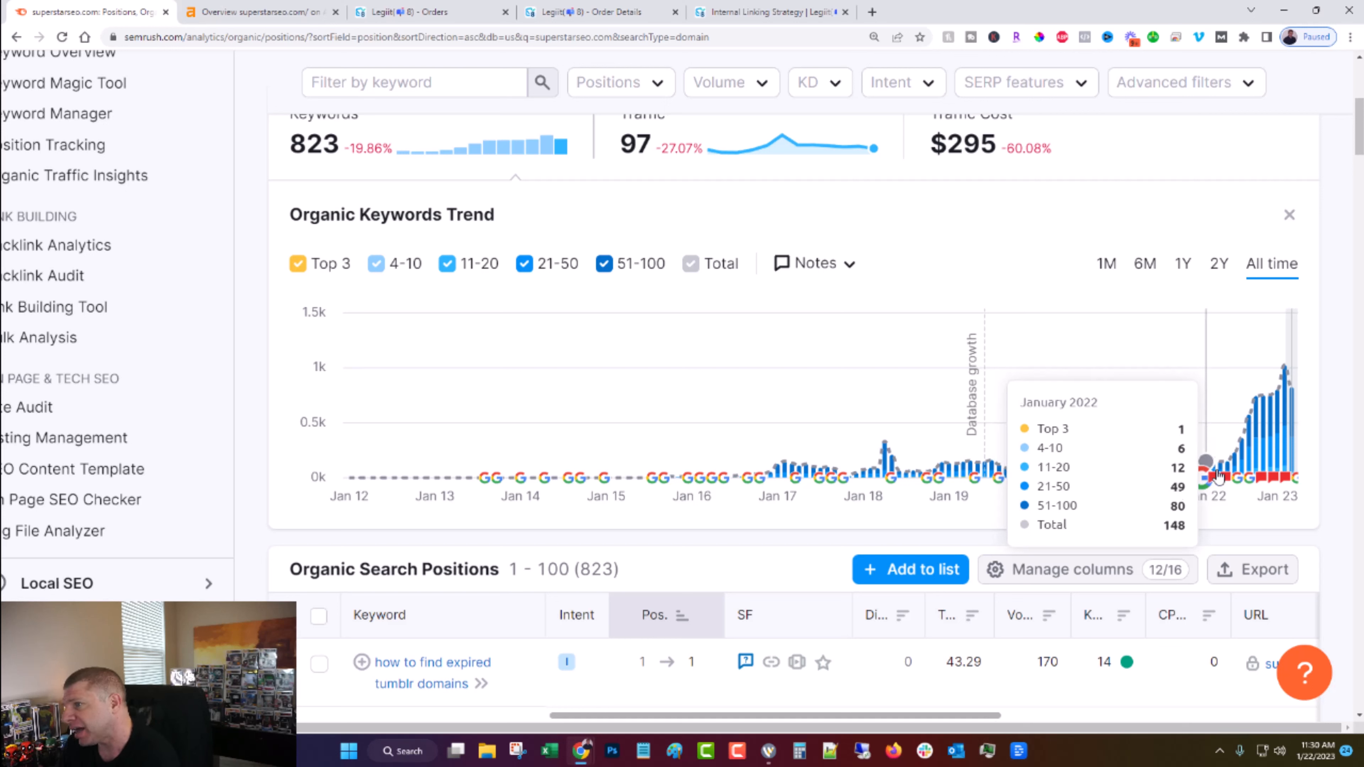
{"action": "mouse_move", "coordinate": [1214, 474]}
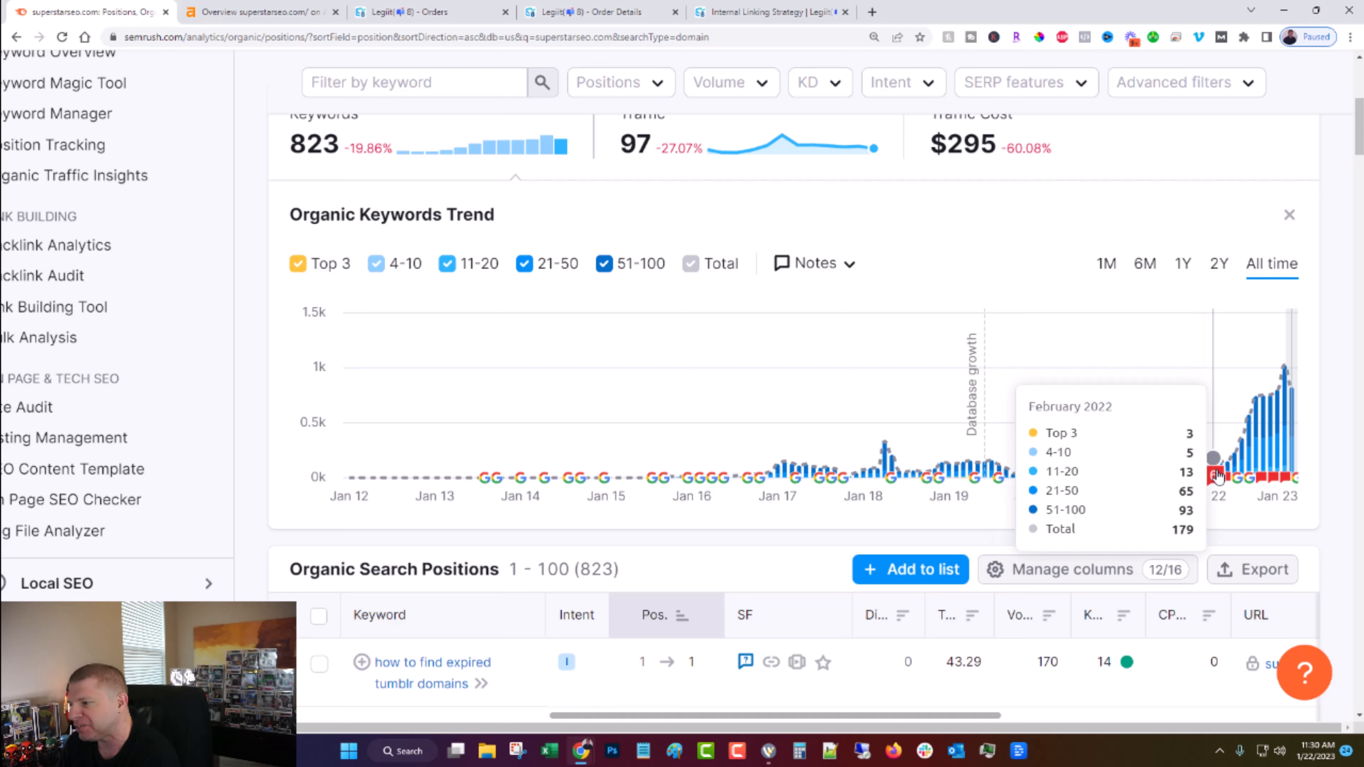
{"action": "mouse_move", "coordinate": [1213, 459]}
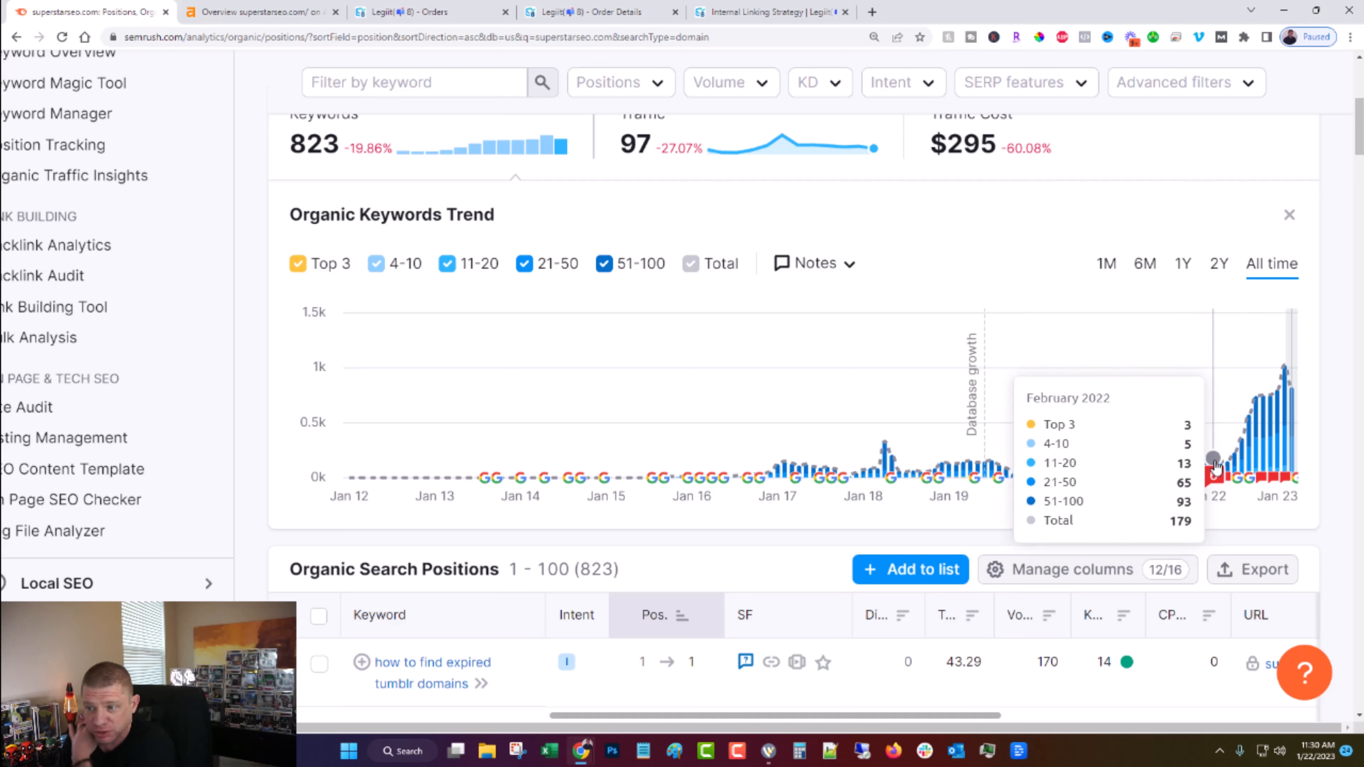
{"action": "mouse_move", "coordinate": [1227, 461]}
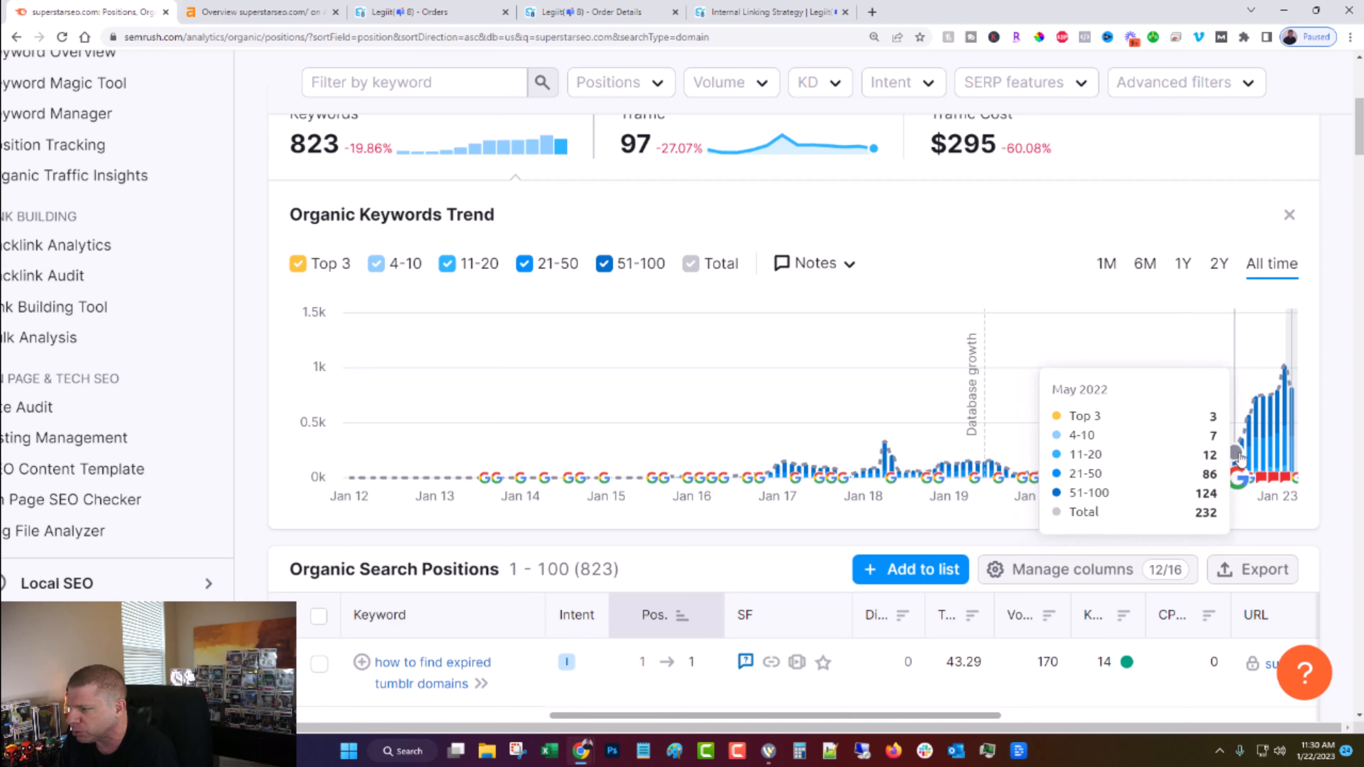
{"action": "mouse_move", "coordinate": [1227, 453]}
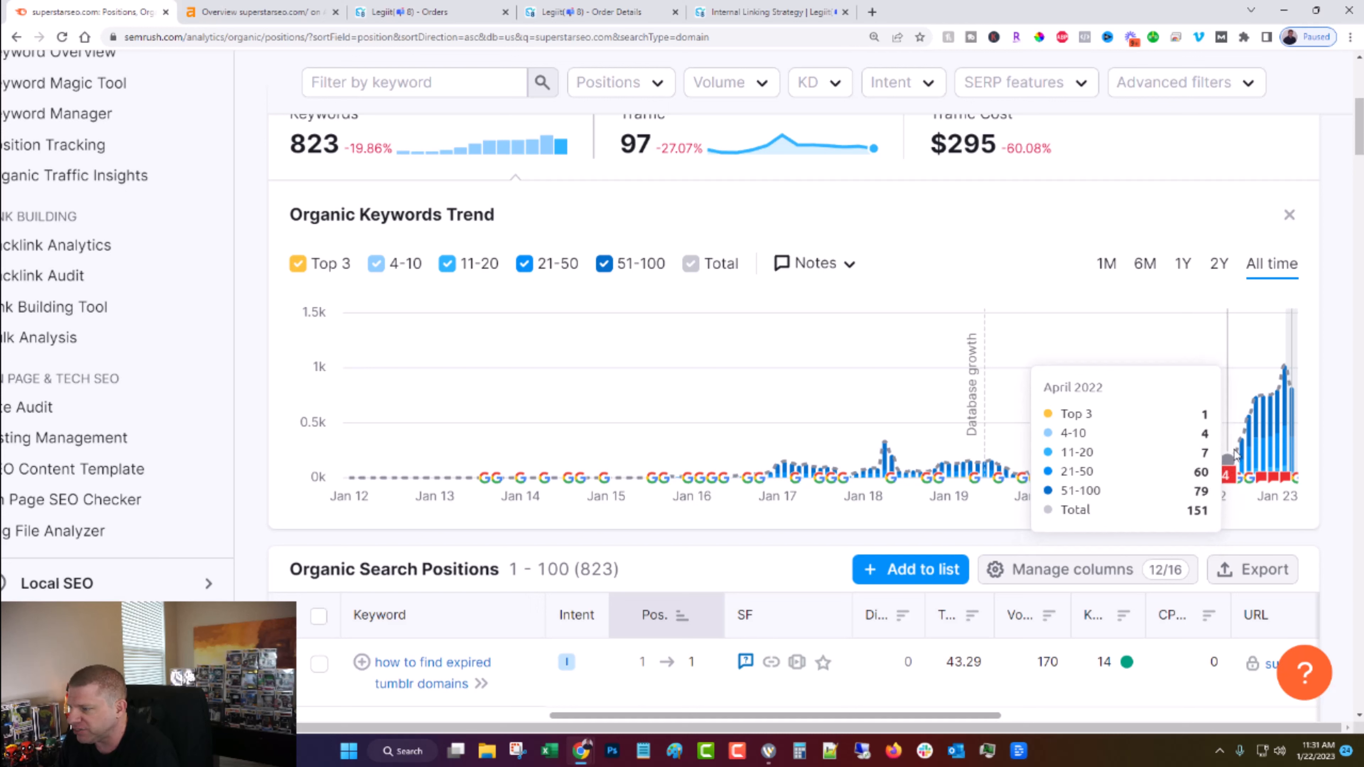
{"action": "mouse_move", "coordinate": [1243, 438]}
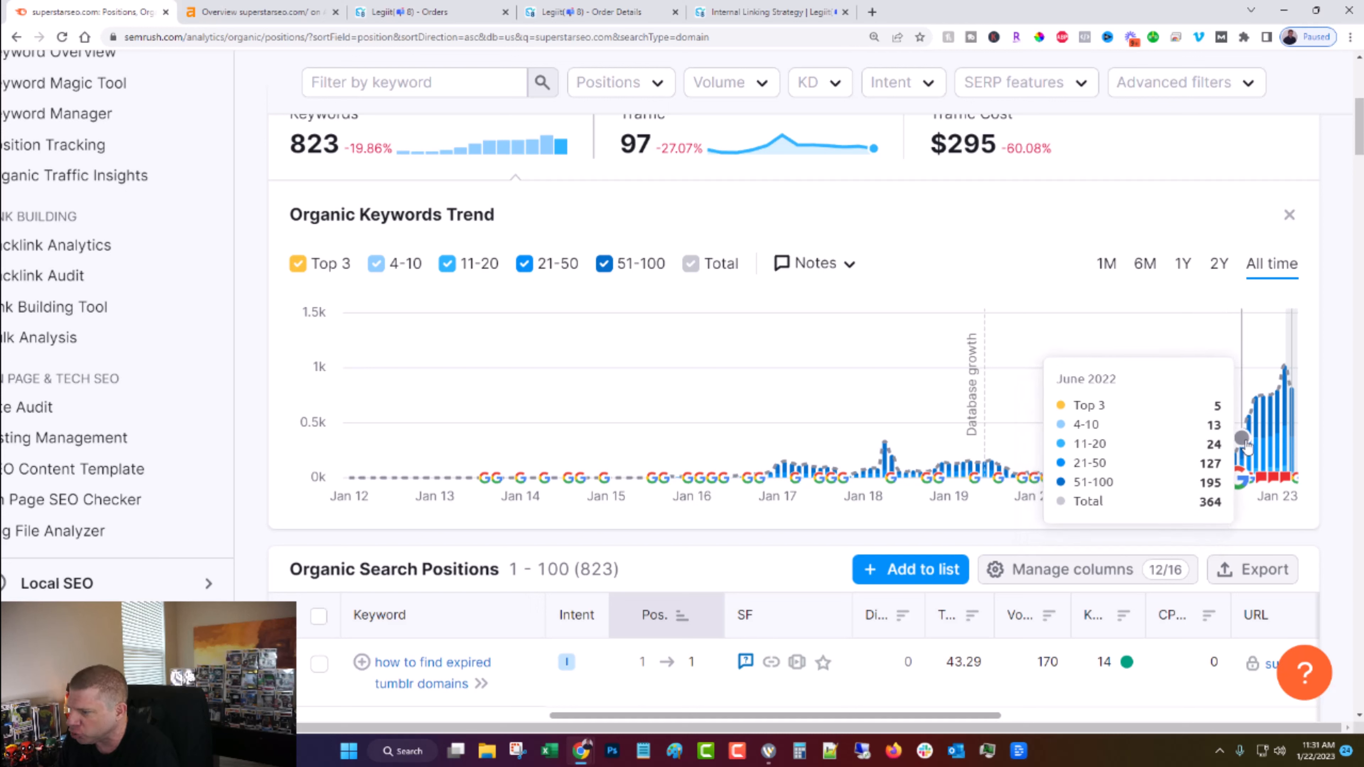
{"action": "mouse_move", "coordinate": [1256, 426]}
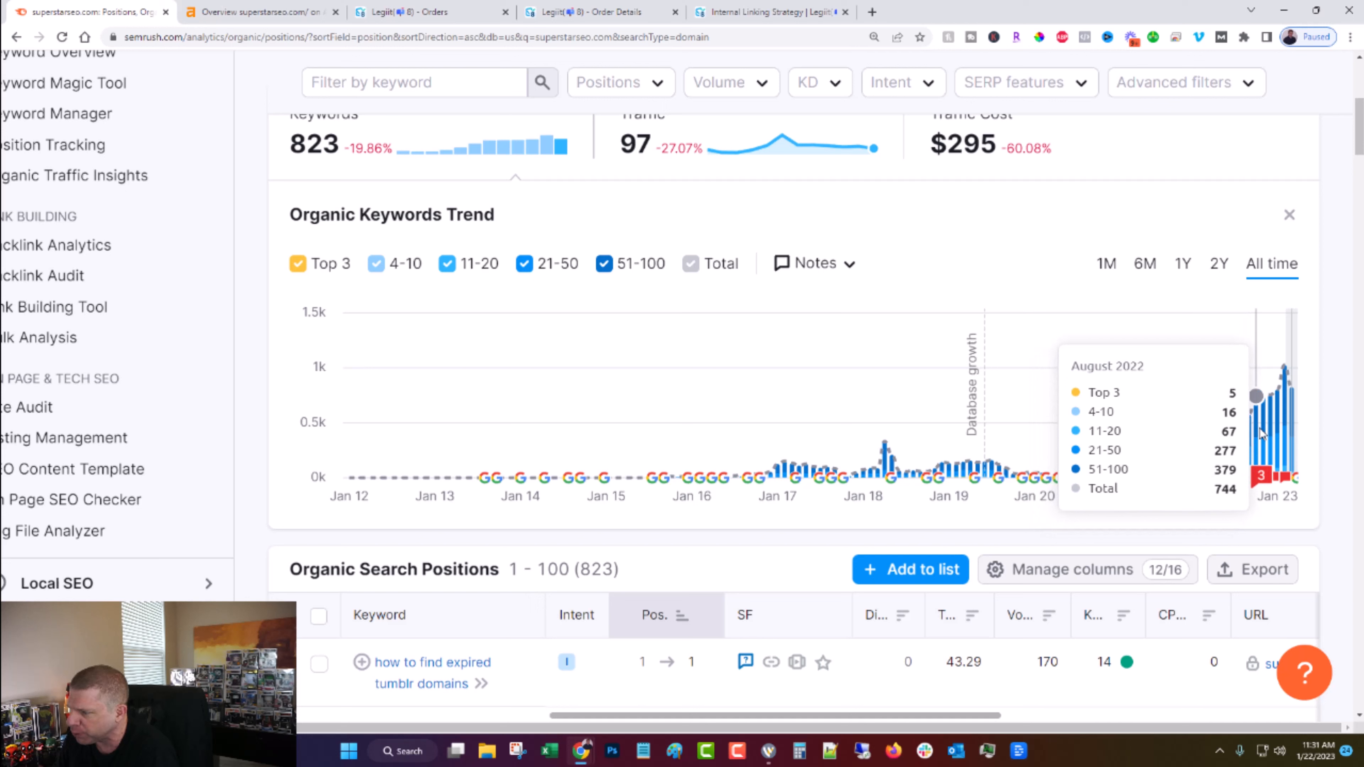
{"action": "mouse_move", "coordinate": [1274, 396]}
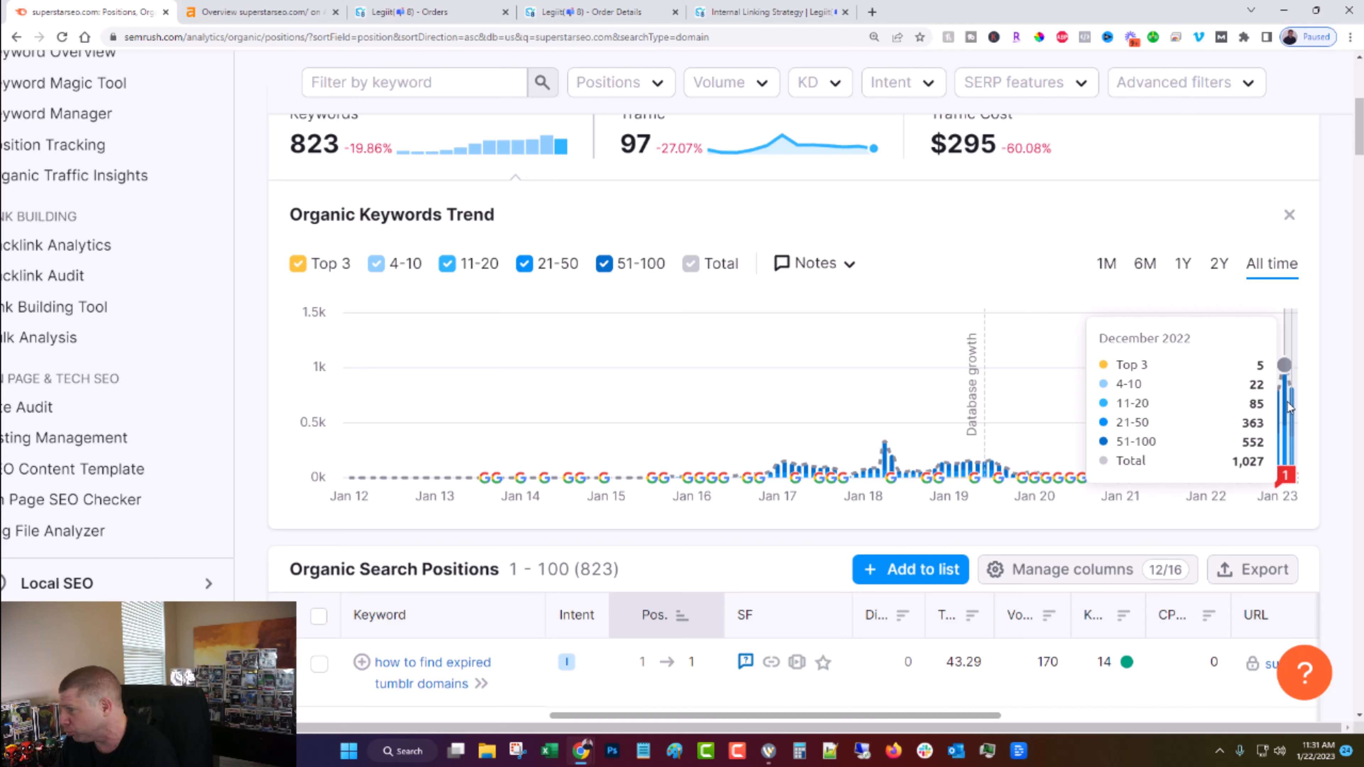
{"action": "mouse_move", "coordinate": [1235, 430]}
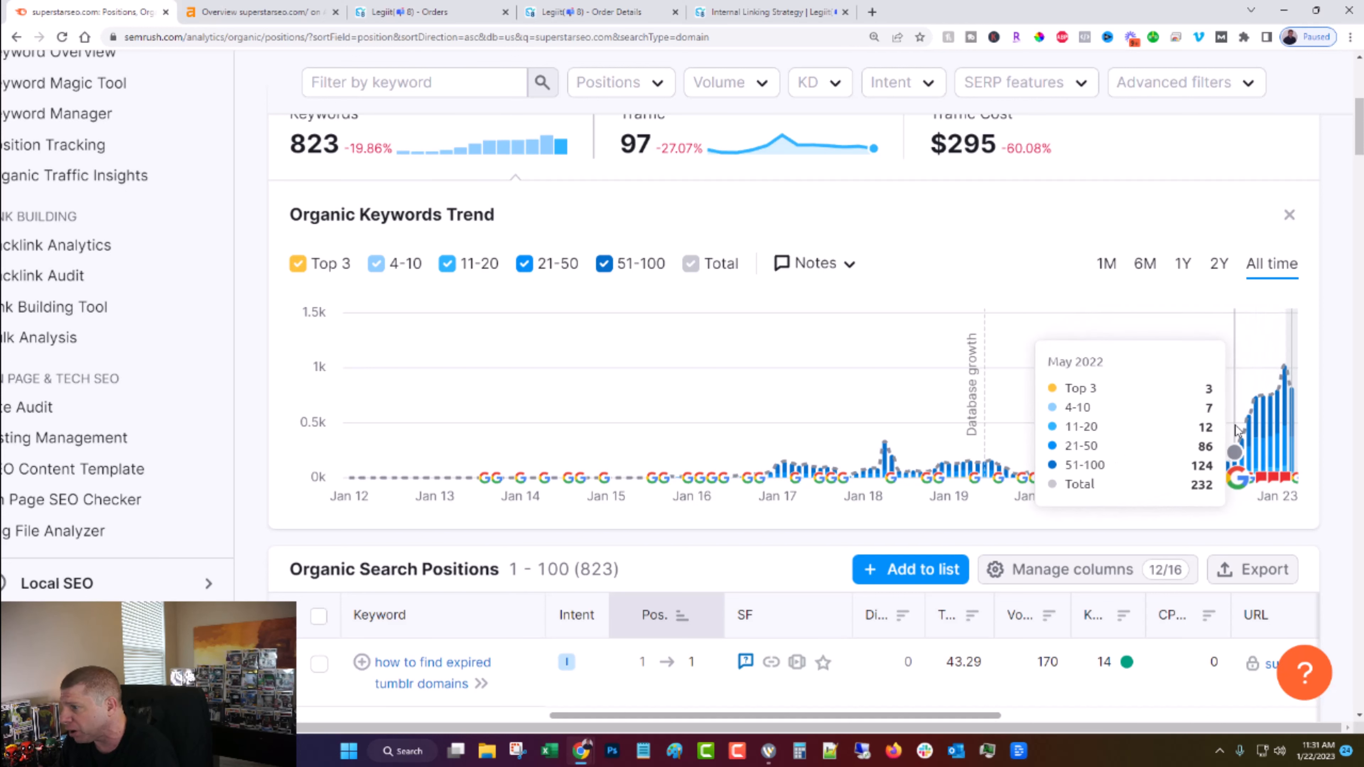
{"action": "mouse_move", "coordinate": [1285, 404]}
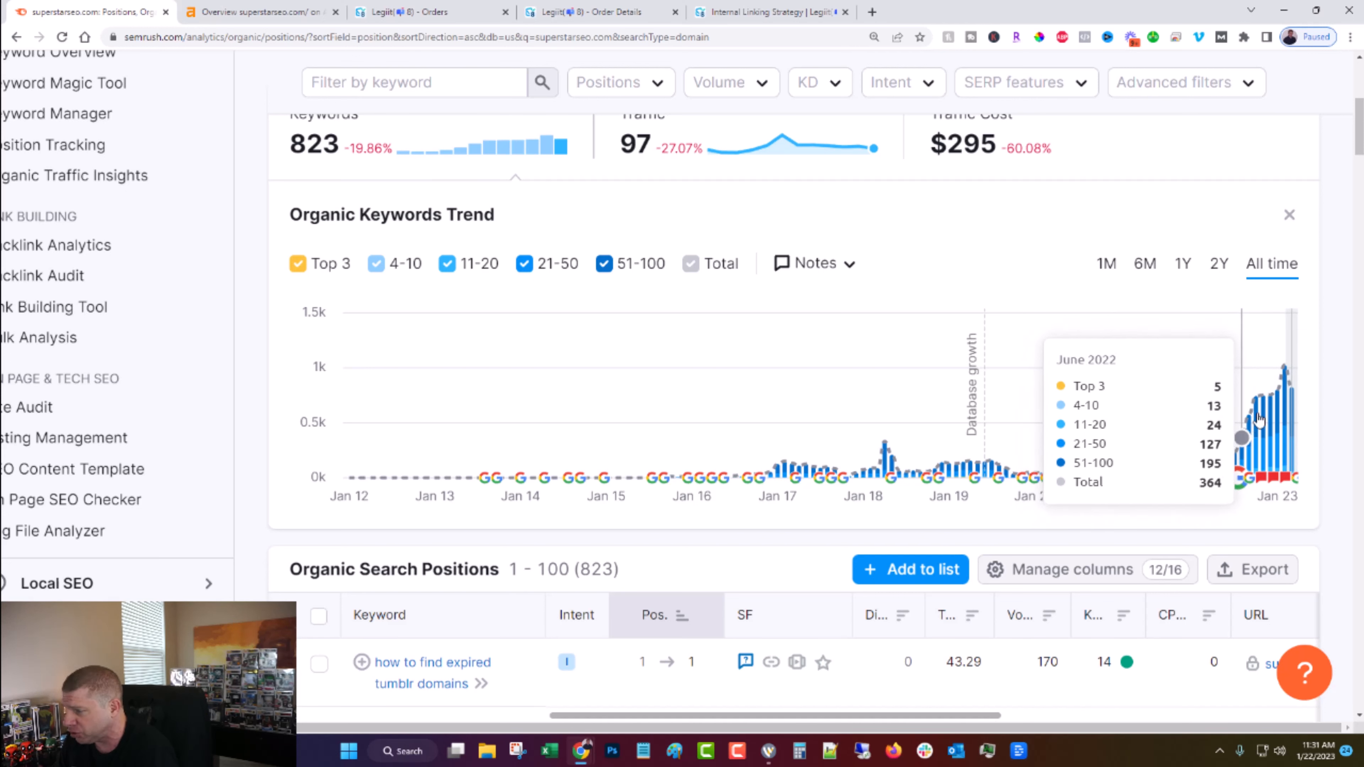
{"action": "left_click", "coordinate": [260, 12]}
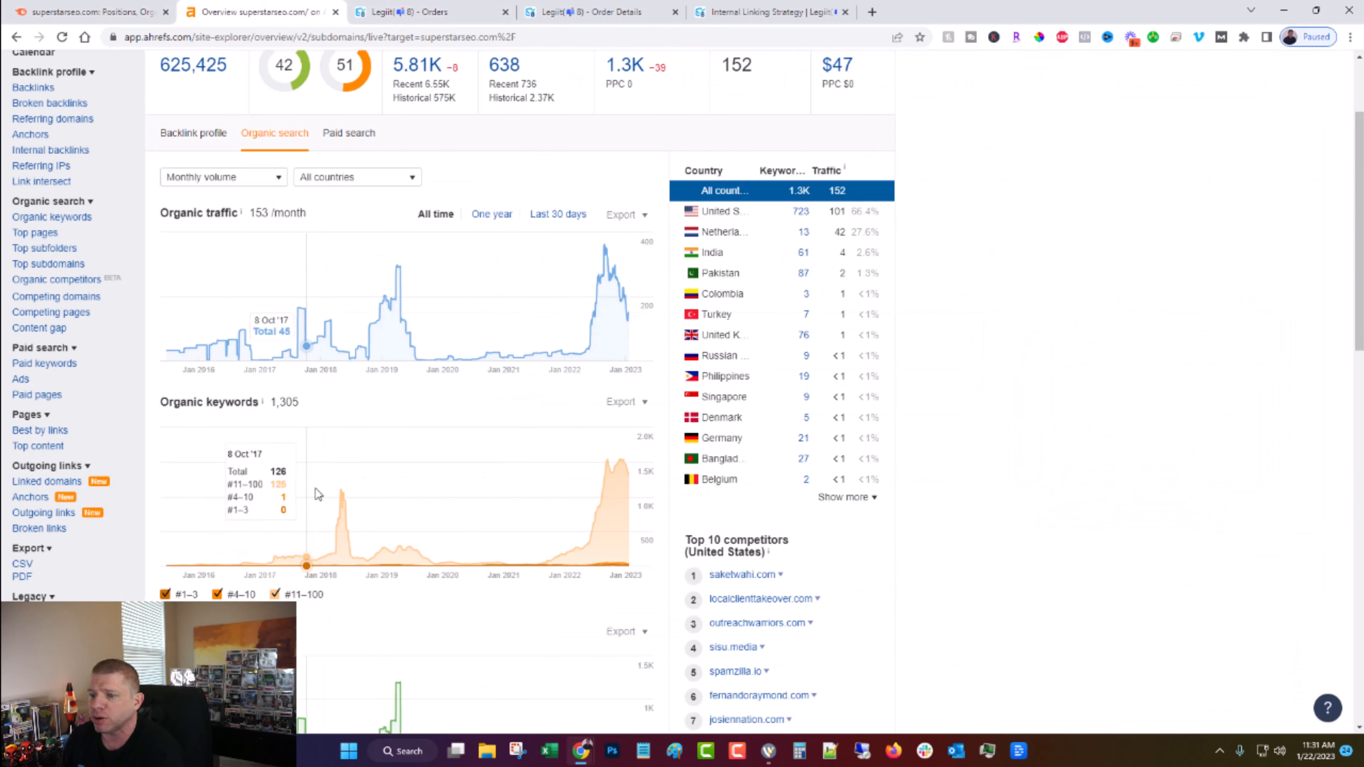
{"action": "mouse_move", "coordinate": [484, 555]}
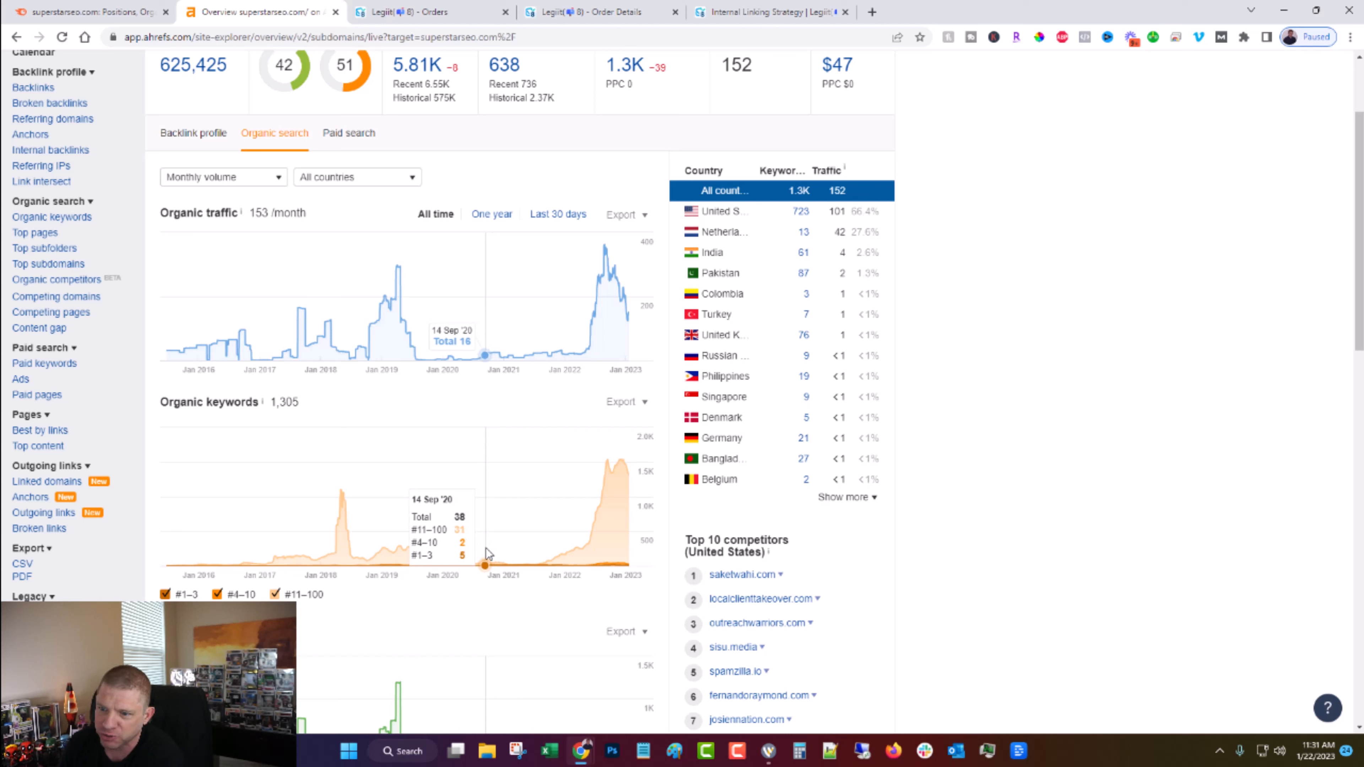
{"action": "mouse_move", "coordinate": [563, 563]}
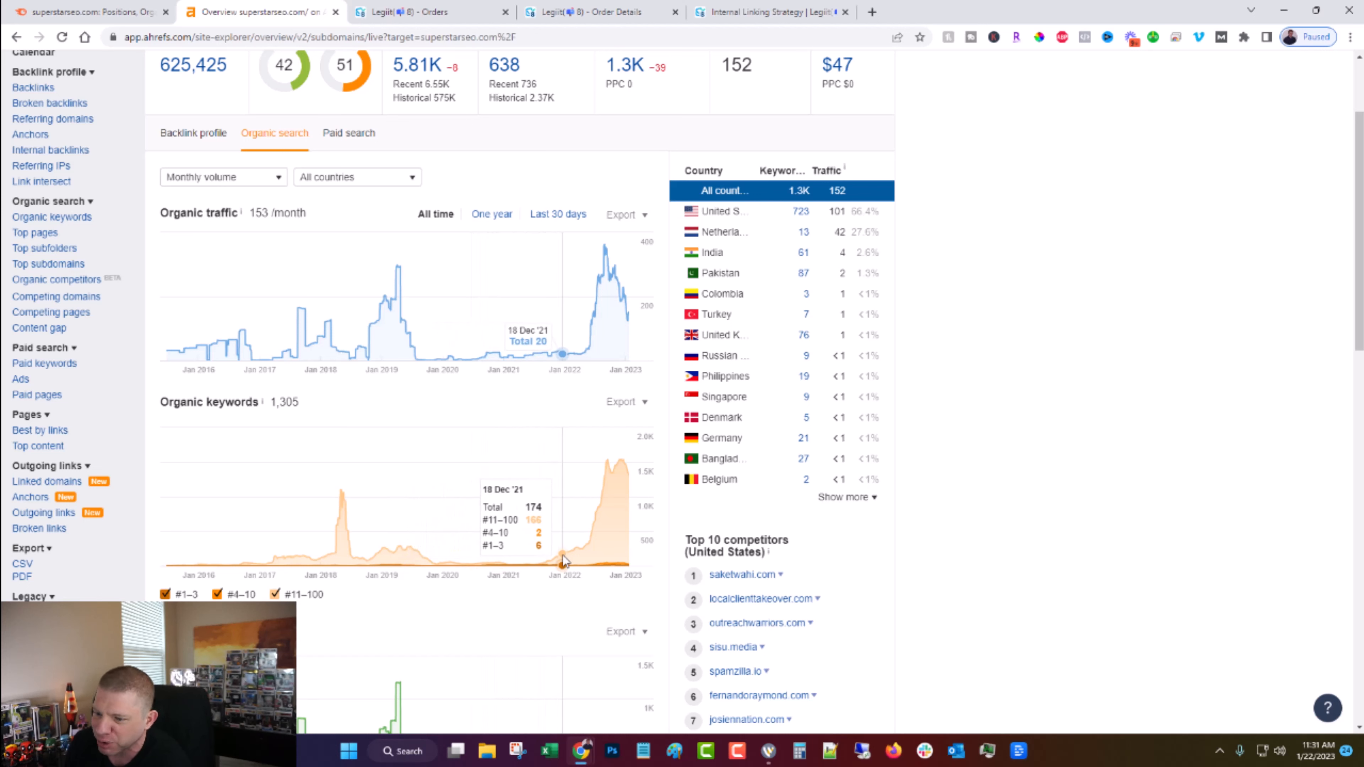
{"action": "mouse_move", "coordinate": [563, 557]}
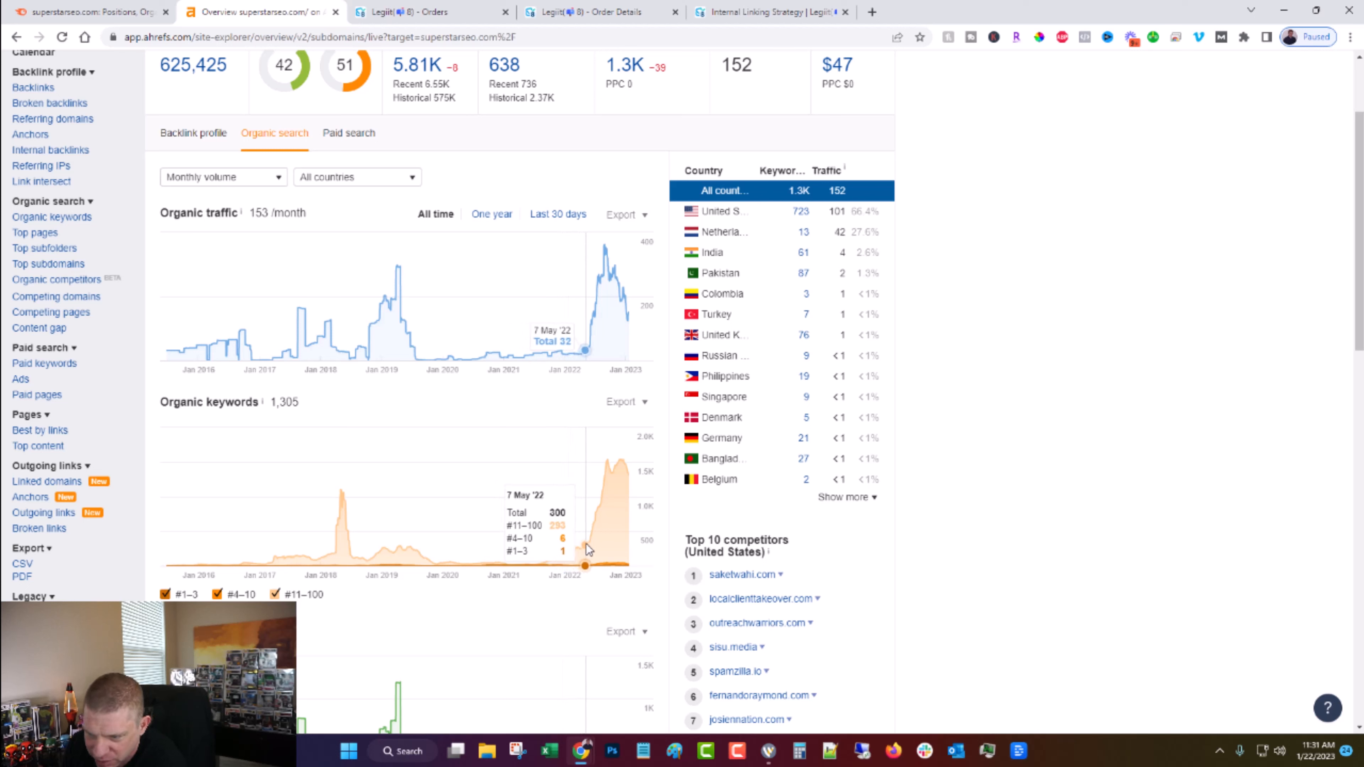
{"action": "mouse_move", "coordinate": [584, 550]}
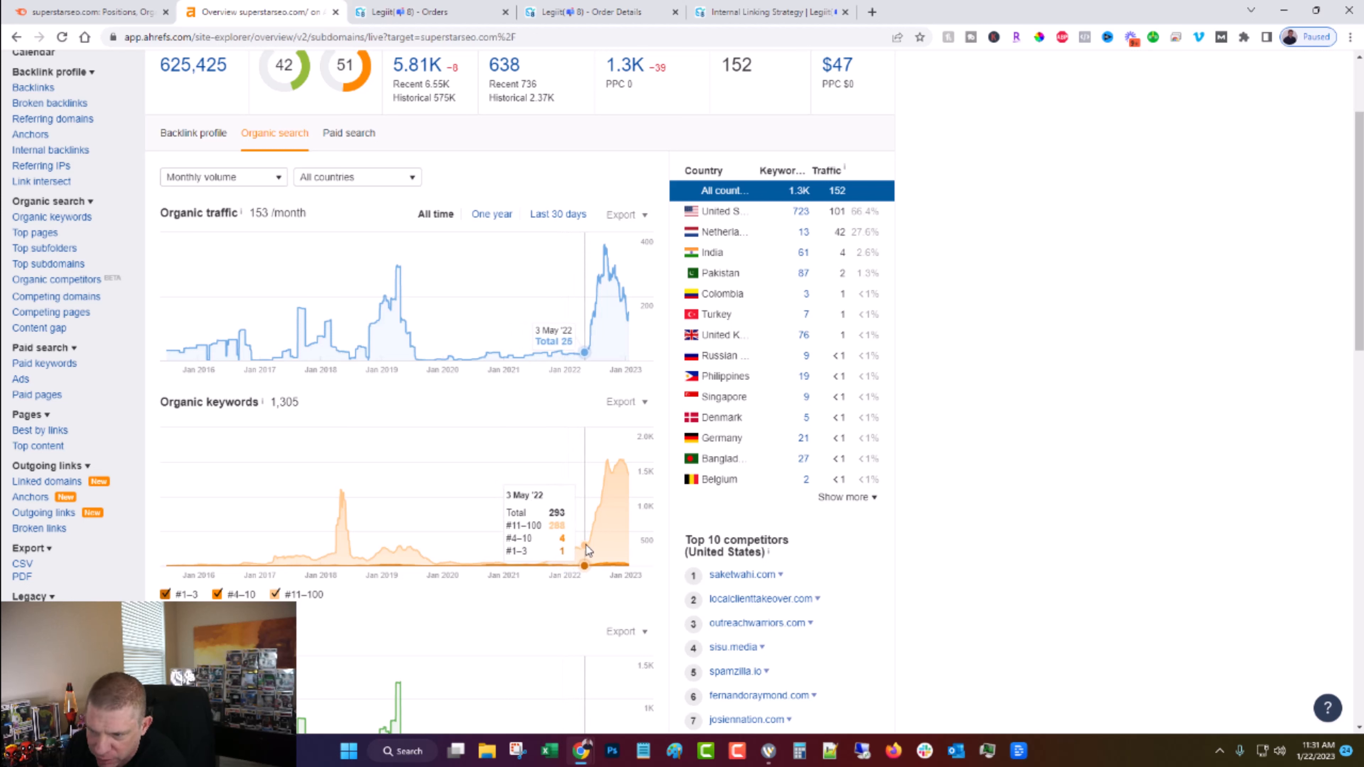
{"action": "mouse_move", "coordinate": [584, 548]}
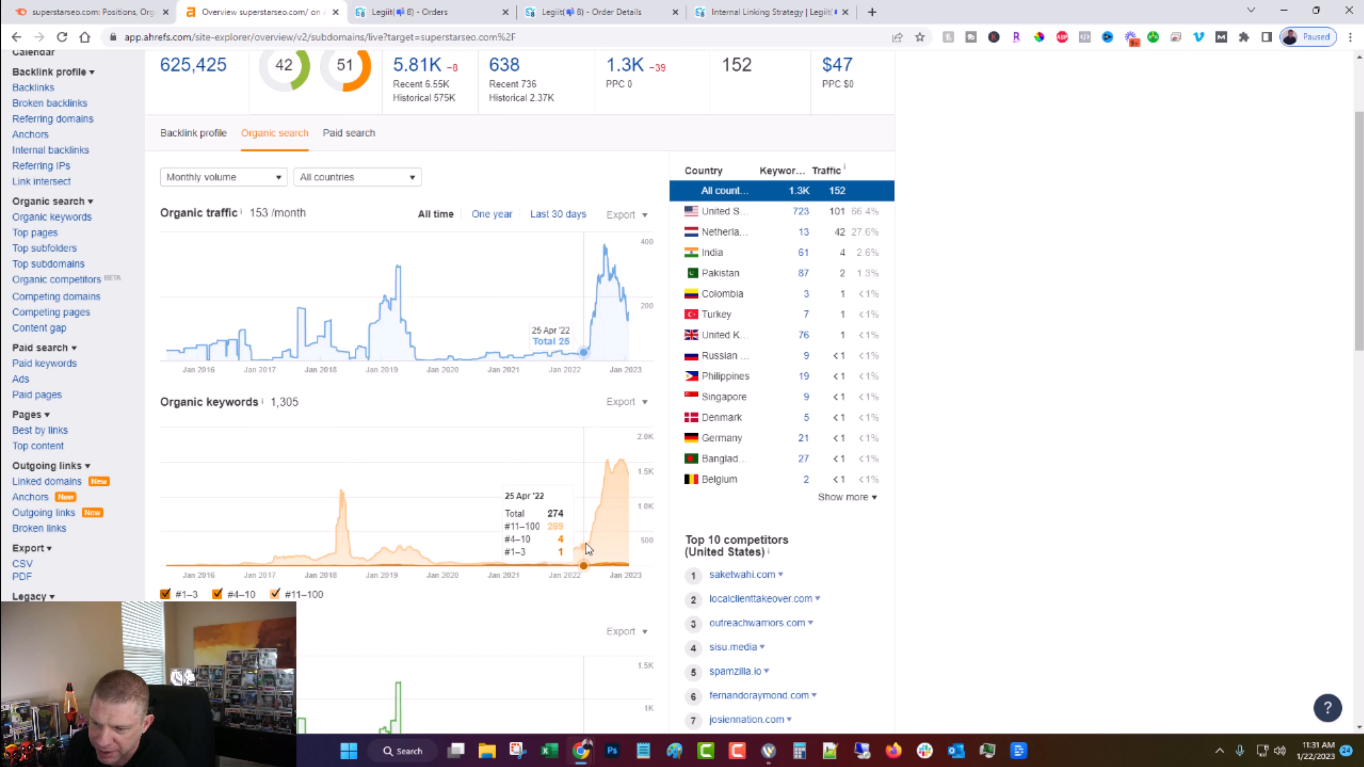
{"action": "mouse_move", "coordinate": [606, 478]}
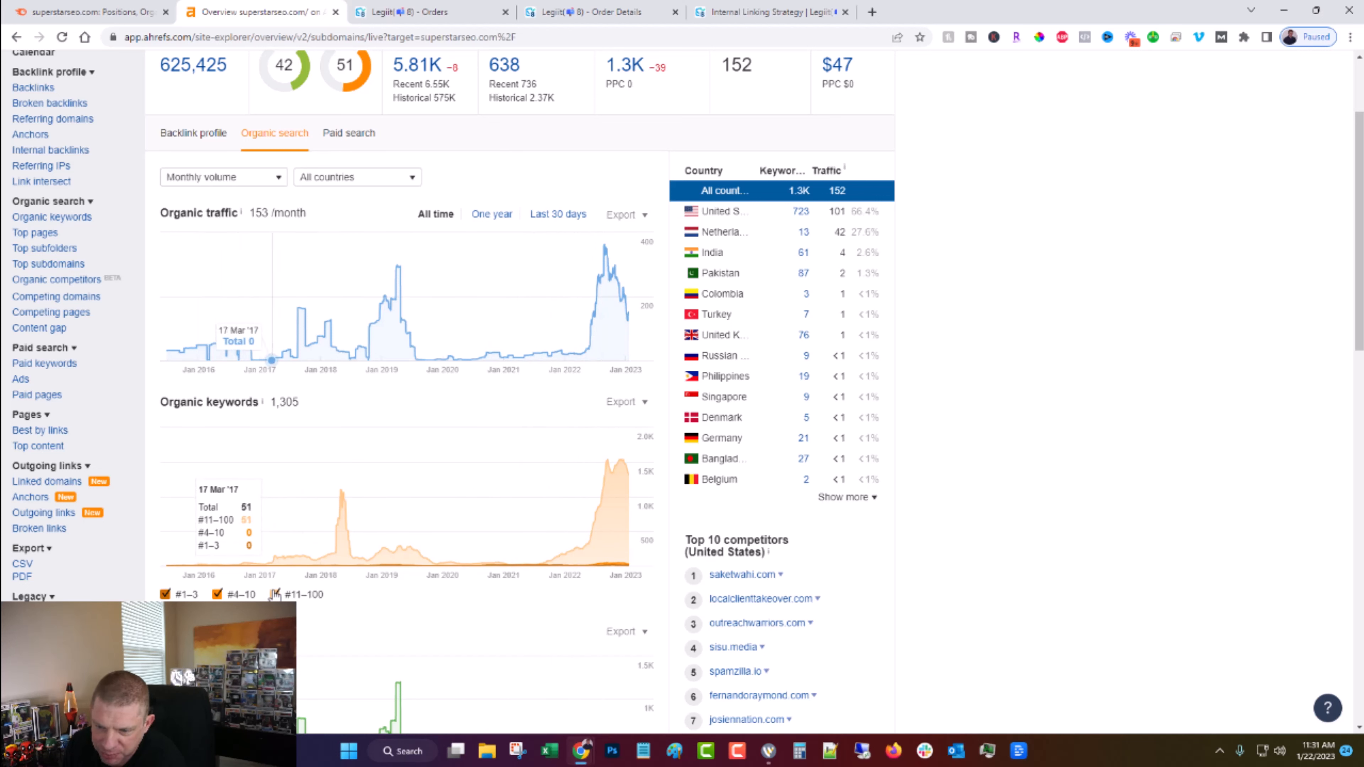
Hide the #11–100 and #4–10 series so only #1–3 keywords are plotted.
{"action": "left_click", "coordinate": [272, 594]}
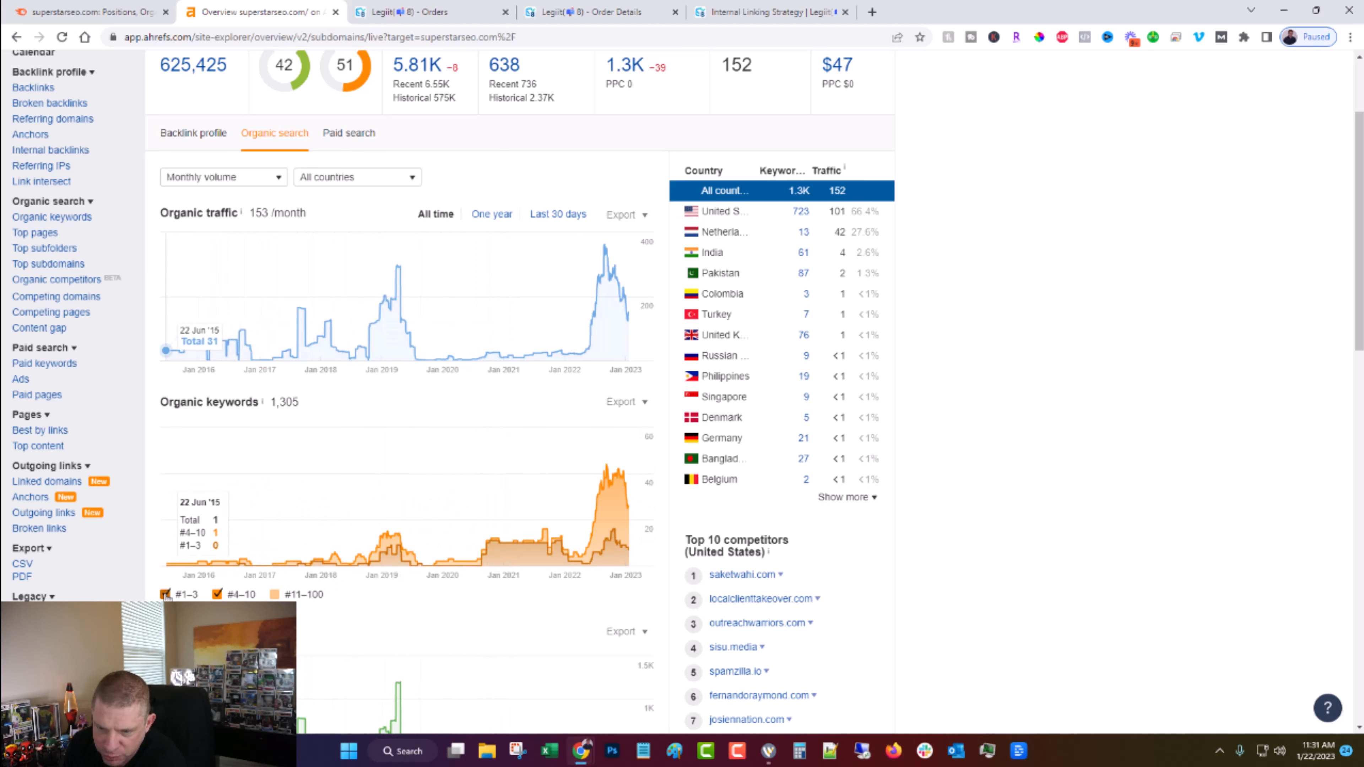
{"action": "mouse_move", "coordinate": [581, 566]}
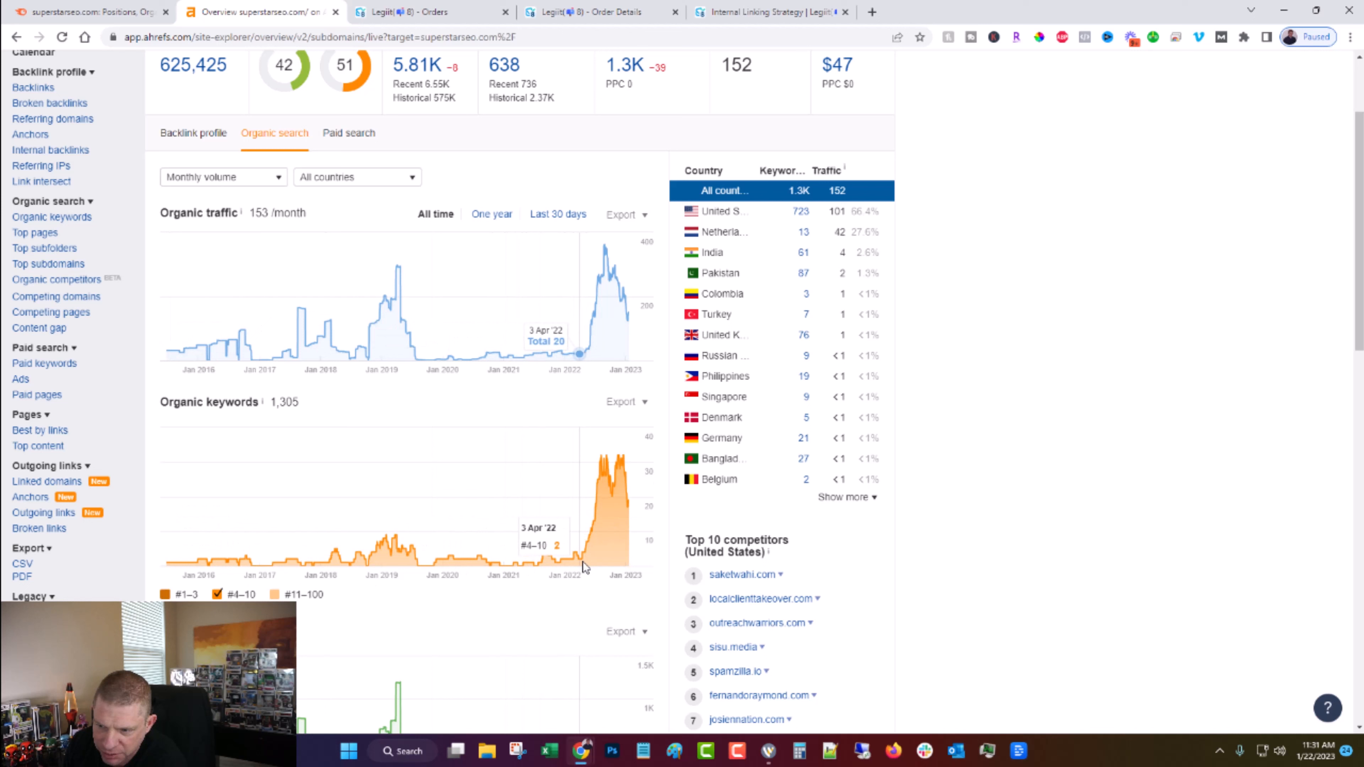
{"action": "mouse_move", "coordinate": [590, 527]}
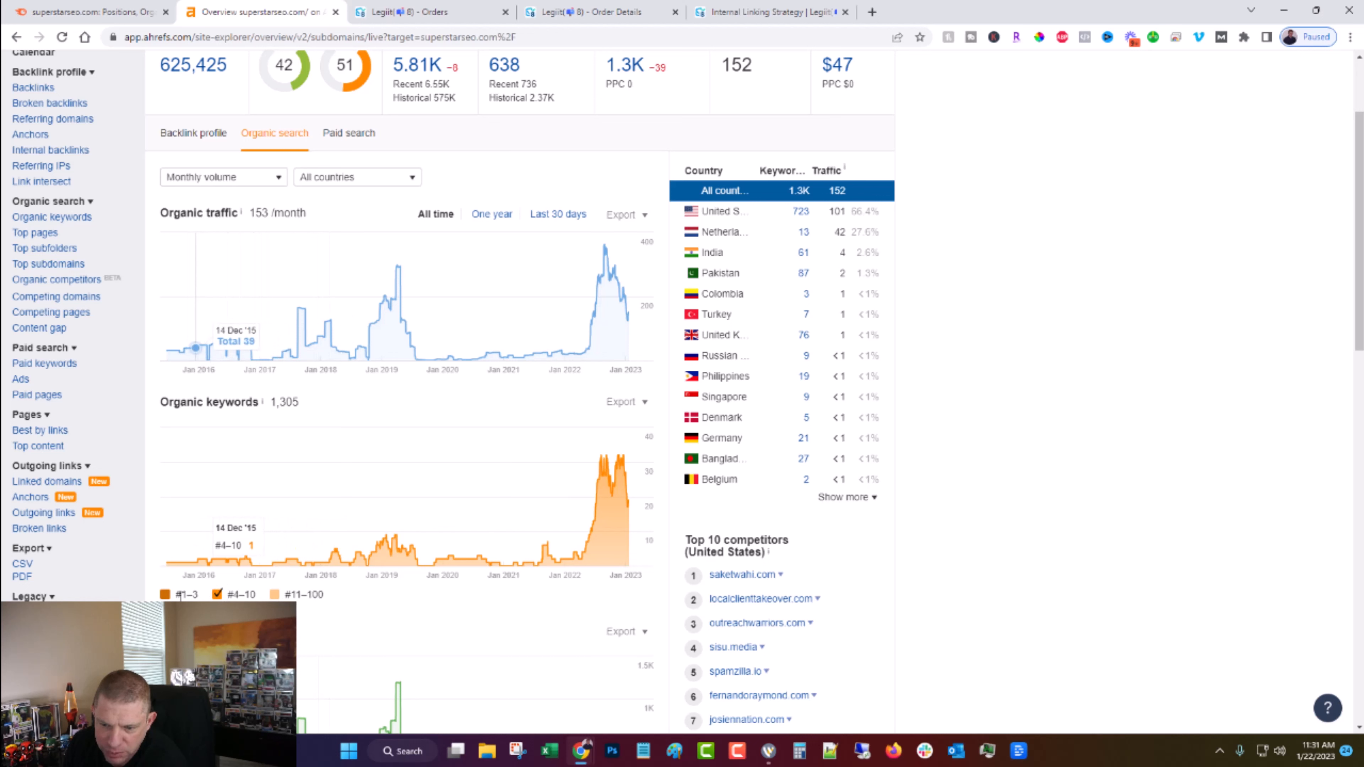
{"action": "left_click", "coordinate": [166, 594]}
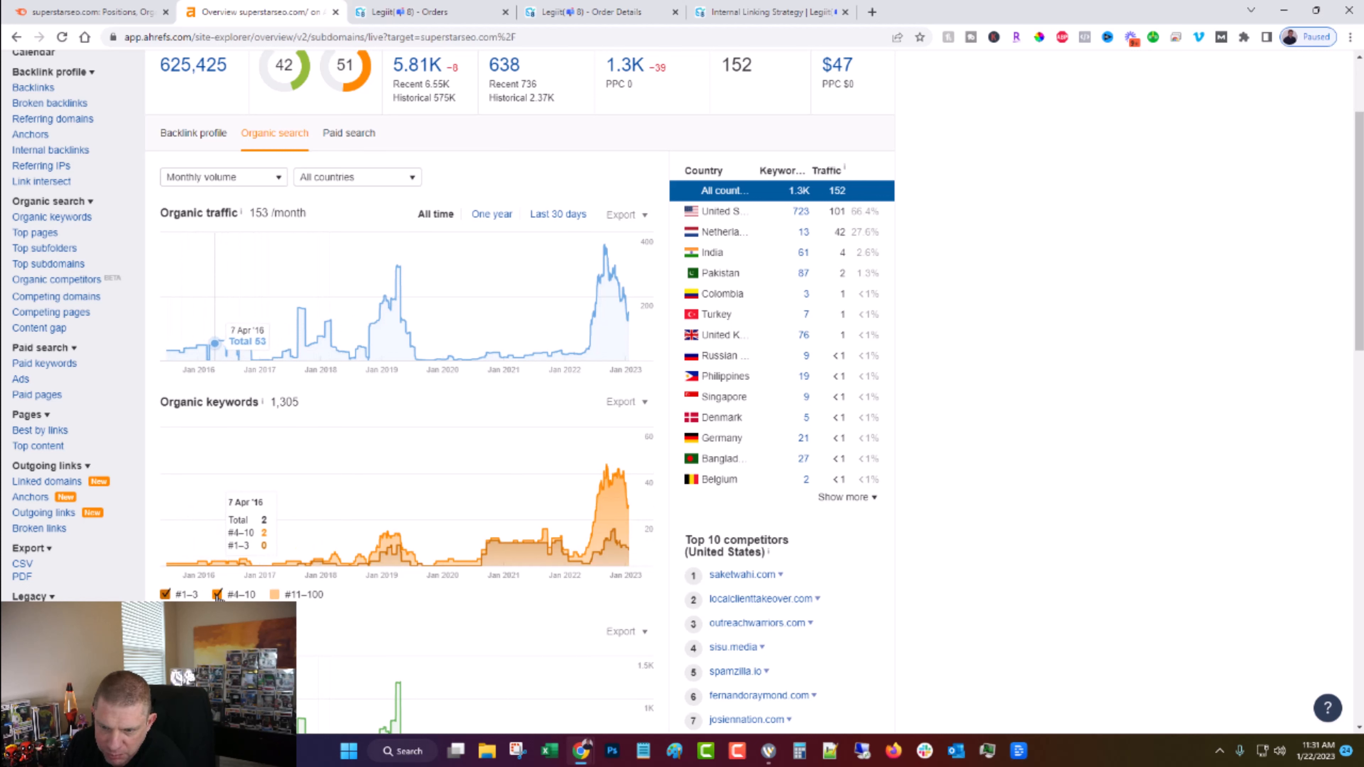
{"action": "mouse_move", "coordinate": [587, 565]}
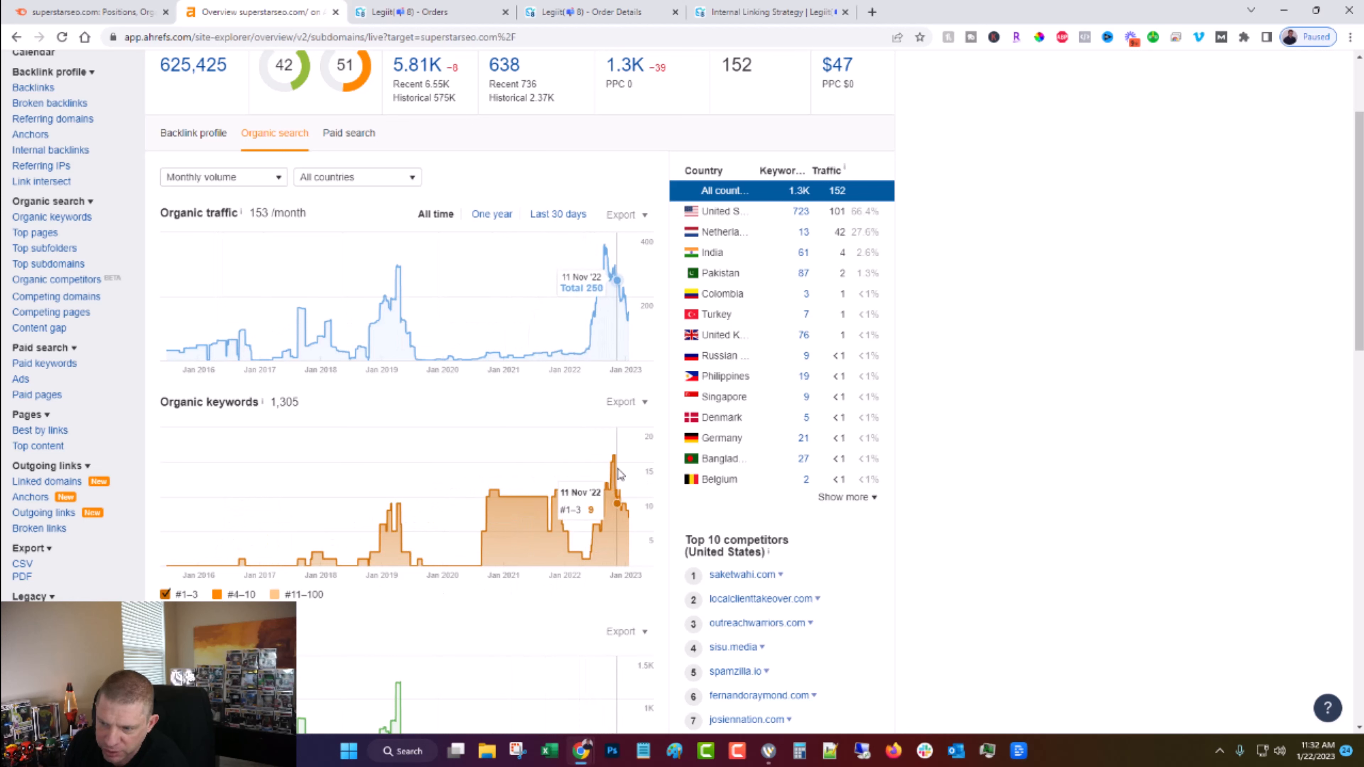
{"action": "mouse_move", "coordinate": [554, 586]}
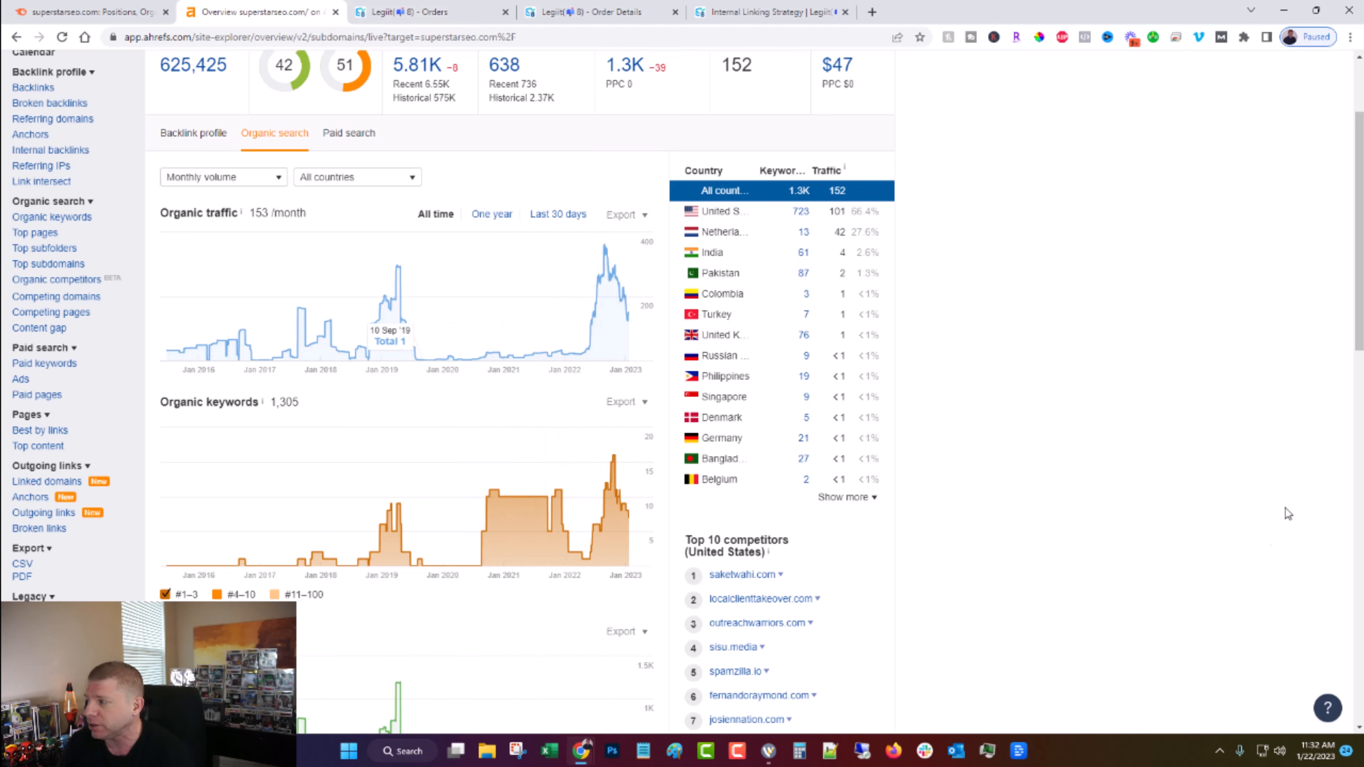
Show the Legiit orders filtered to 'Internal' and highlight the Apr 14 2022 order date.
{"action": "left_click", "coordinate": [426, 11]}
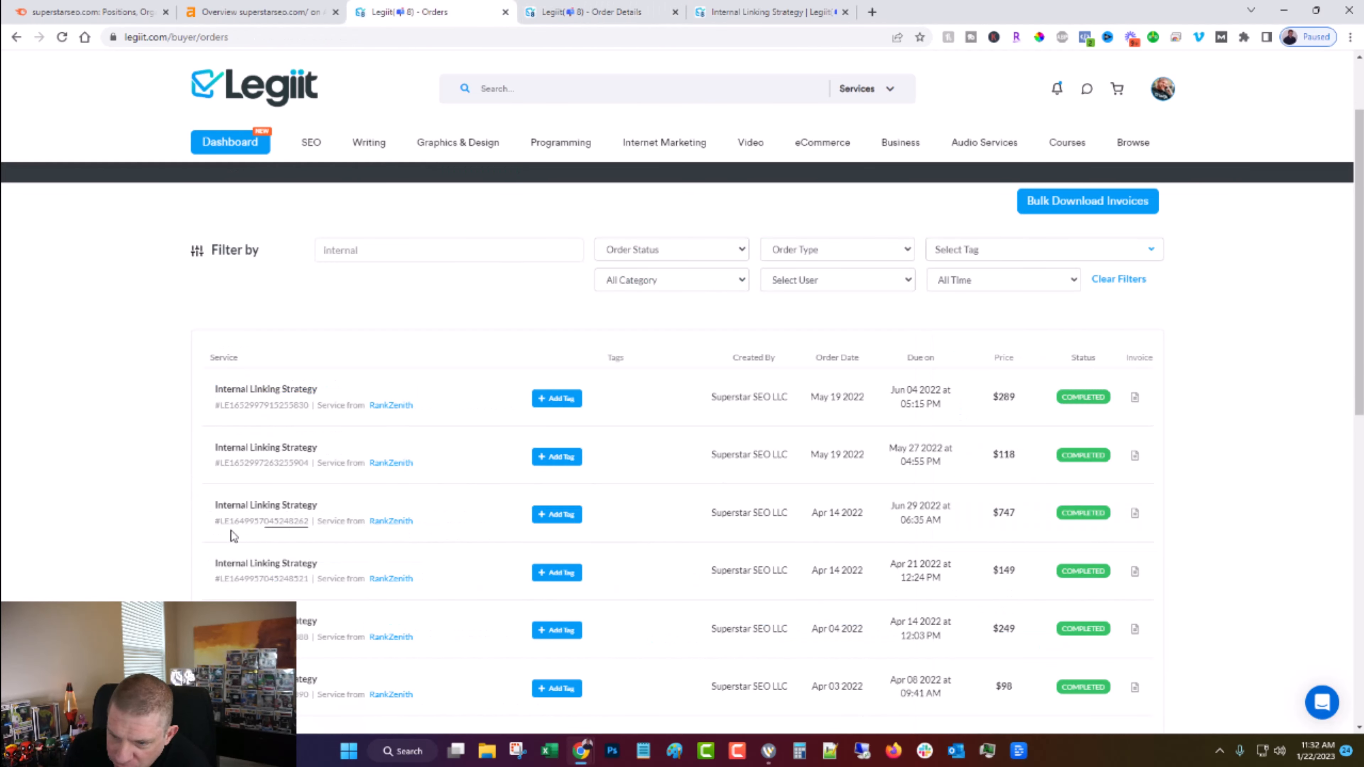
{"action": "double_click", "coordinate": [836, 513]}
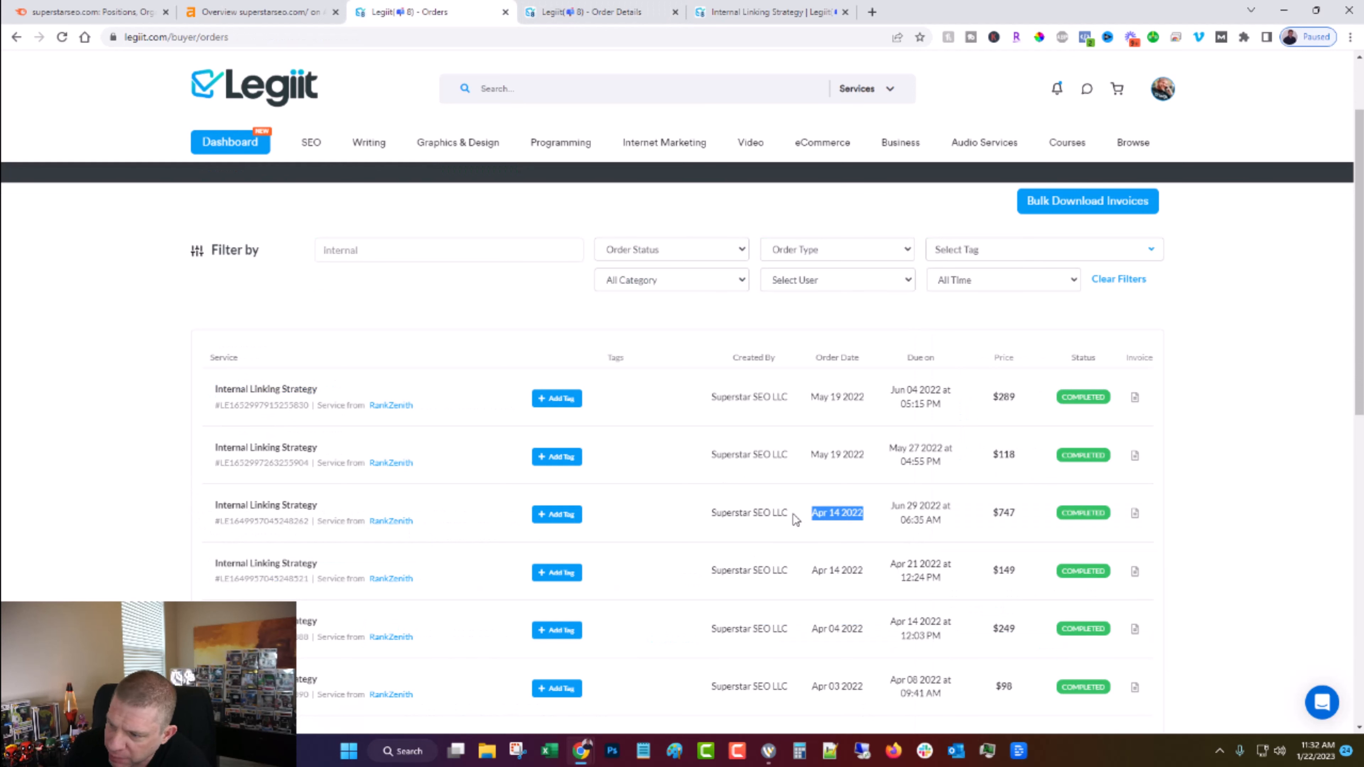
{"action": "mouse_move", "coordinate": [519, 90]}
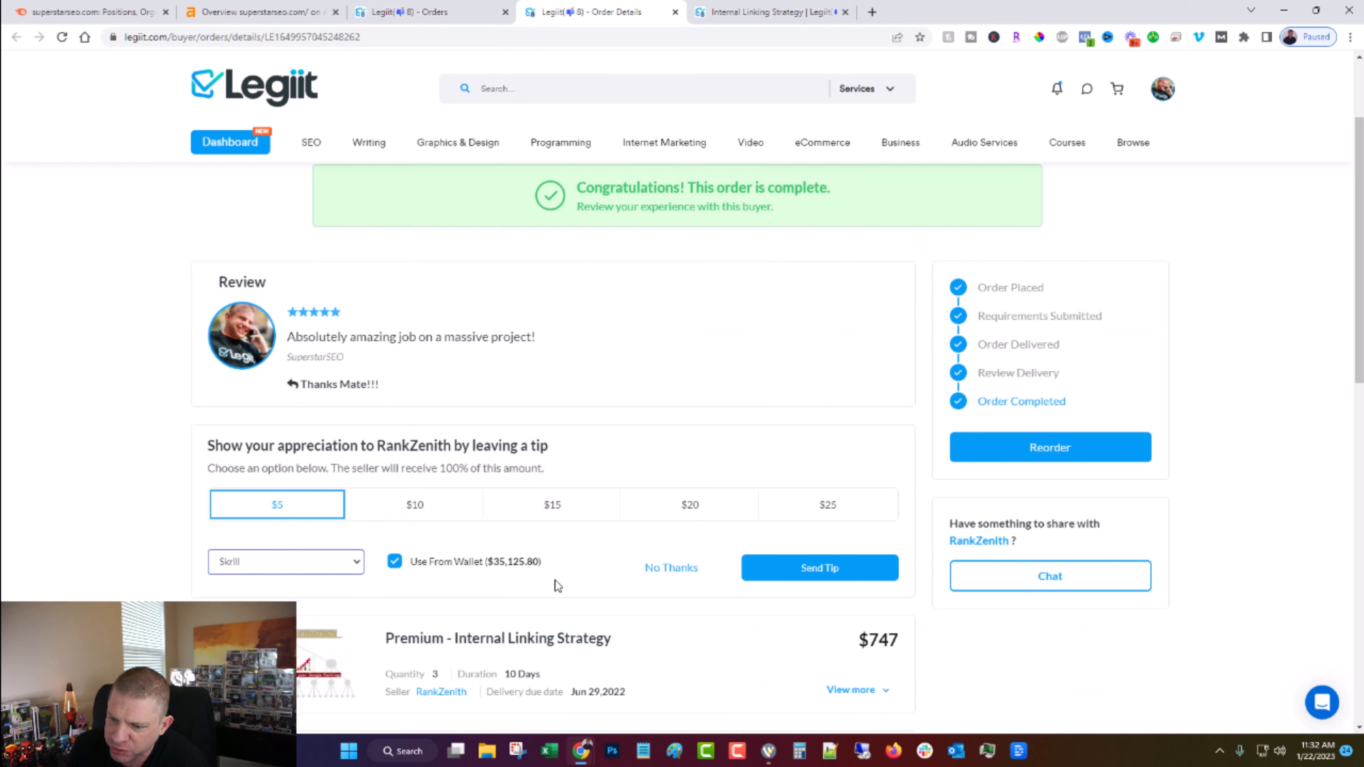
{"action": "mouse_move", "coordinate": [568, 584]}
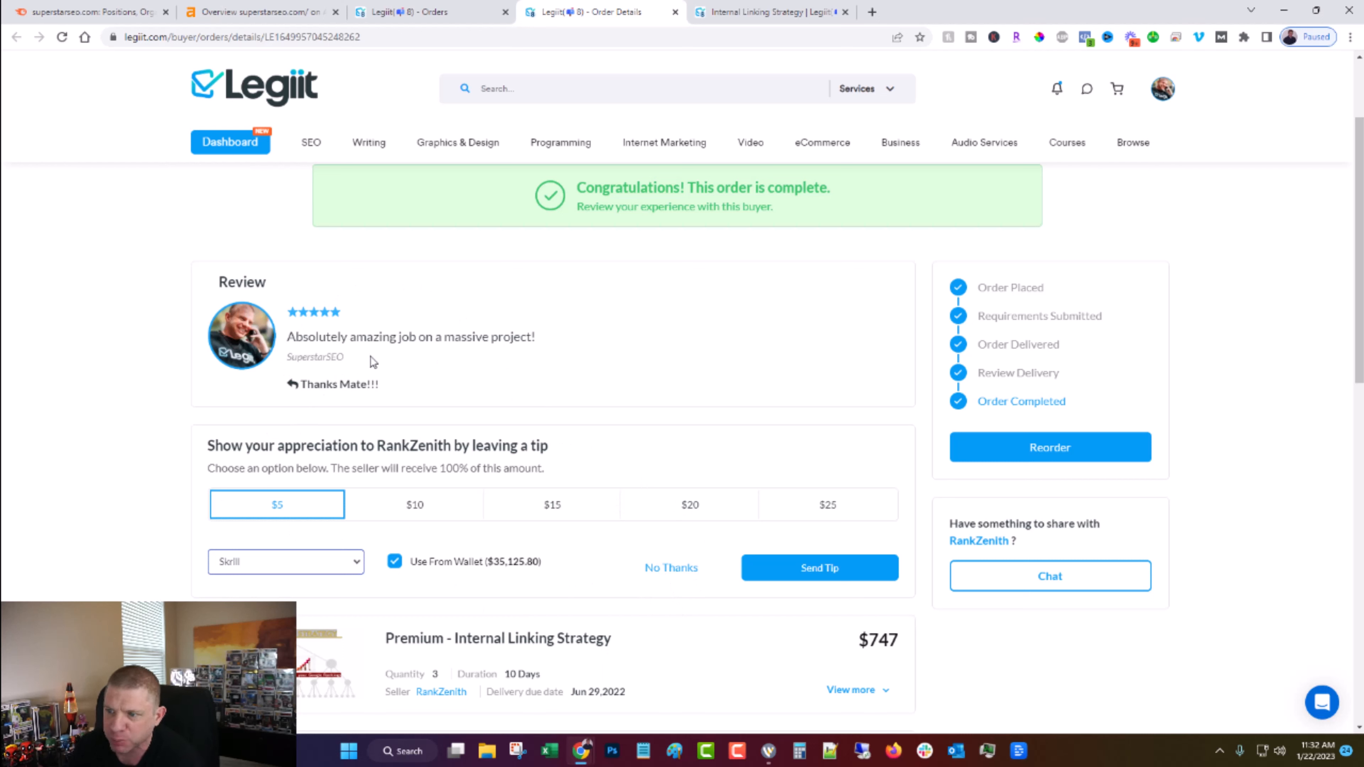
{"action": "mouse_move", "coordinate": [1182, 180]}
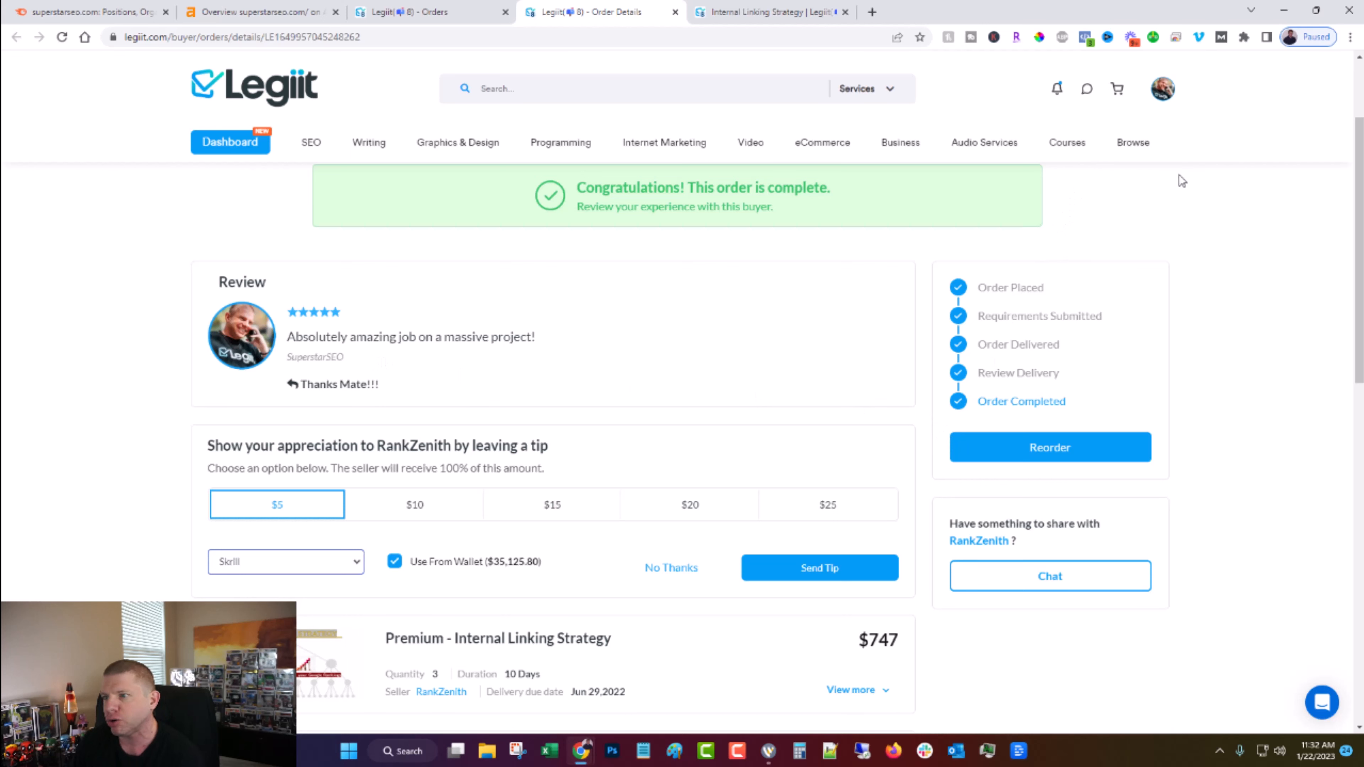
{"action": "mouse_move", "coordinate": [1173, 159]}
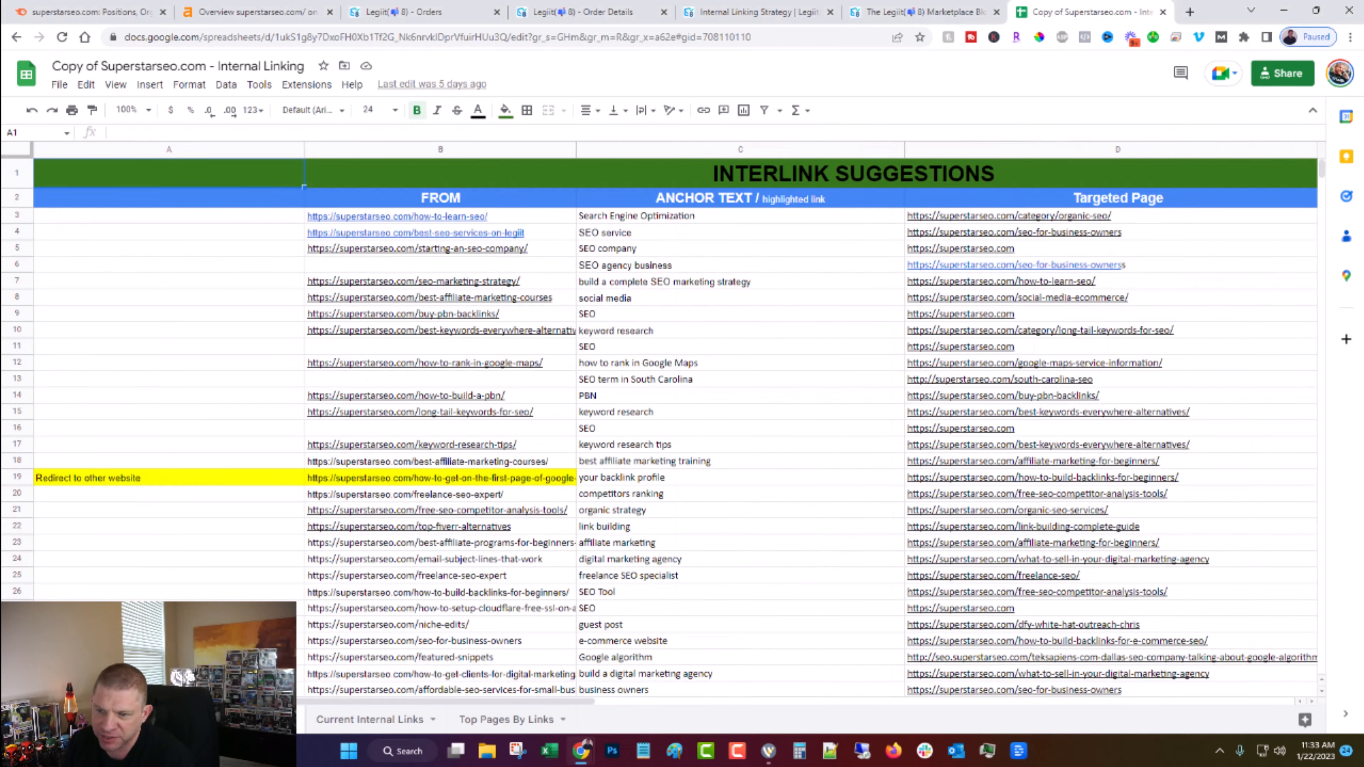
Scroll through the Current Internal Links tab of the internal linking audit workbook.
{"action": "scroll", "scroll_direction": "down", "scroll_amount": 3}
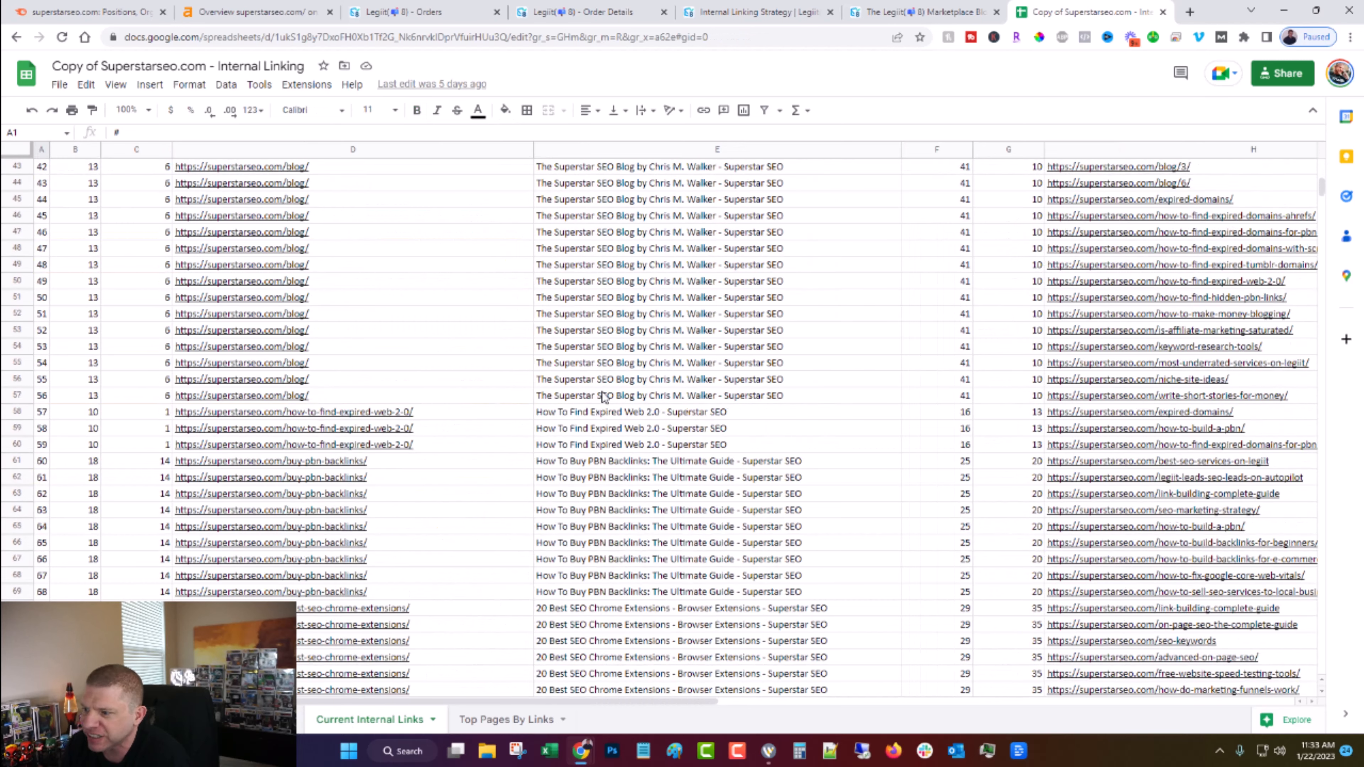
{"action": "scroll", "scroll_direction": "down", "scroll_amount": 3}
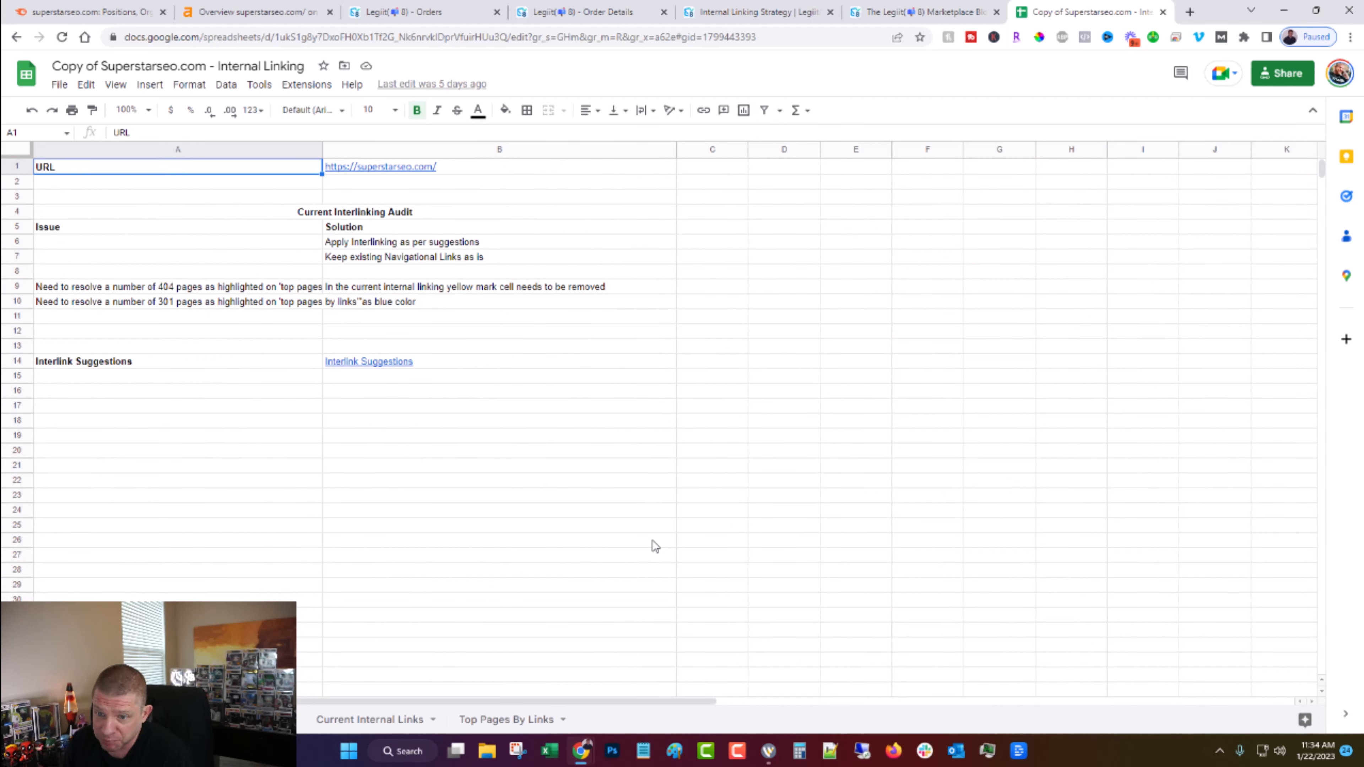
Flip through the Semrush report, Ahrefs overview and internal linking spreadsheet, ending on the Ahrefs organic overview.
{"action": "left_click", "coordinate": [87, 11]}
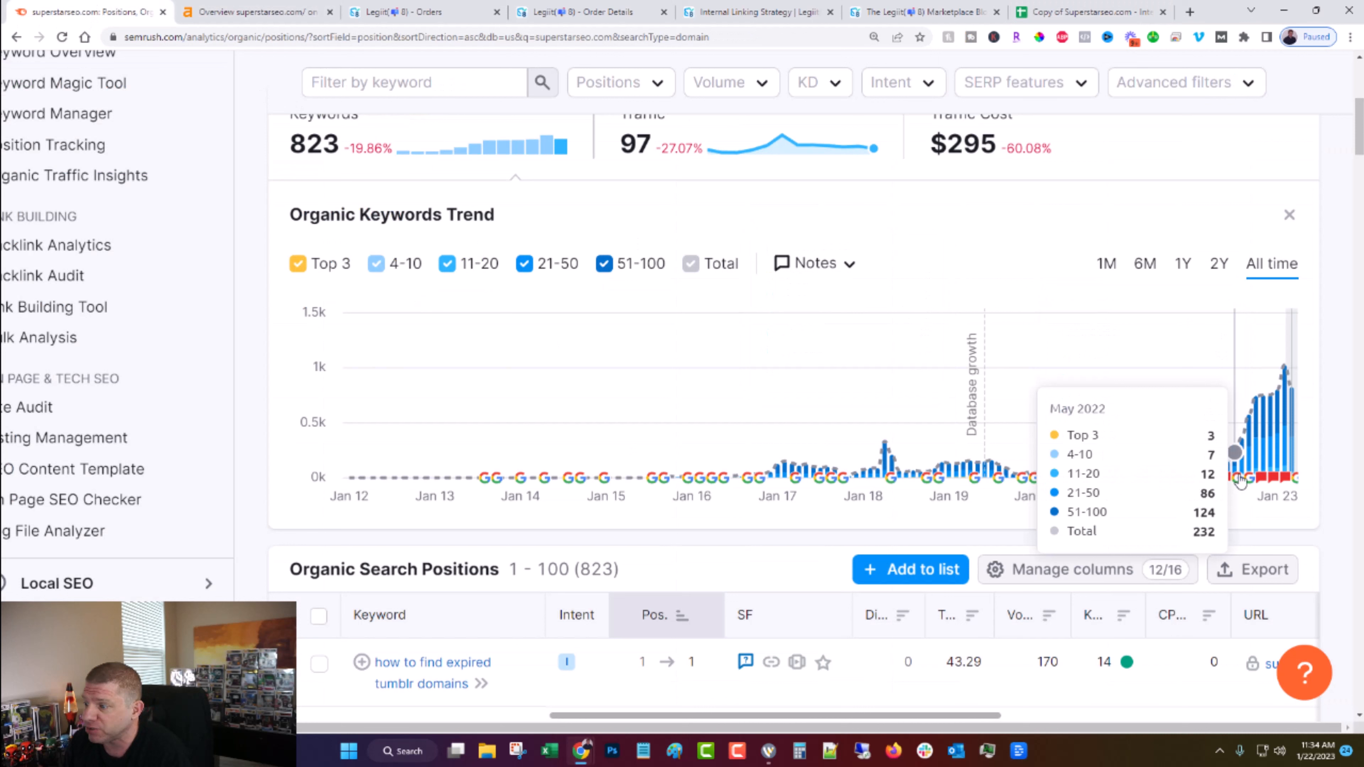
{"action": "left_click", "coordinate": [252, 12]}
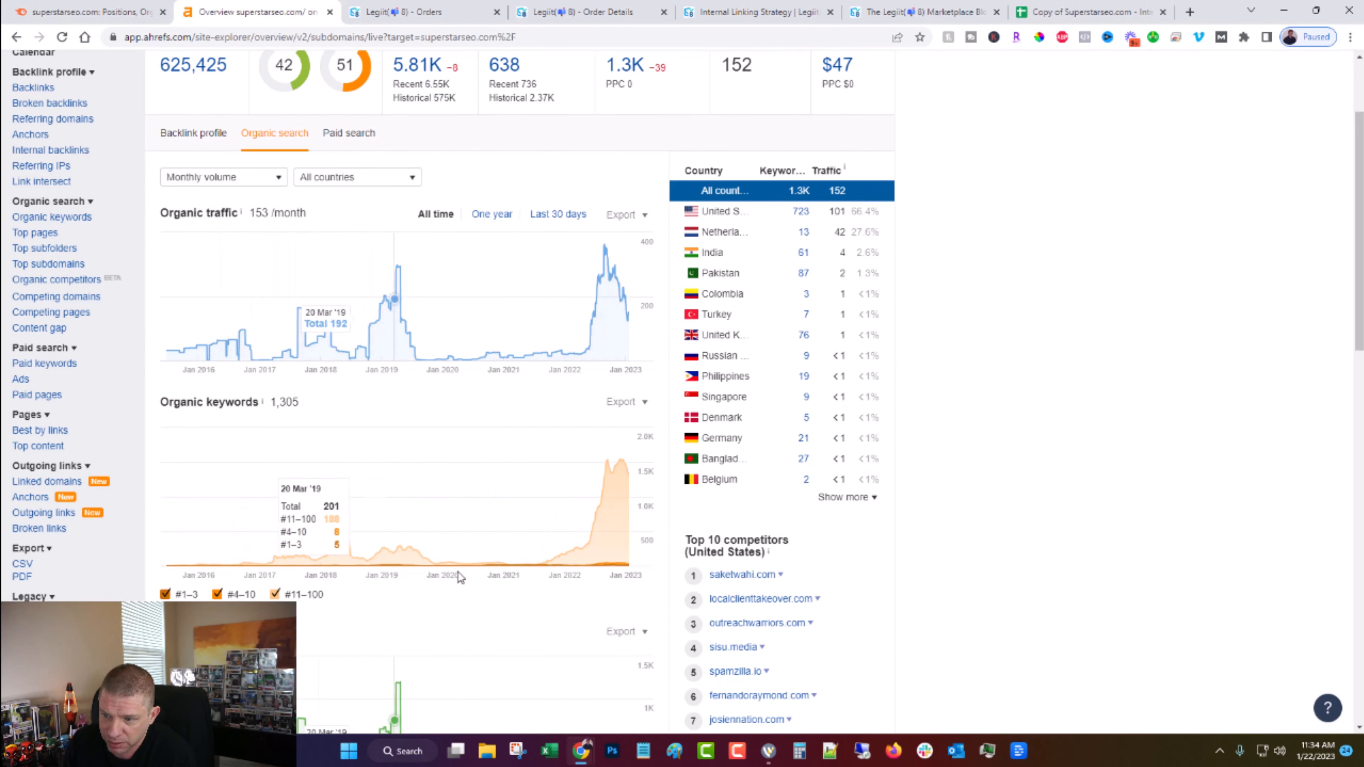
{"action": "mouse_move", "coordinate": [605, 287]}
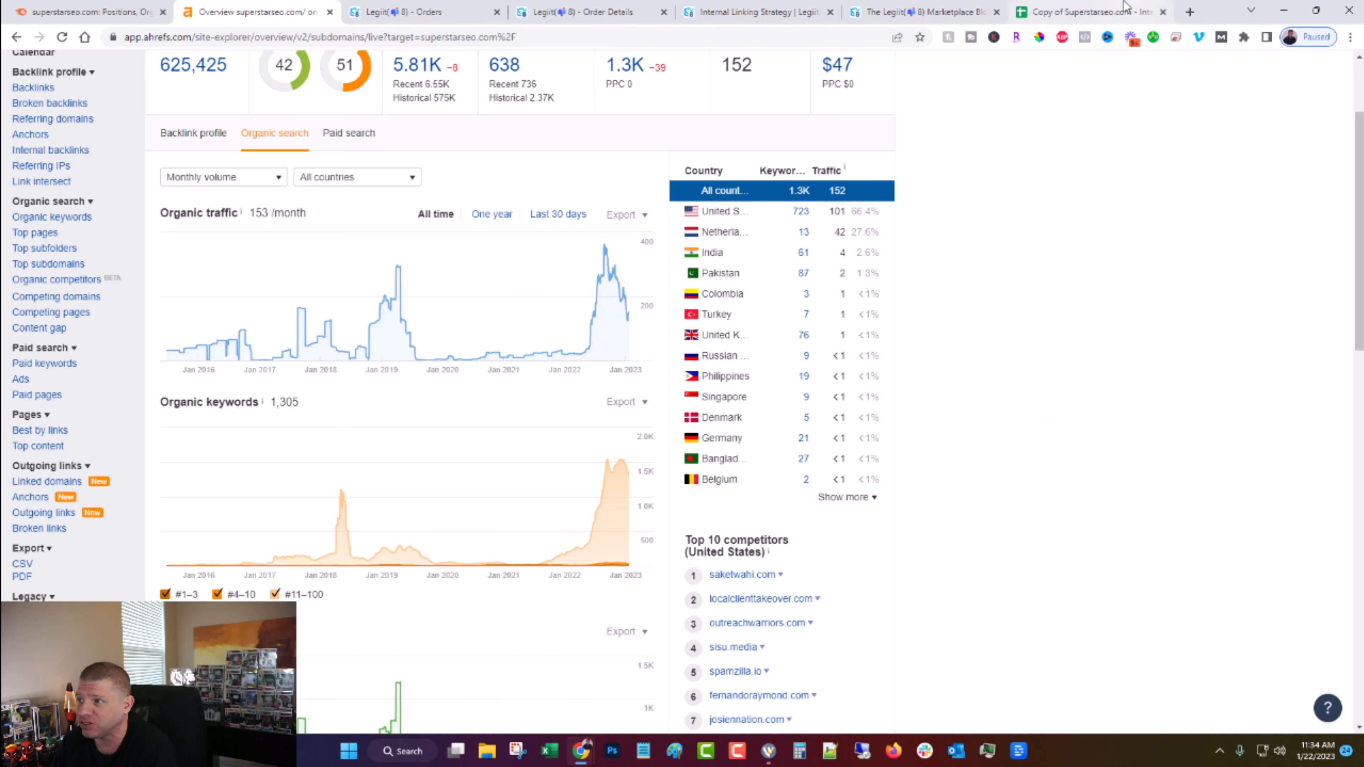
{"action": "left_click", "coordinate": [1089, 11]}
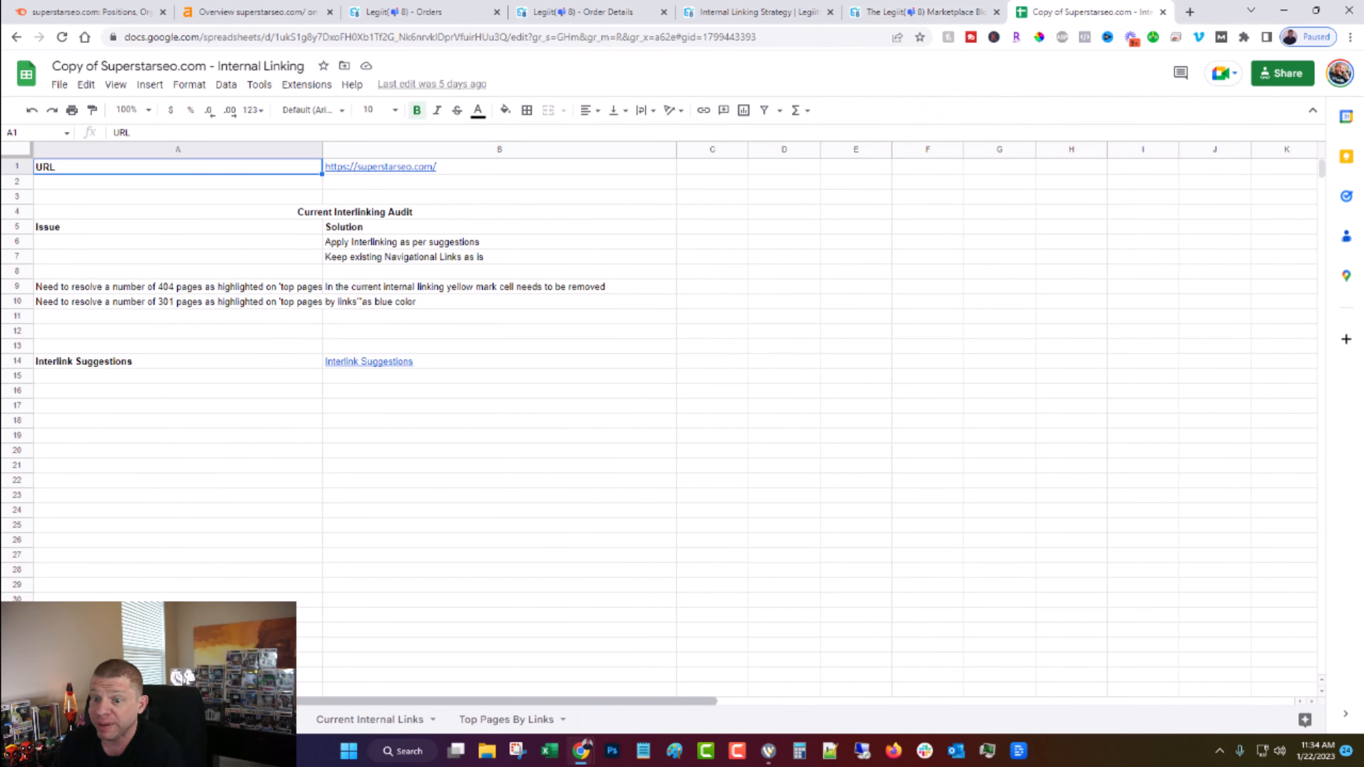
{"action": "left_click", "coordinate": [368, 361]}
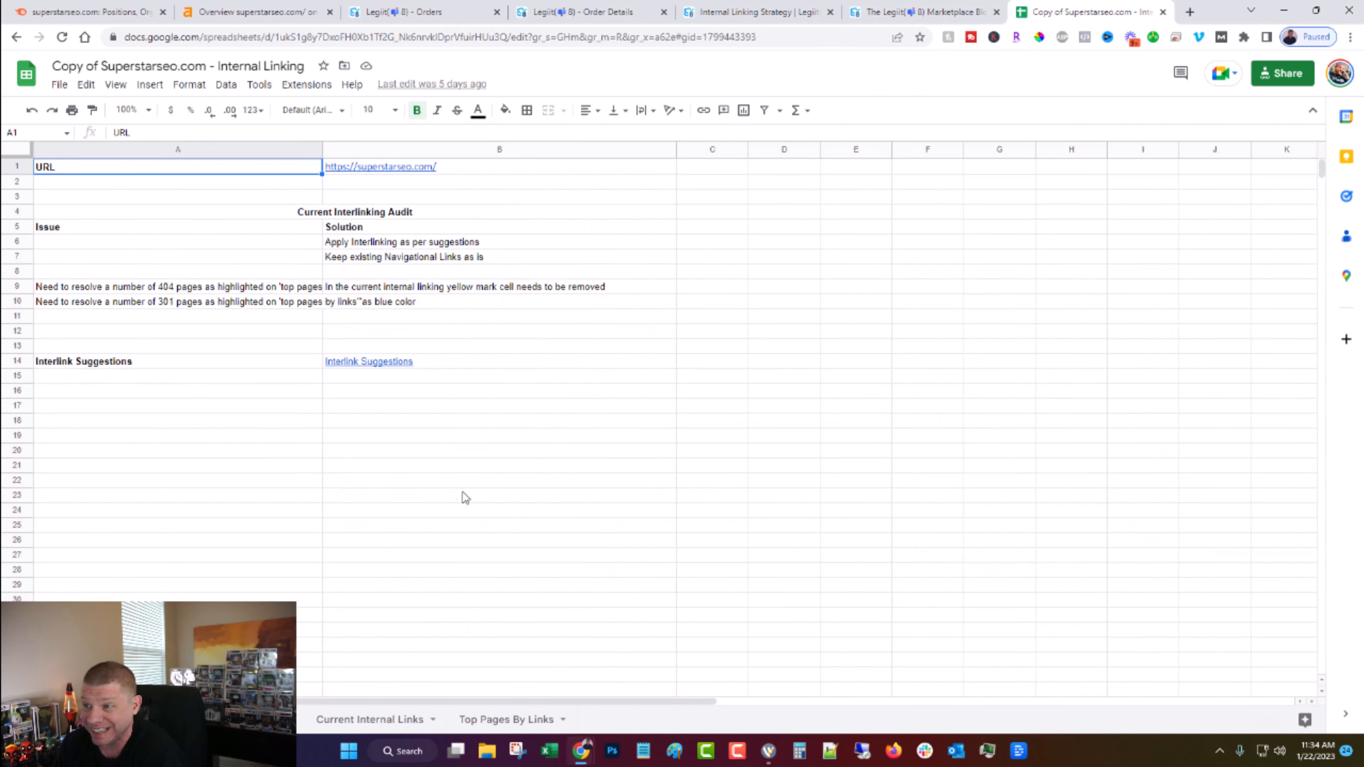
{"action": "left_click", "coordinate": [252, 11]}
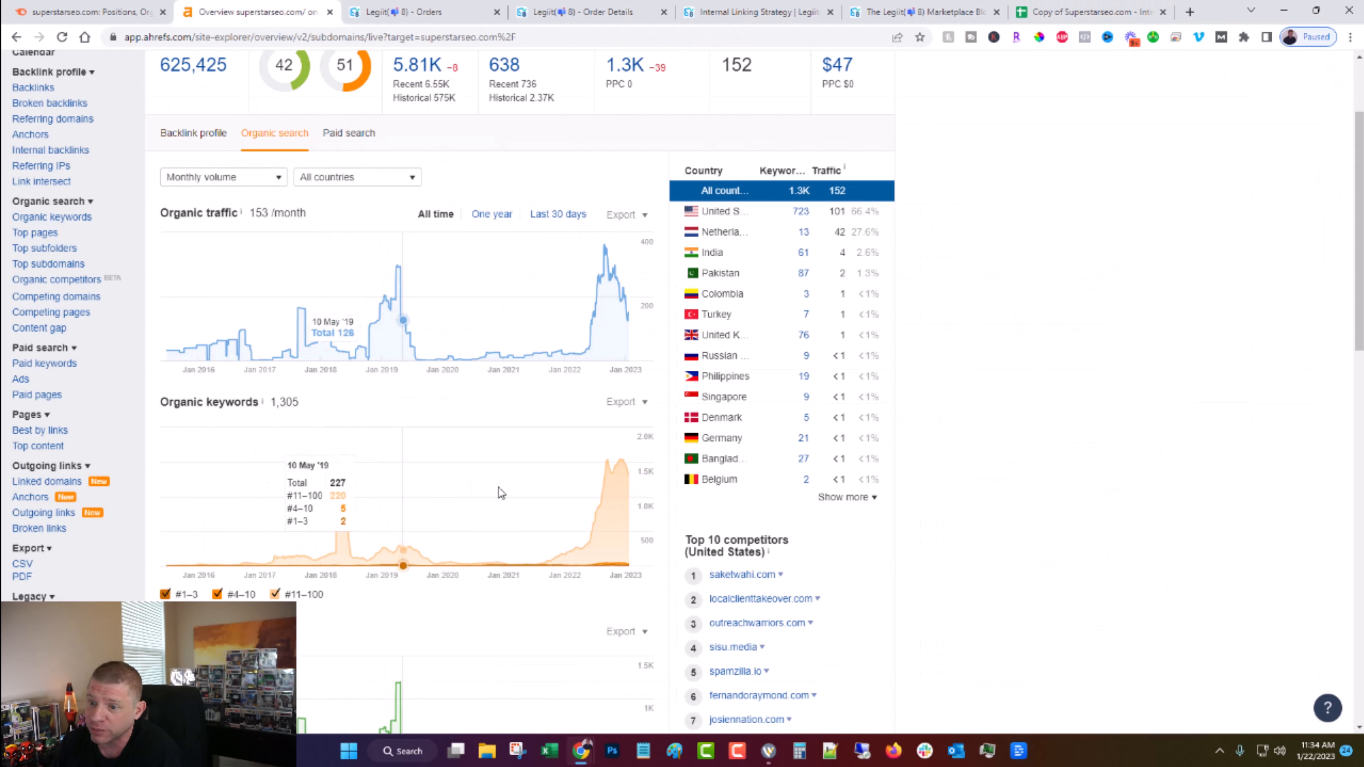
{"action": "mouse_move", "coordinate": [422, 11]}
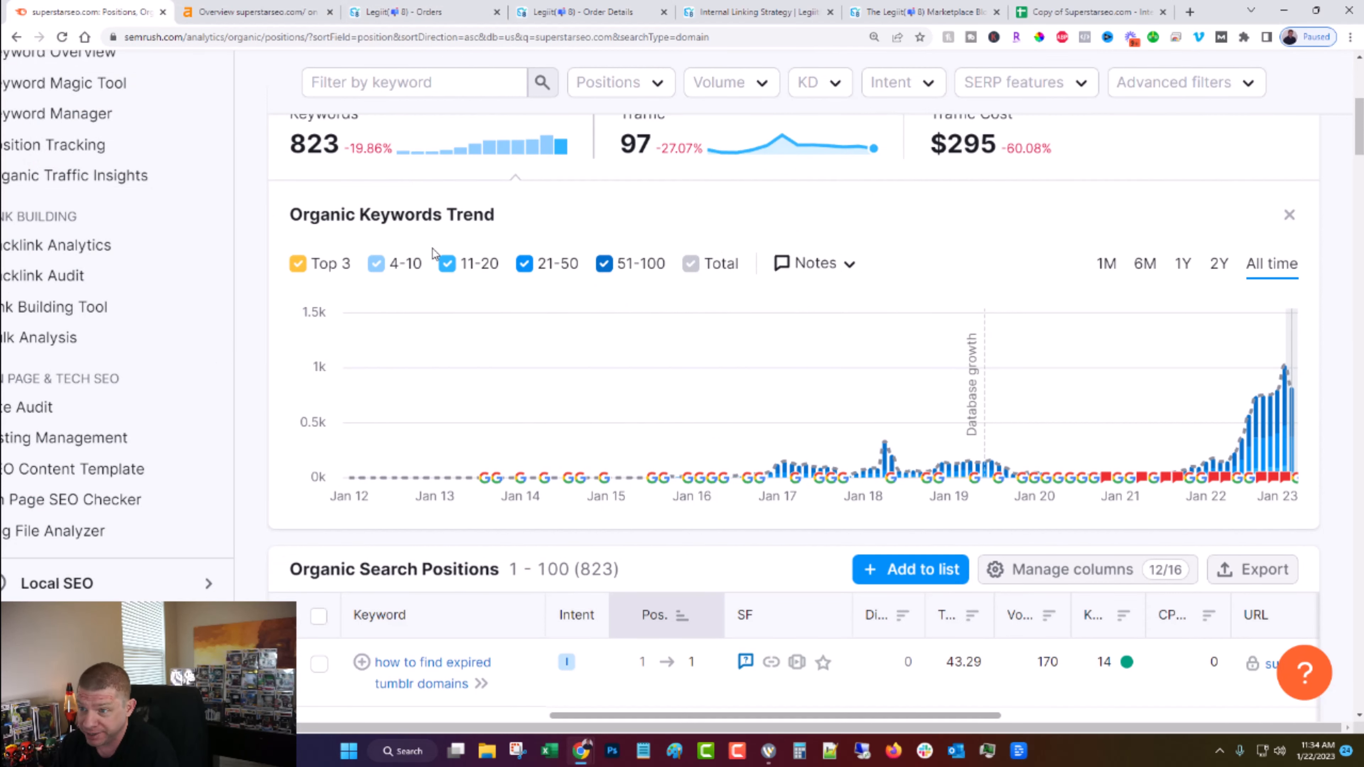
Switch to the Legiit Internal Linking Strategy service page from RankZenith.
{"action": "left_click", "coordinate": [756, 11]}
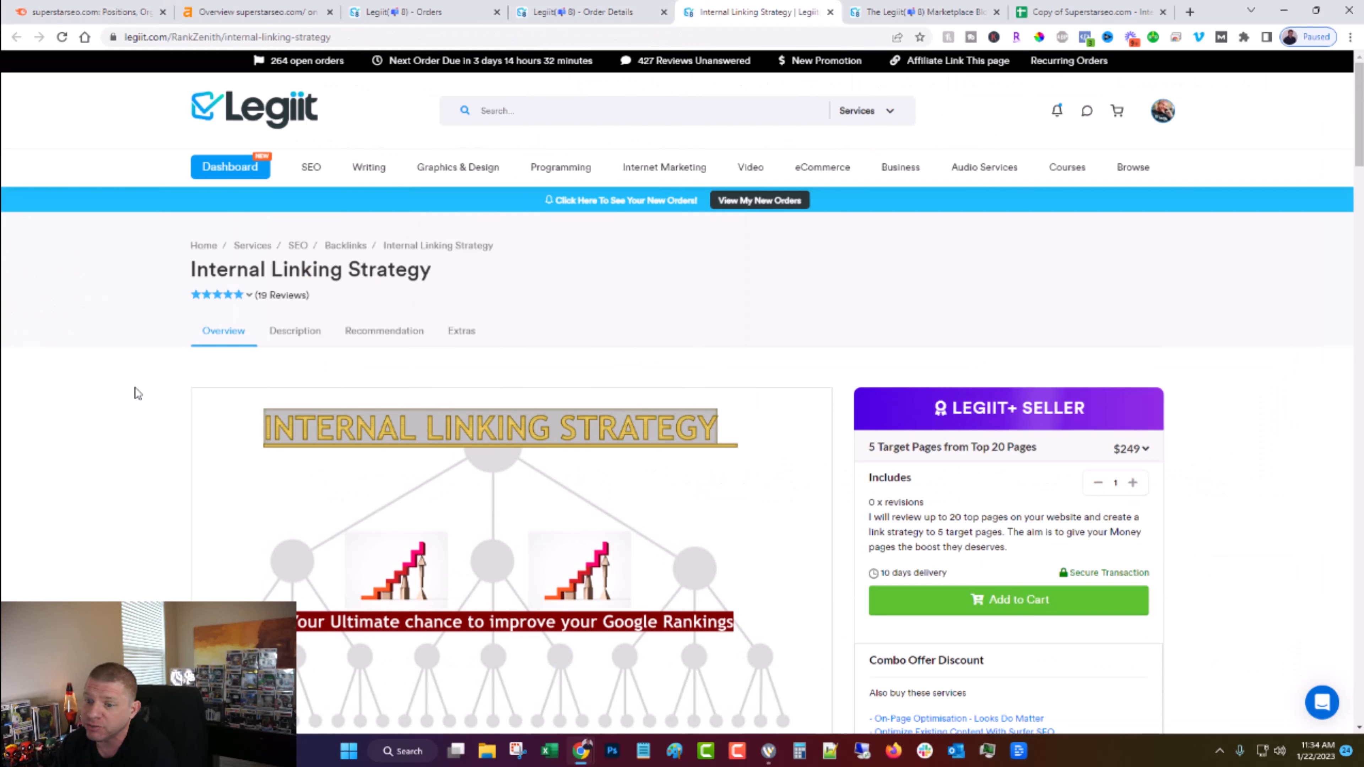
Scroll through About This Service to read the internal-linking benefits and numbered process steps.
{"action": "scroll", "scroll_direction": "down", "scroll_amount": 3}
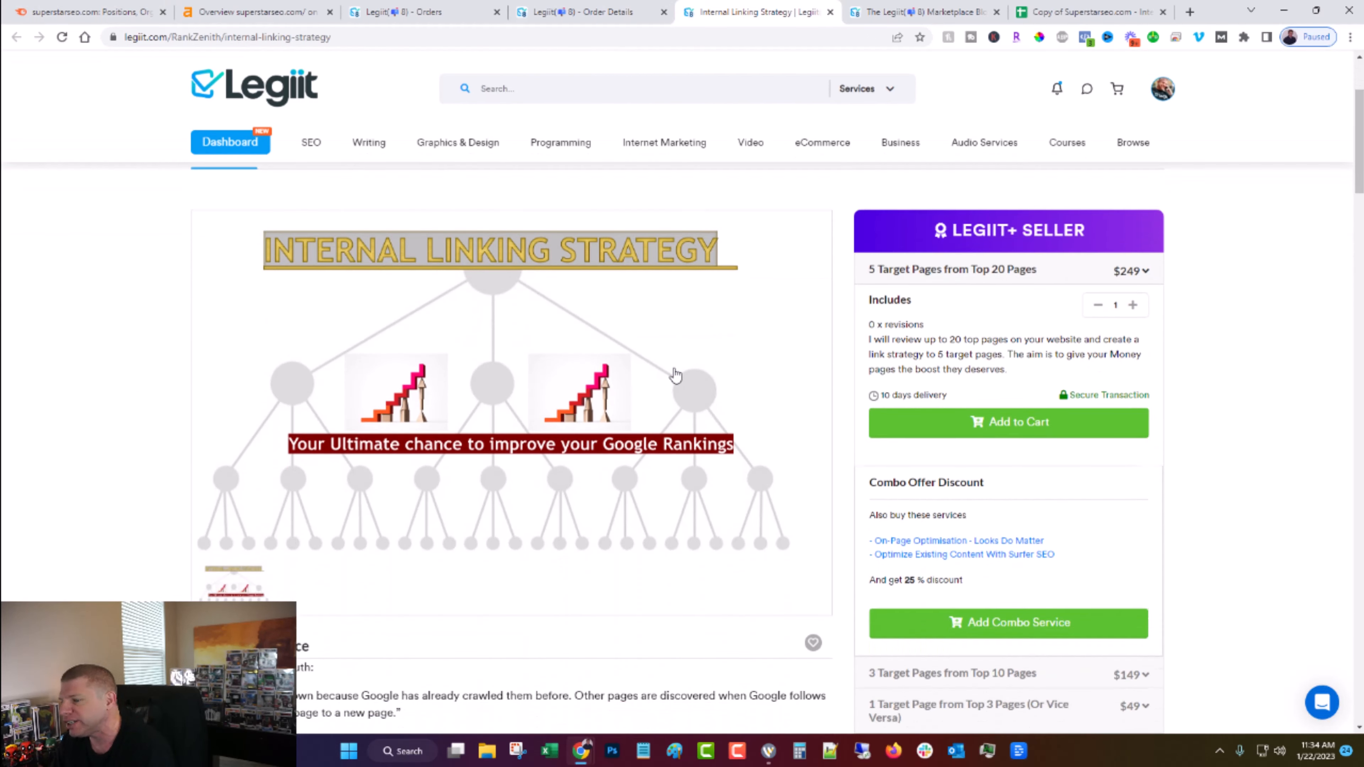
{"action": "scroll", "scroll_direction": "down", "scroll_amount": 3}
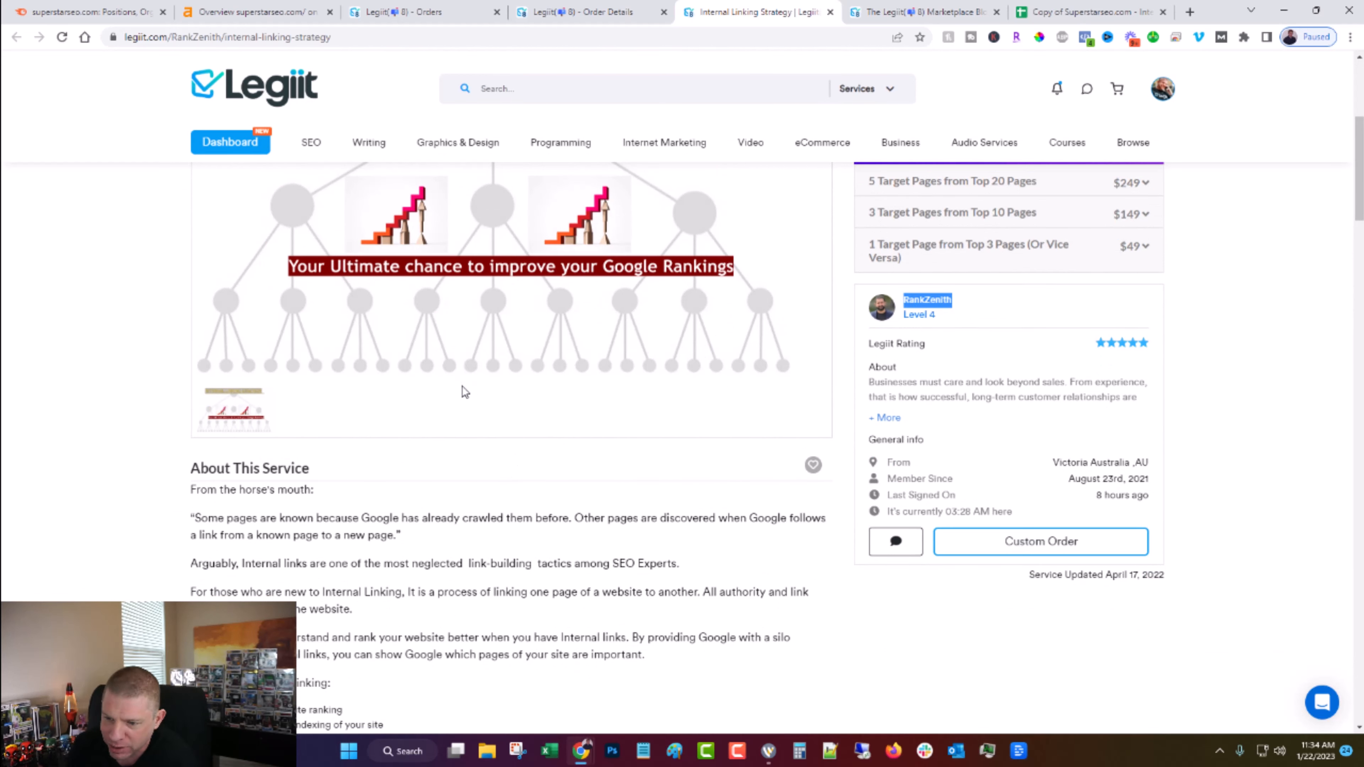
{"action": "scroll", "scroll_direction": "down", "scroll_amount": 3}
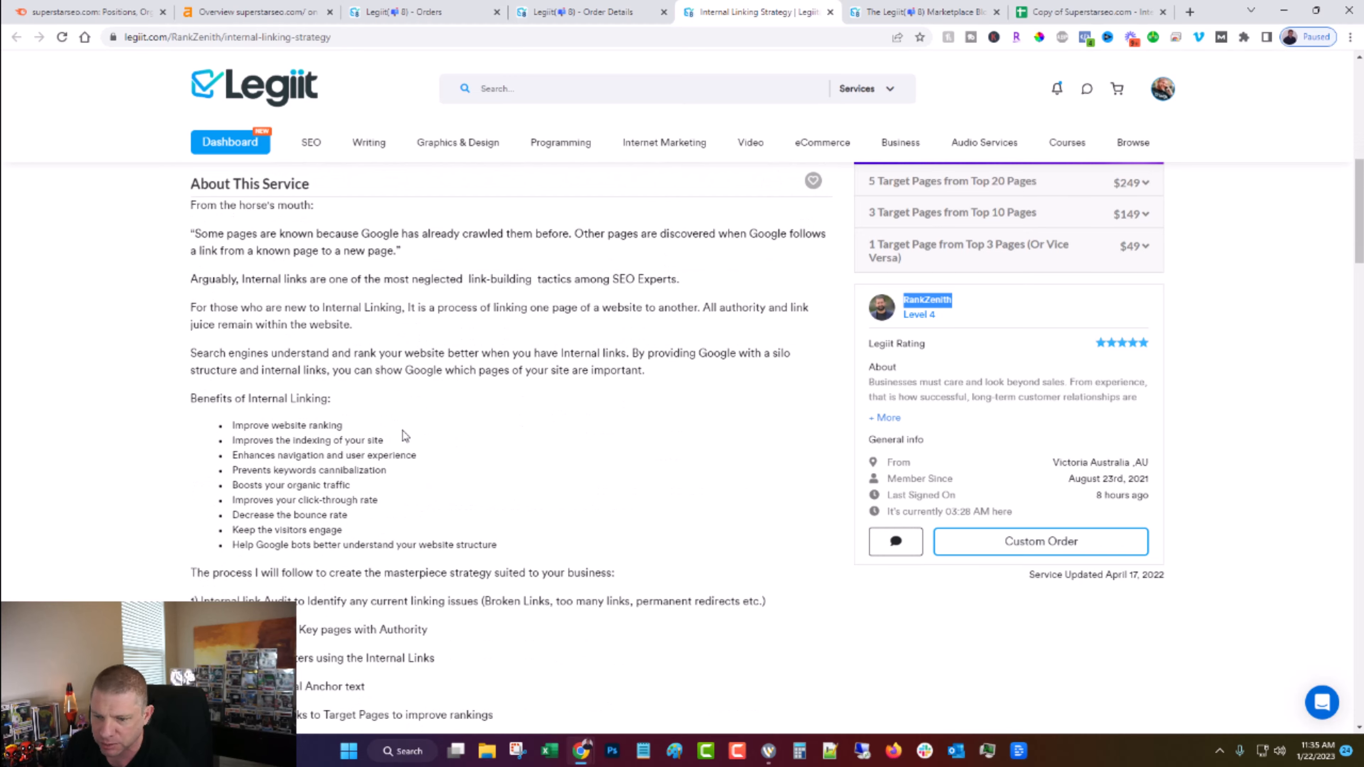
{"action": "scroll", "scroll_direction": "down", "scroll_amount": 3}
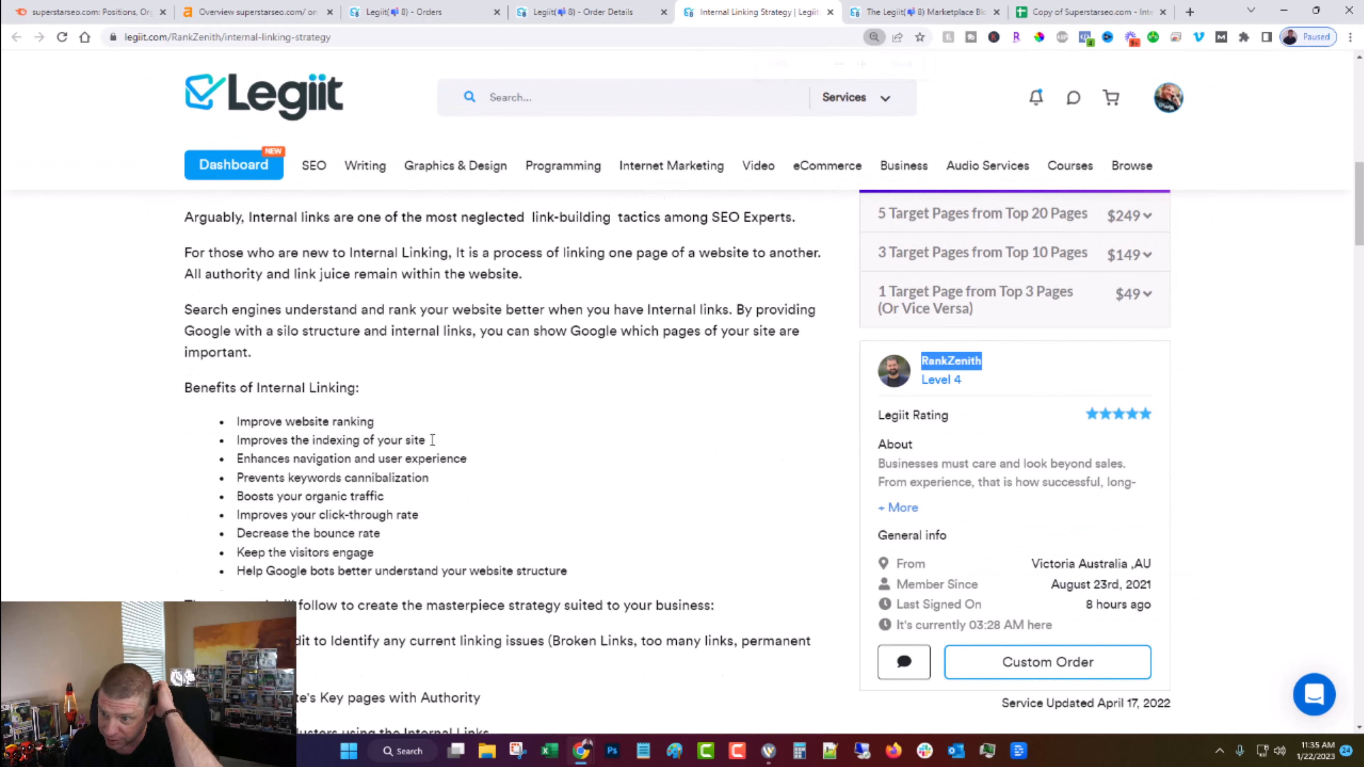
{"action": "scroll", "scroll_direction": "down", "scroll_amount": 3}
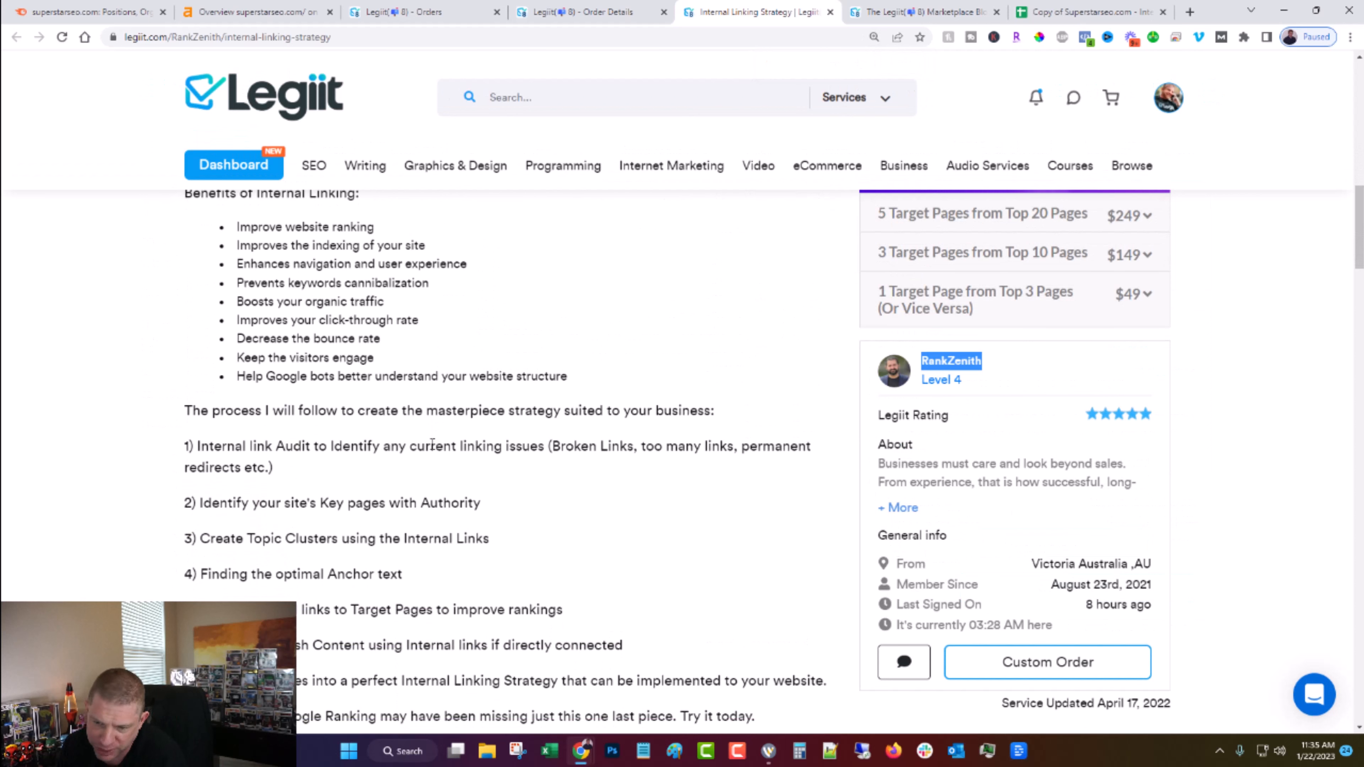
{"action": "mouse_move", "coordinate": [428, 439]}
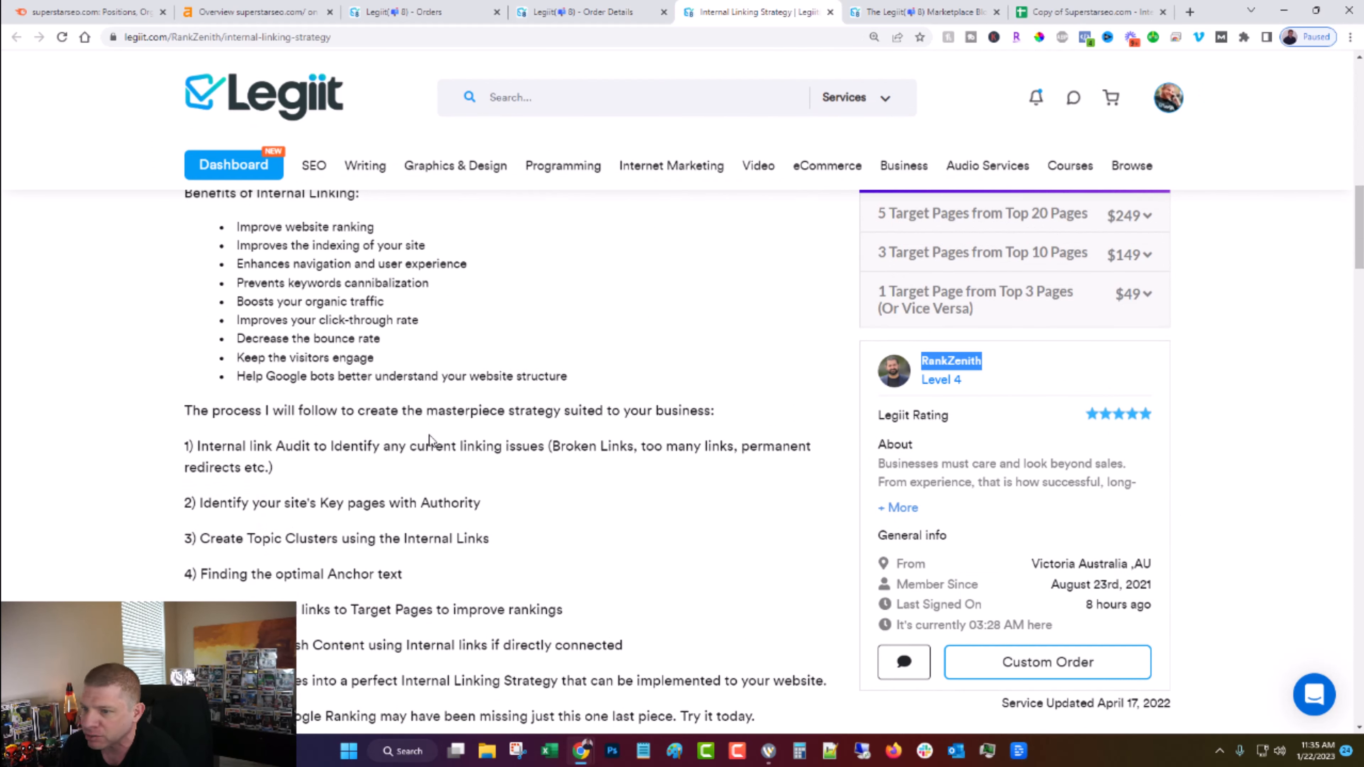
Scroll through the Reviews section showing the 5.0 rating from 19 reviews and customer comments.
{"action": "scroll", "scroll_direction": "down", "scroll_amount": 3}
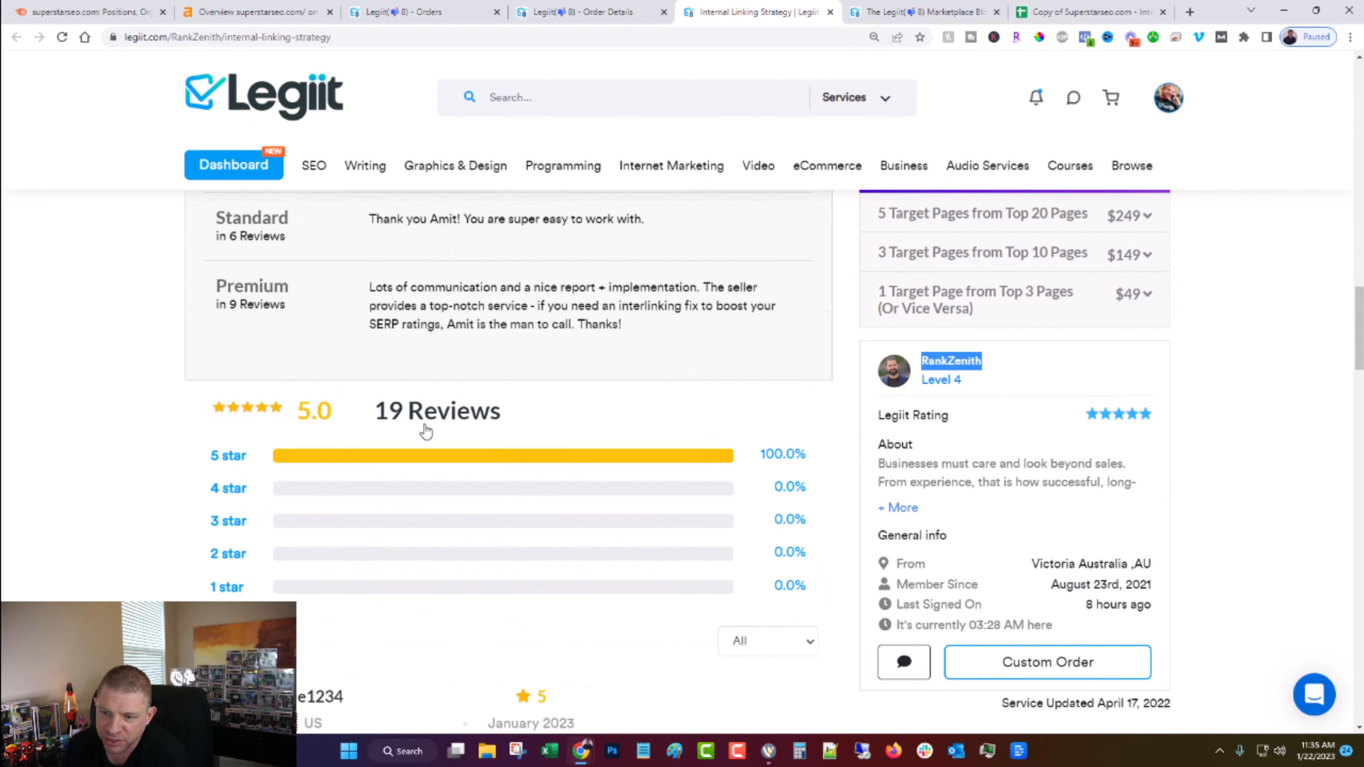
{"action": "scroll", "scroll_direction": "down", "scroll_amount": 3}
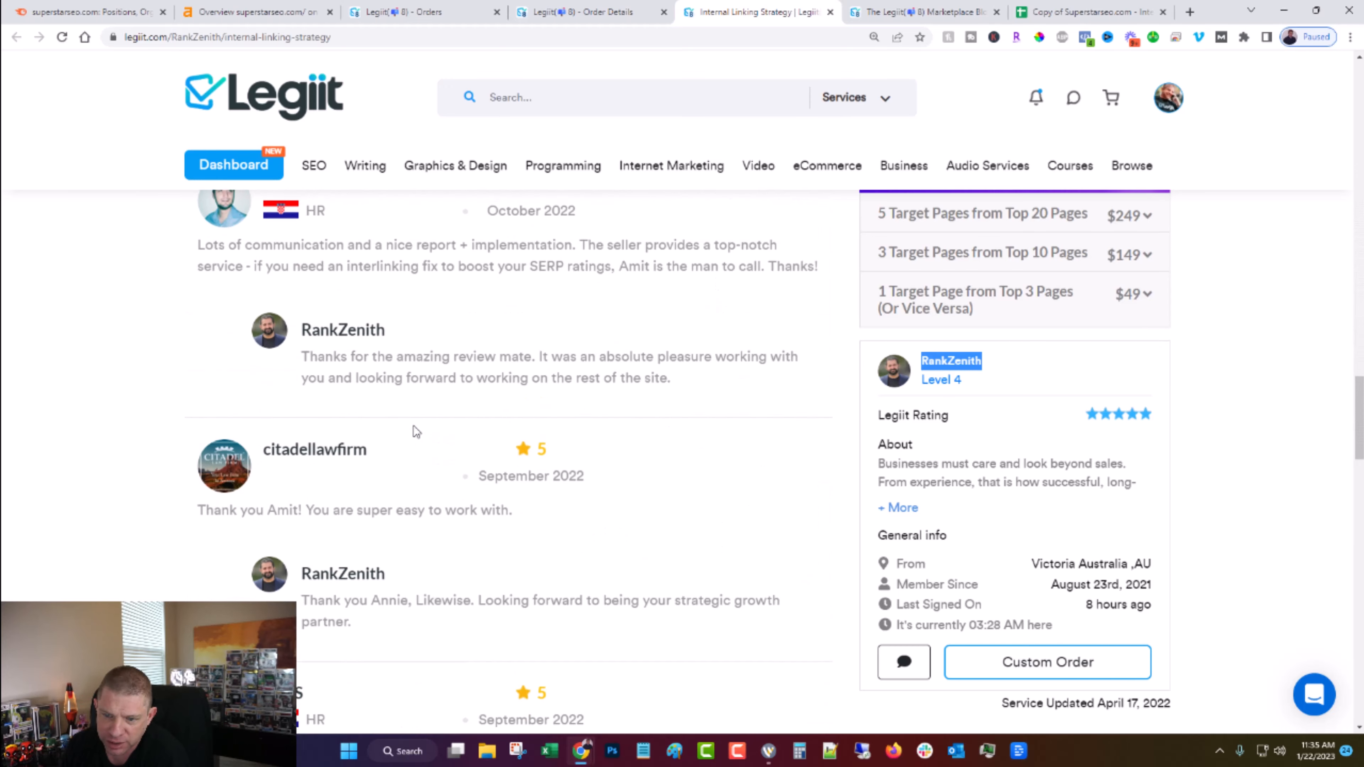
{"action": "scroll", "scroll_direction": "down", "scroll_amount": 3}
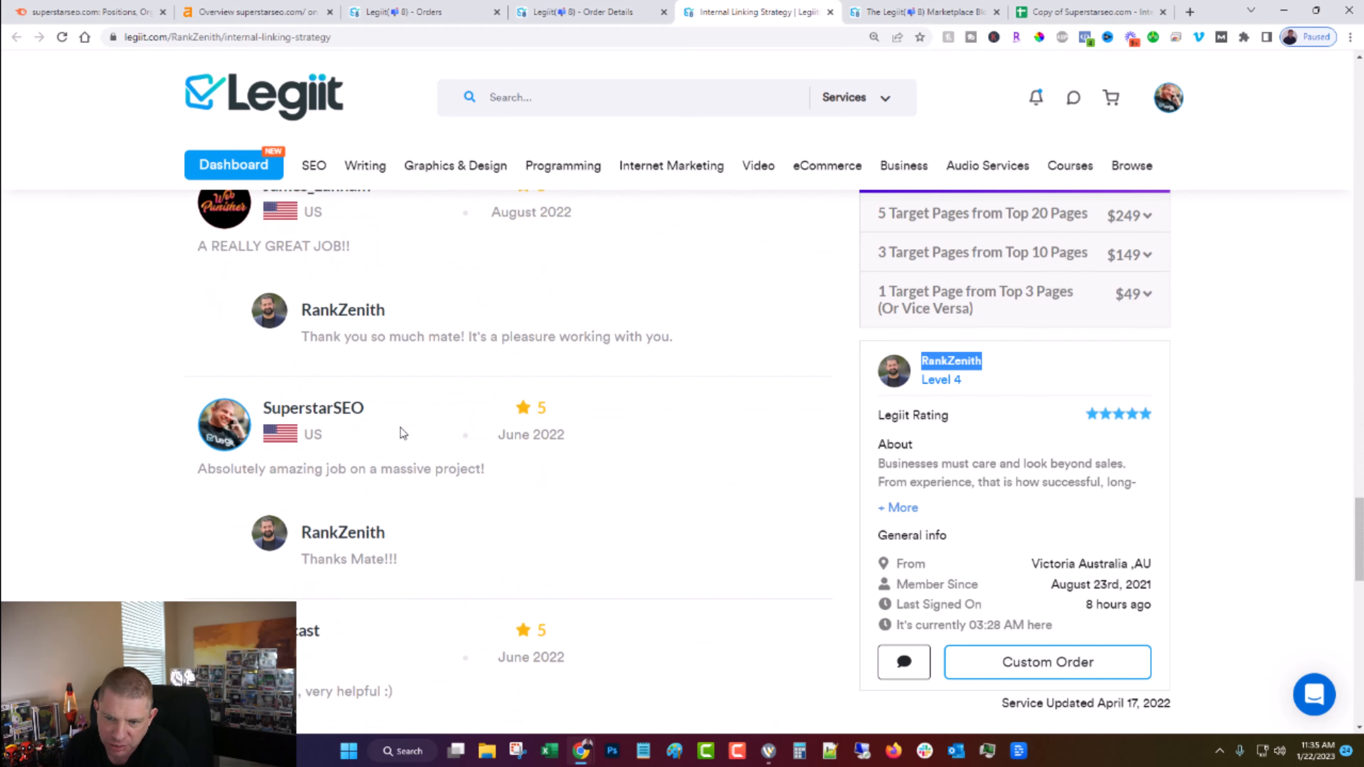
{"action": "scroll", "scroll_direction": "down", "scroll_amount": 3}
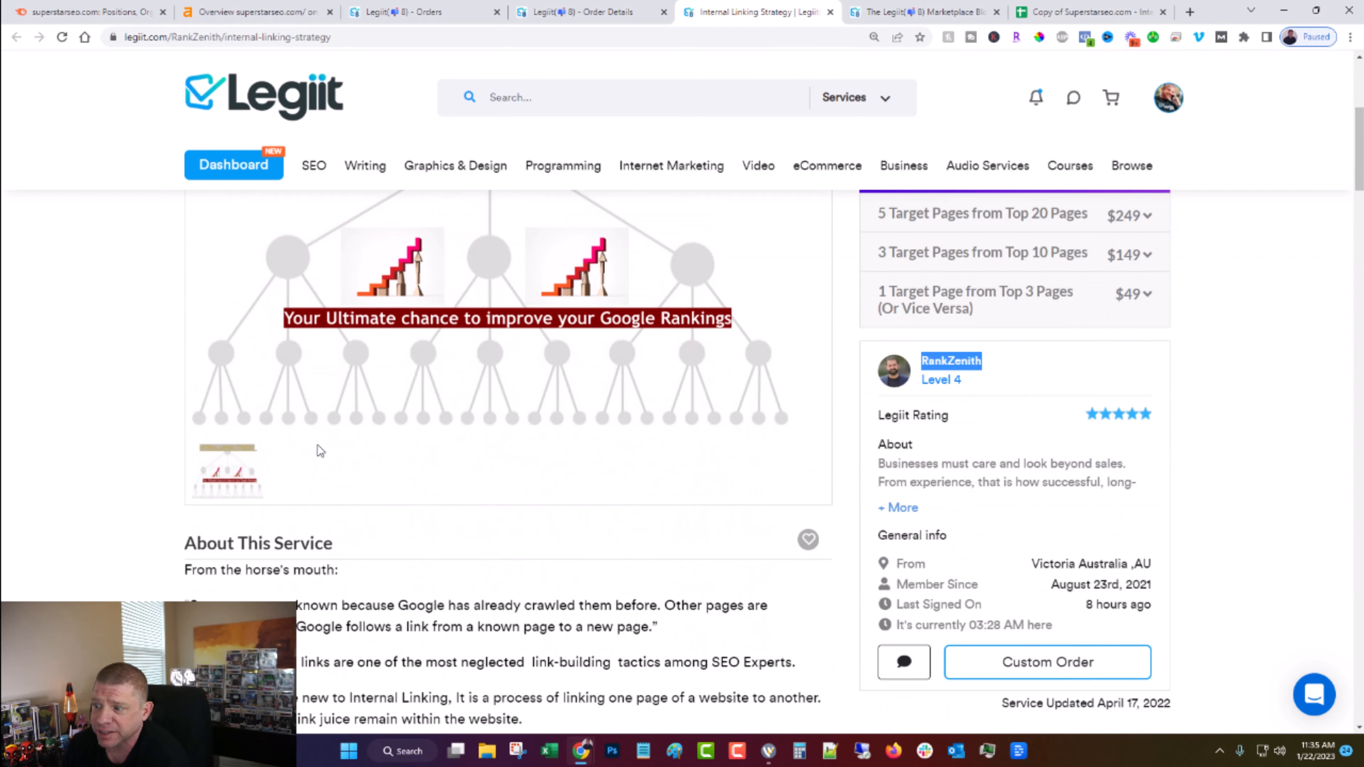
{"action": "mouse_move", "coordinate": [476, 601]}
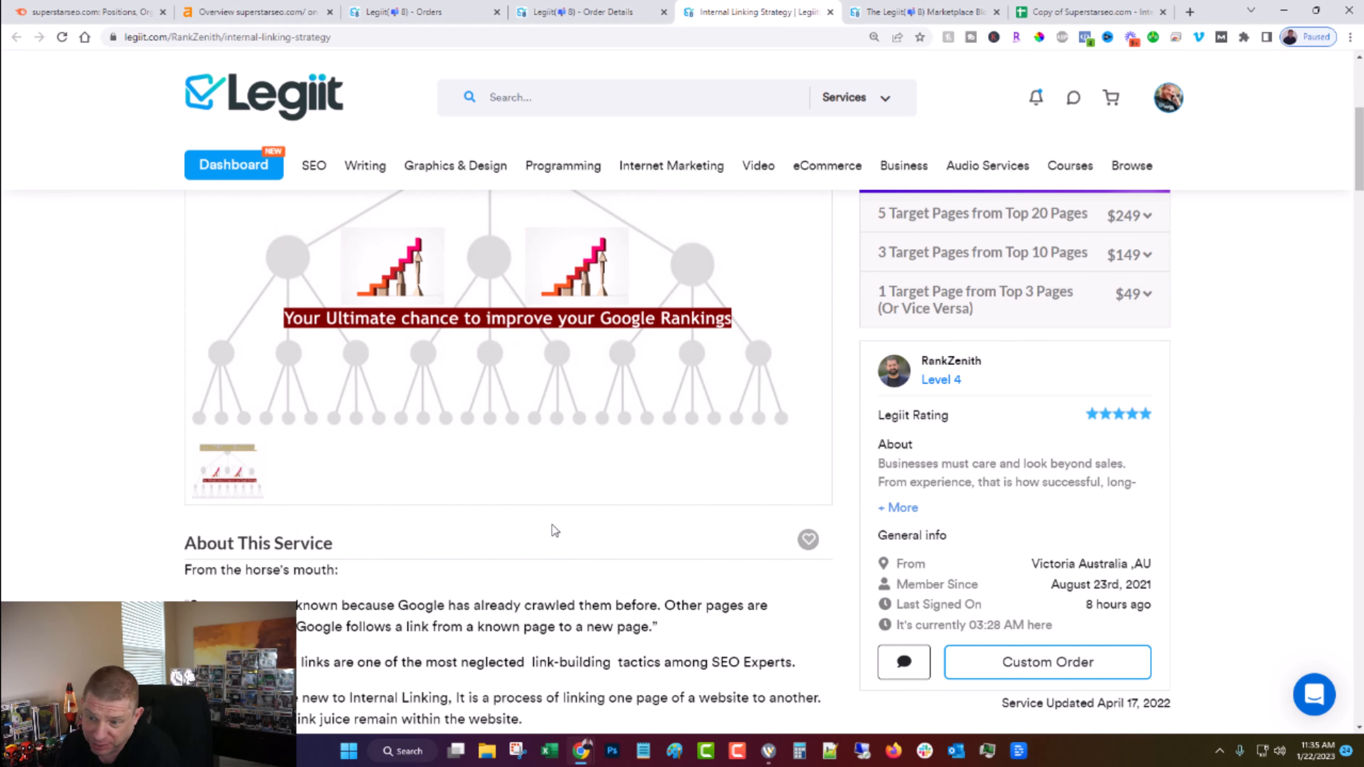
{"action": "scroll", "scroll_direction": "down", "scroll_amount": 3}
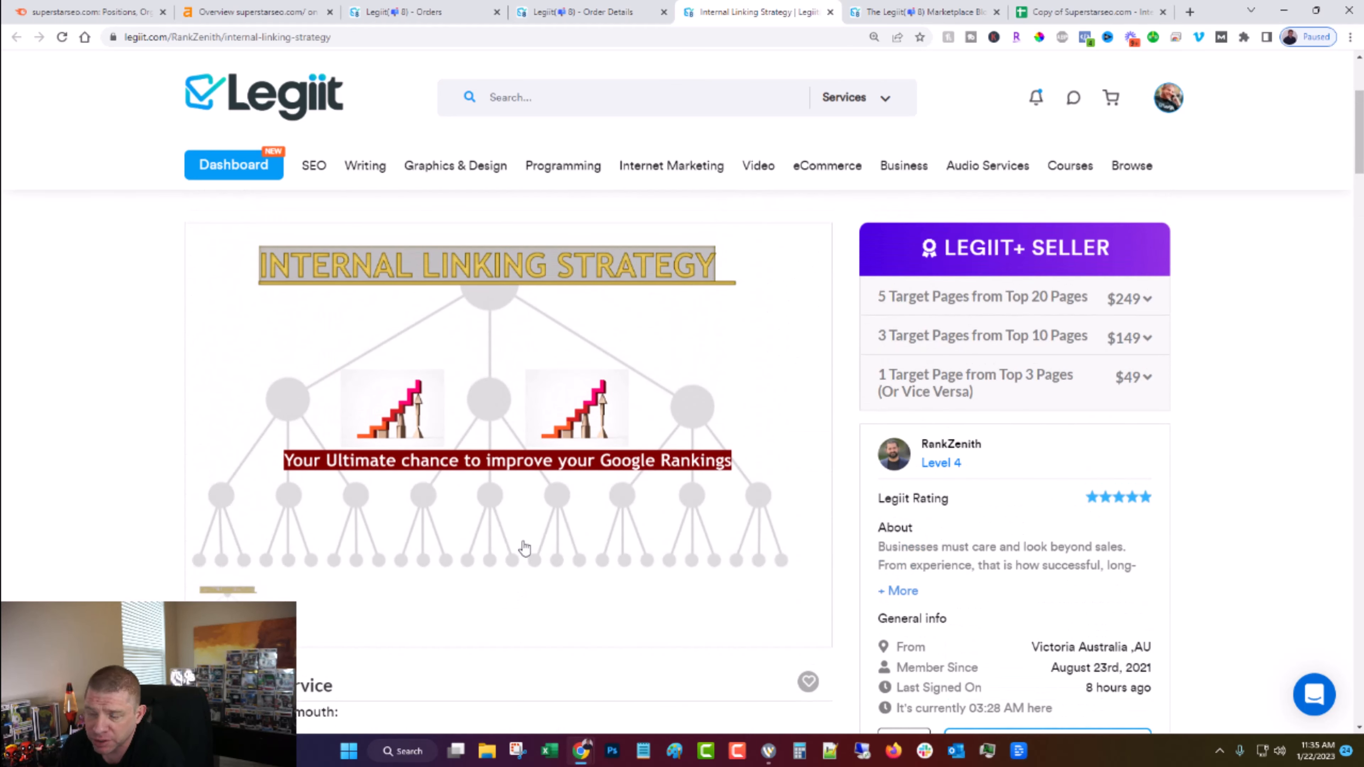
Expand the $49 and $249 package details and view the extras ($20 implementing changes, $30 additional pages).
{"action": "left_click", "coordinate": [976, 383]}
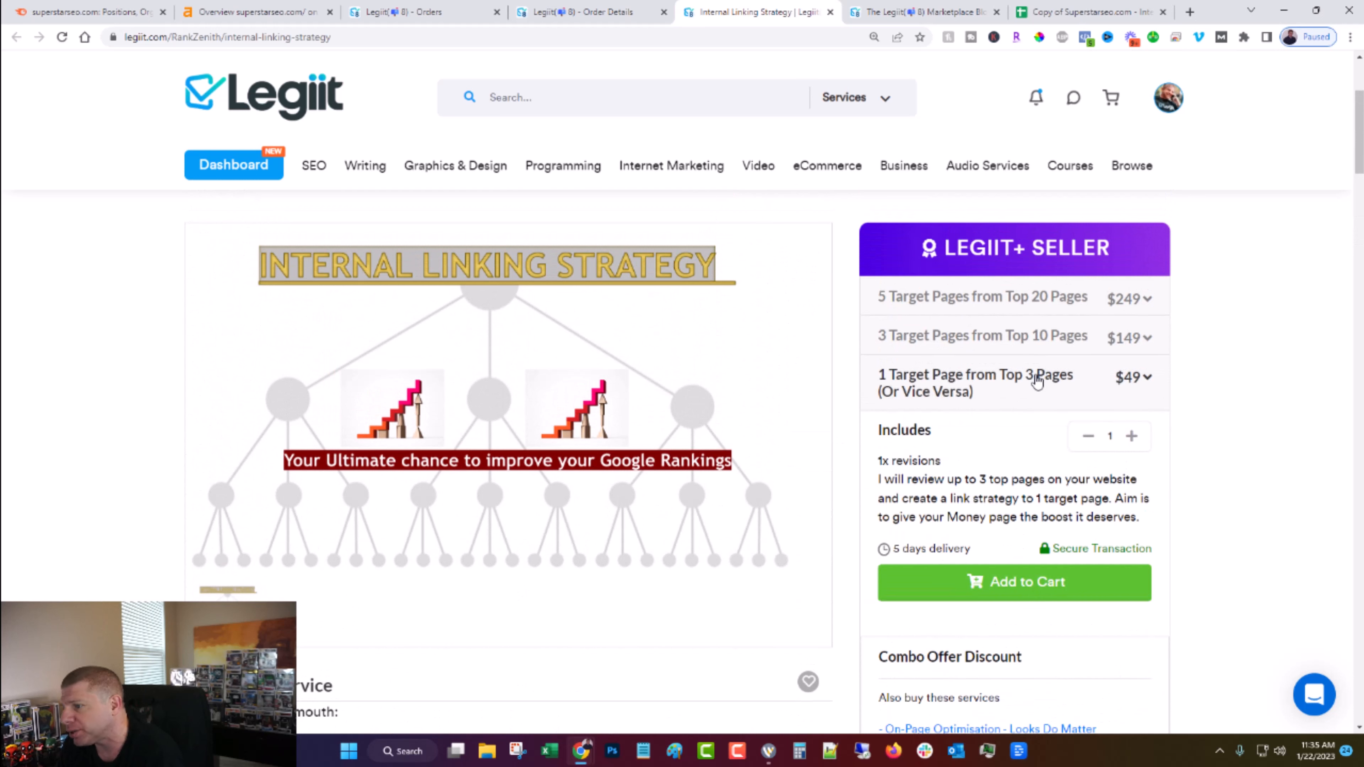
{"action": "left_click", "coordinate": [981, 296]}
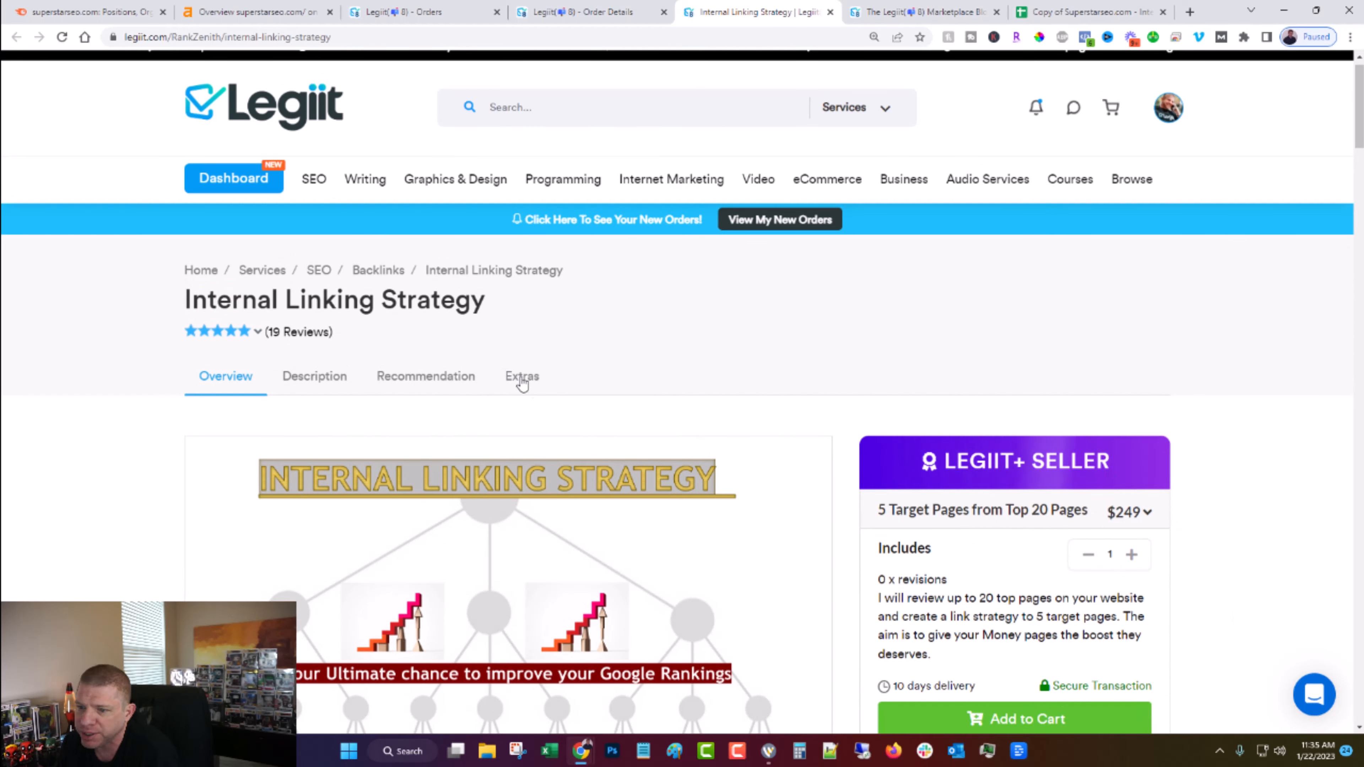
{"action": "left_click", "coordinate": [521, 376]}
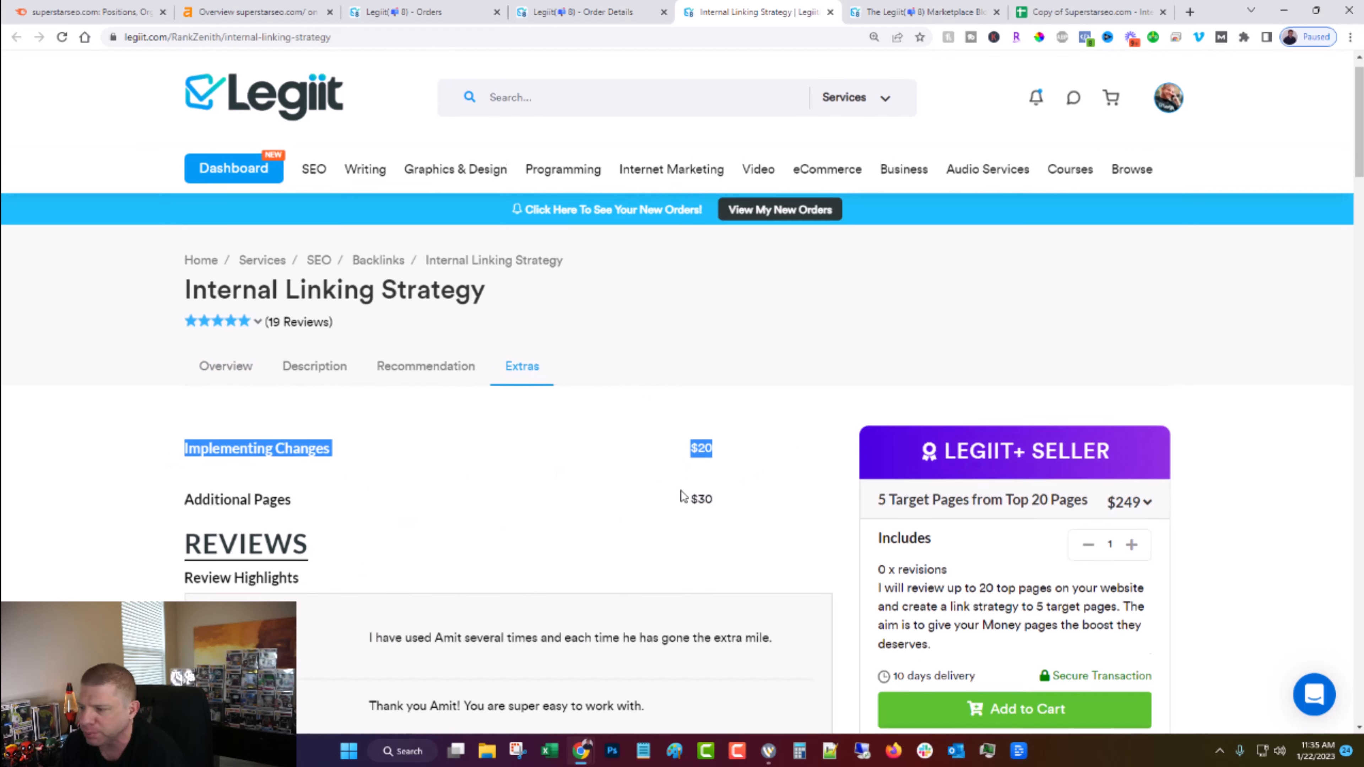
{"action": "scroll", "scroll_direction": "down", "scroll_amount": 3}
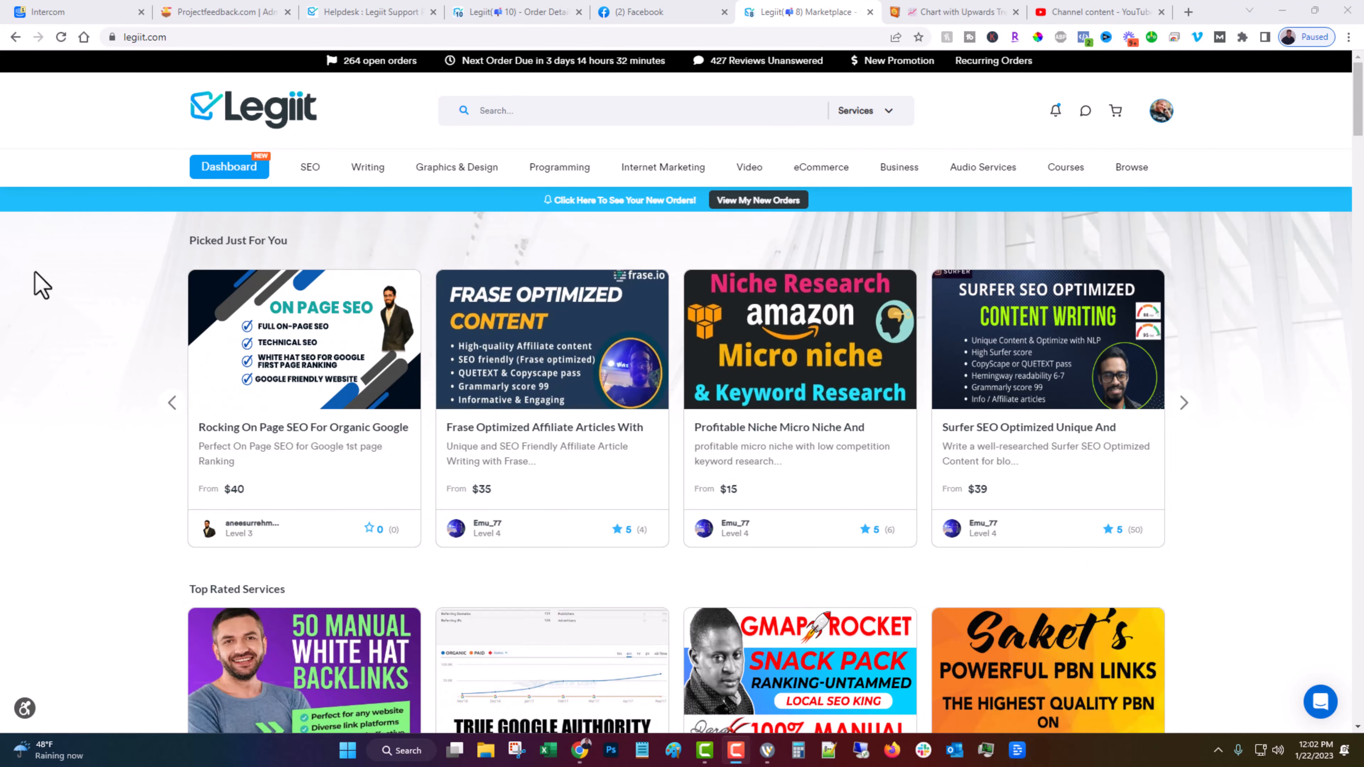
{"action": "mouse_move", "coordinate": [82, 226]}
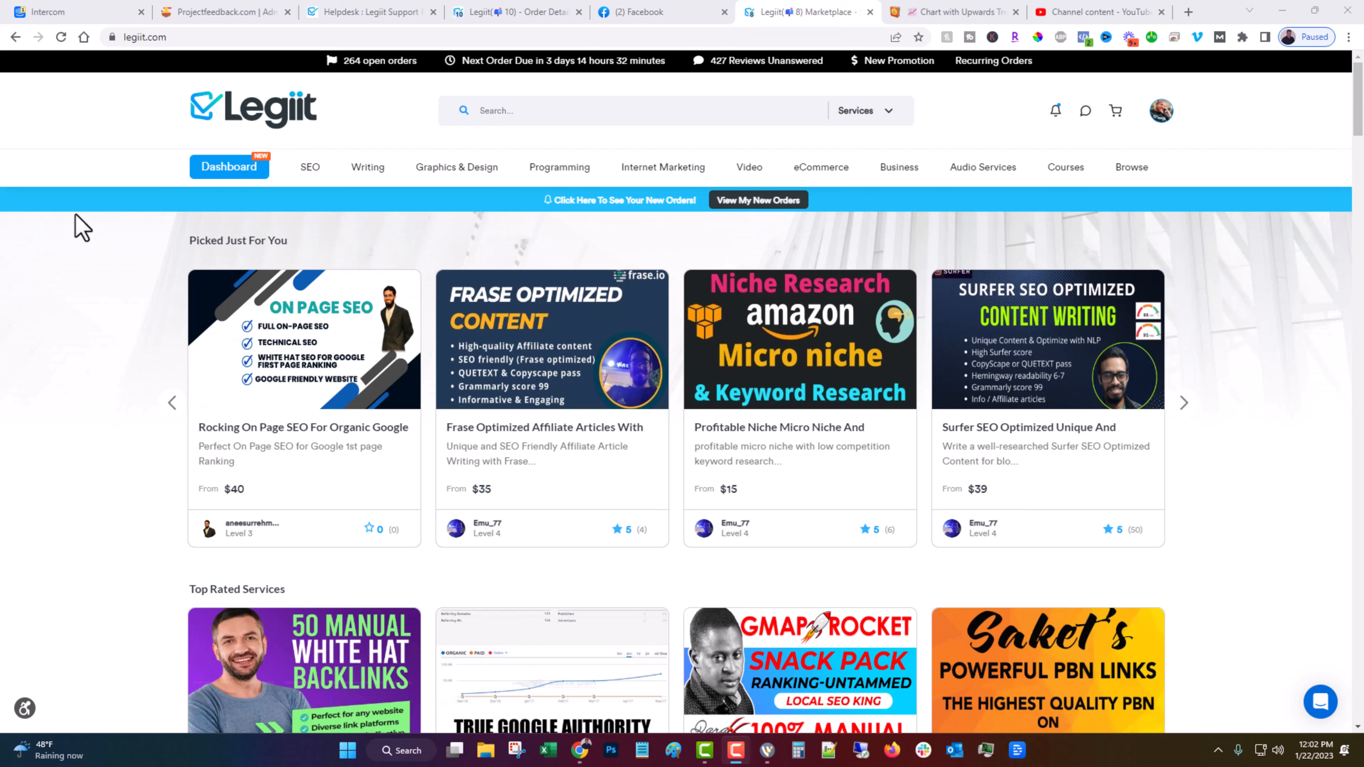
{"action": "mouse_move", "coordinate": [398, 243]}
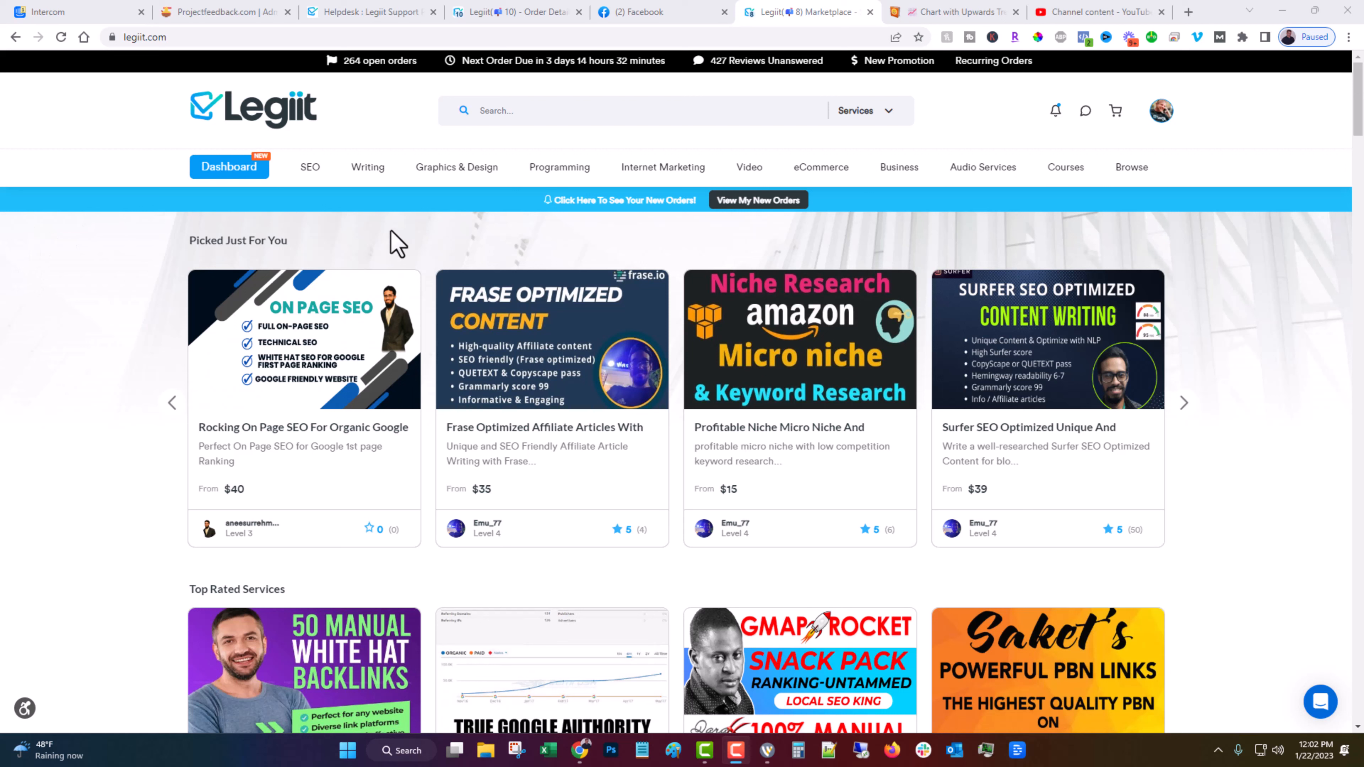
Go to the legiit.com marketplace home page.
{"action": "left_click", "coordinate": [229, 166]}
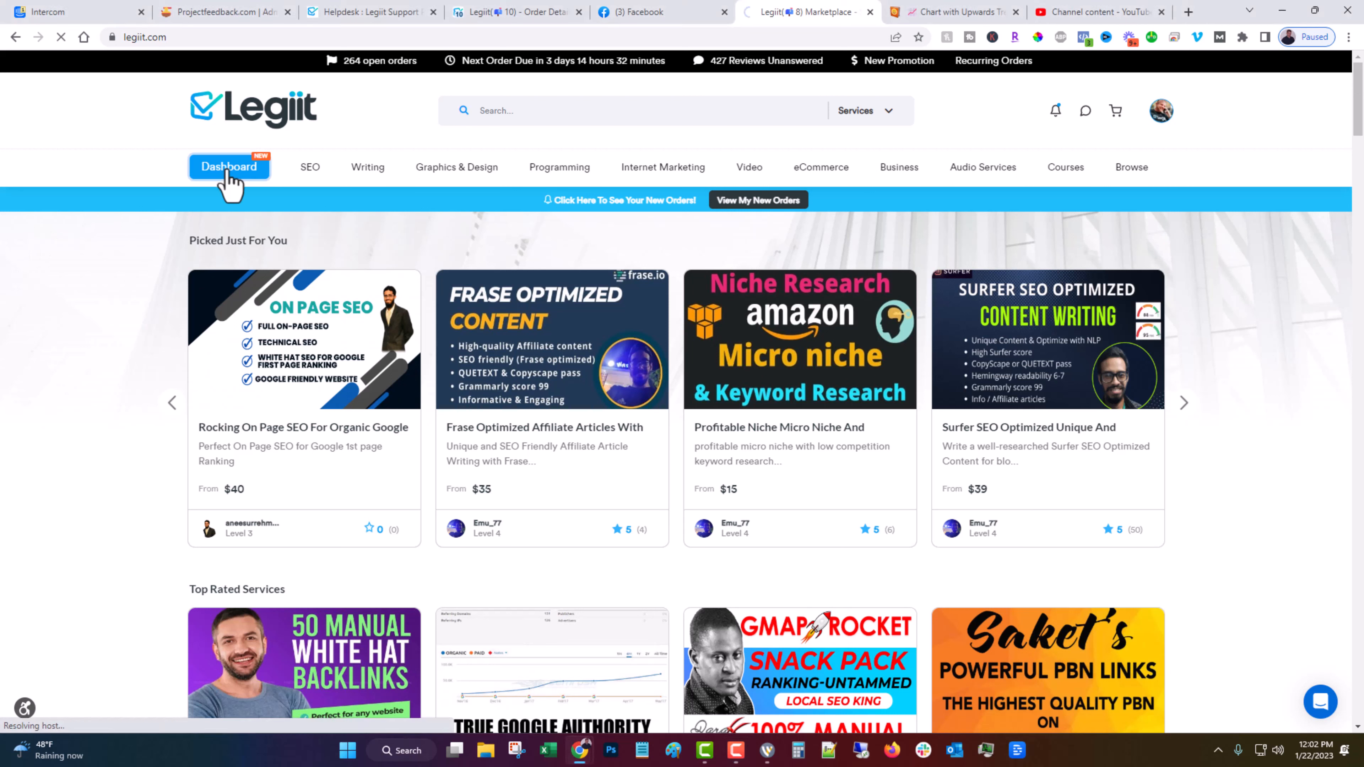
Open the Superstar SEO site dashboard (74.79 Legiit score, 96 page speed, 100% uptime) and browse its recommendations and audit results.
{"action": "left_click", "coordinate": [229, 167]}
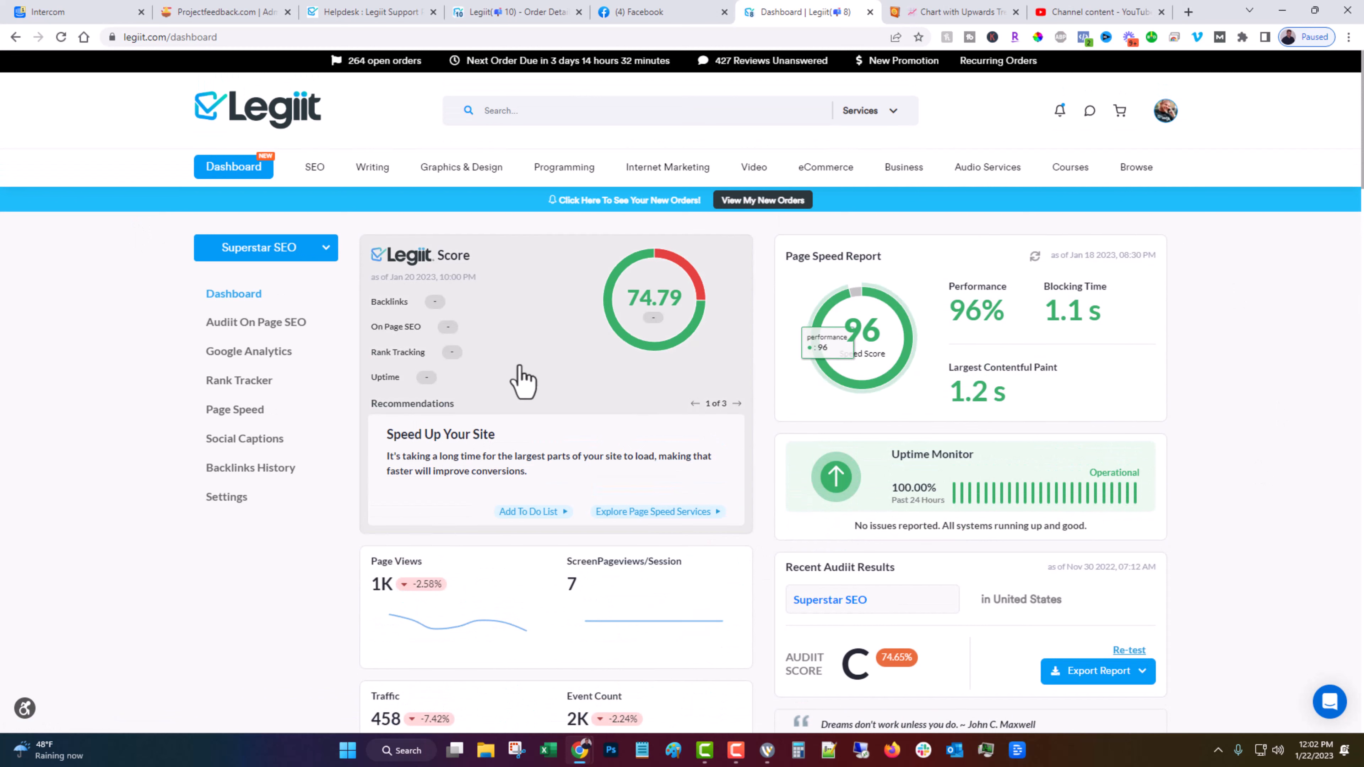
{"action": "mouse_move", "coordinate": [396, 317]}
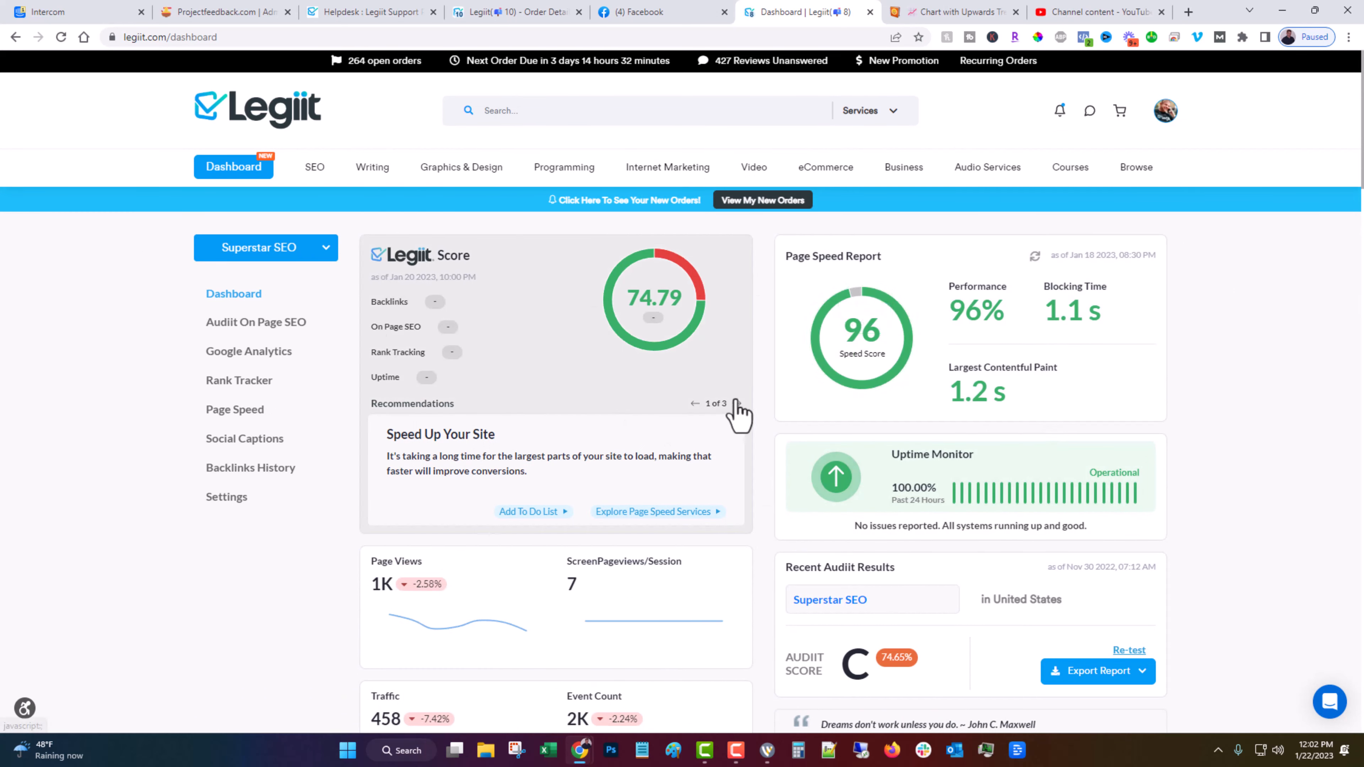
{"action": "left_click", "coordinate": [728, 403]}
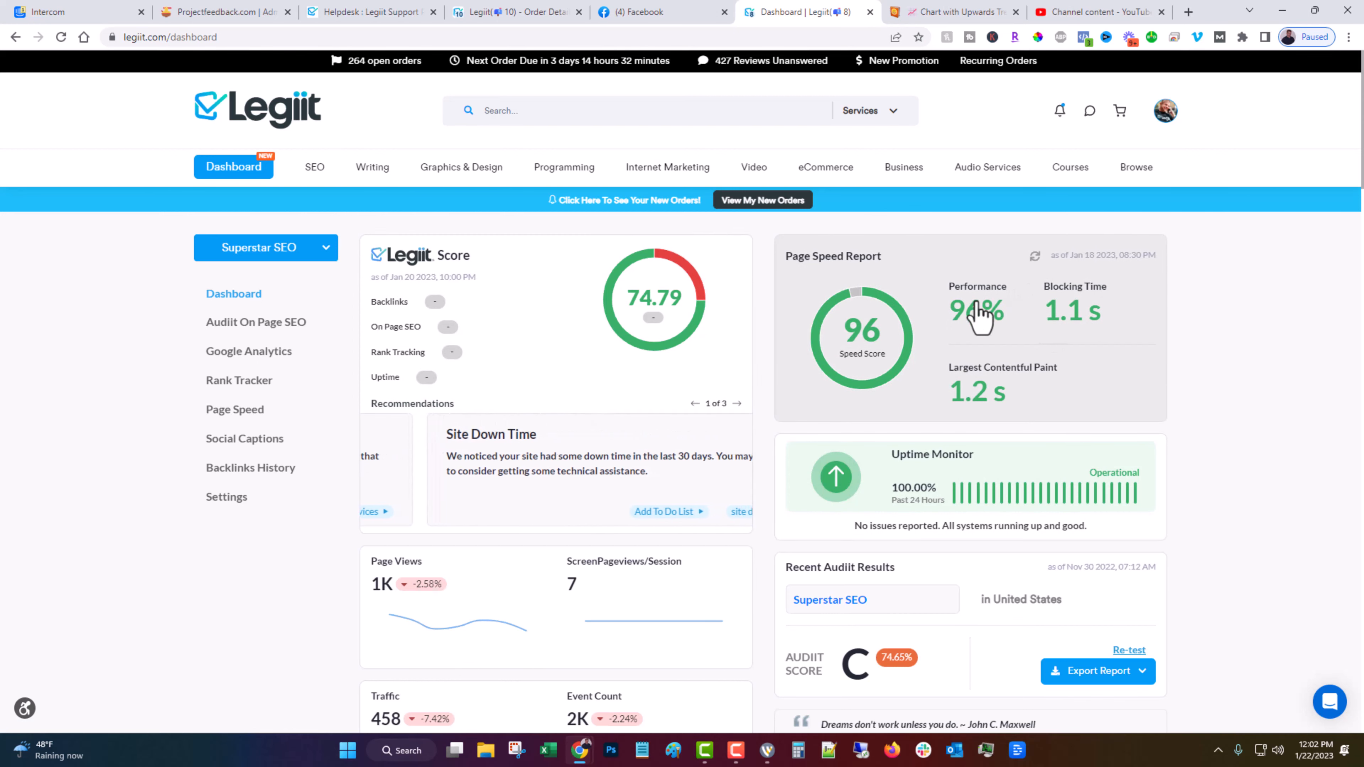
{"action": "scroll", "scroll_direction": "down", "scroll_amount": 3}
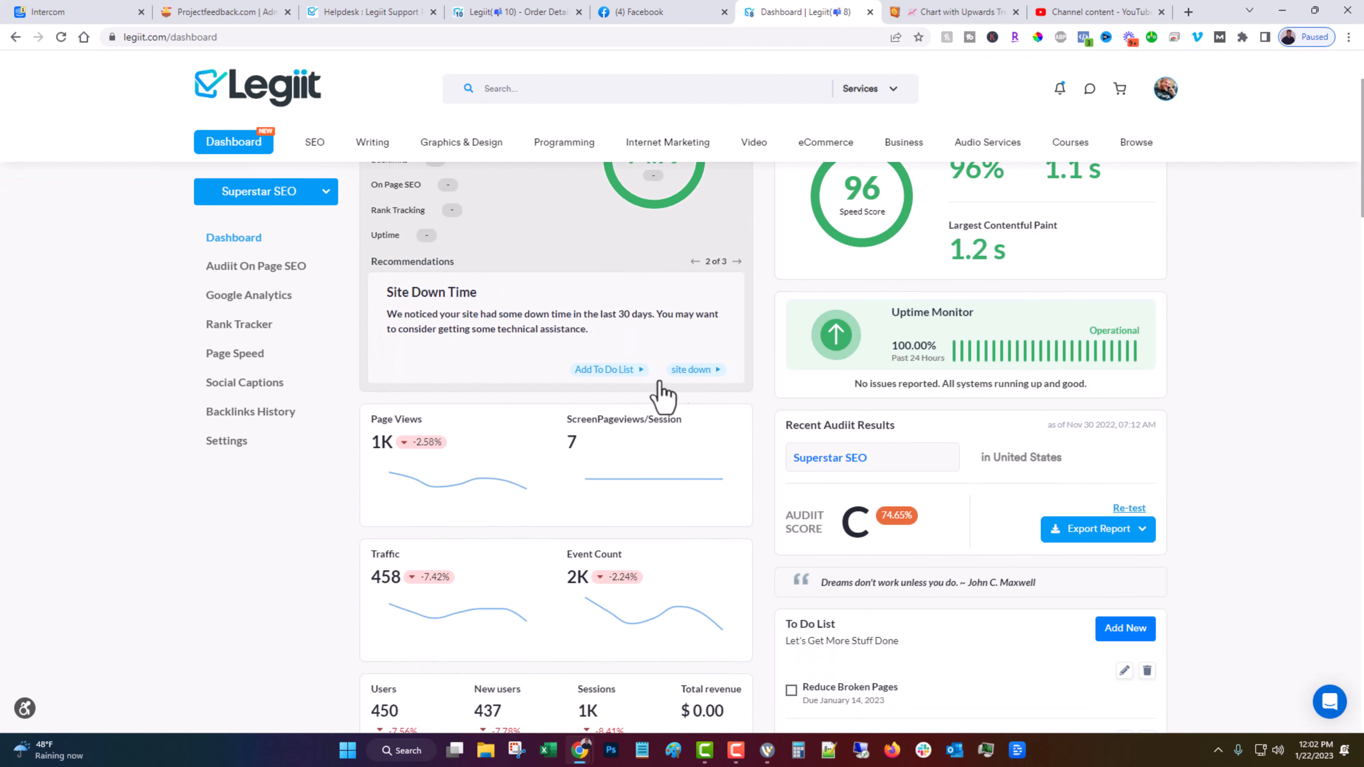
{"action": "scroll", "scroll_direction": "down", "scroll_amount": 3}
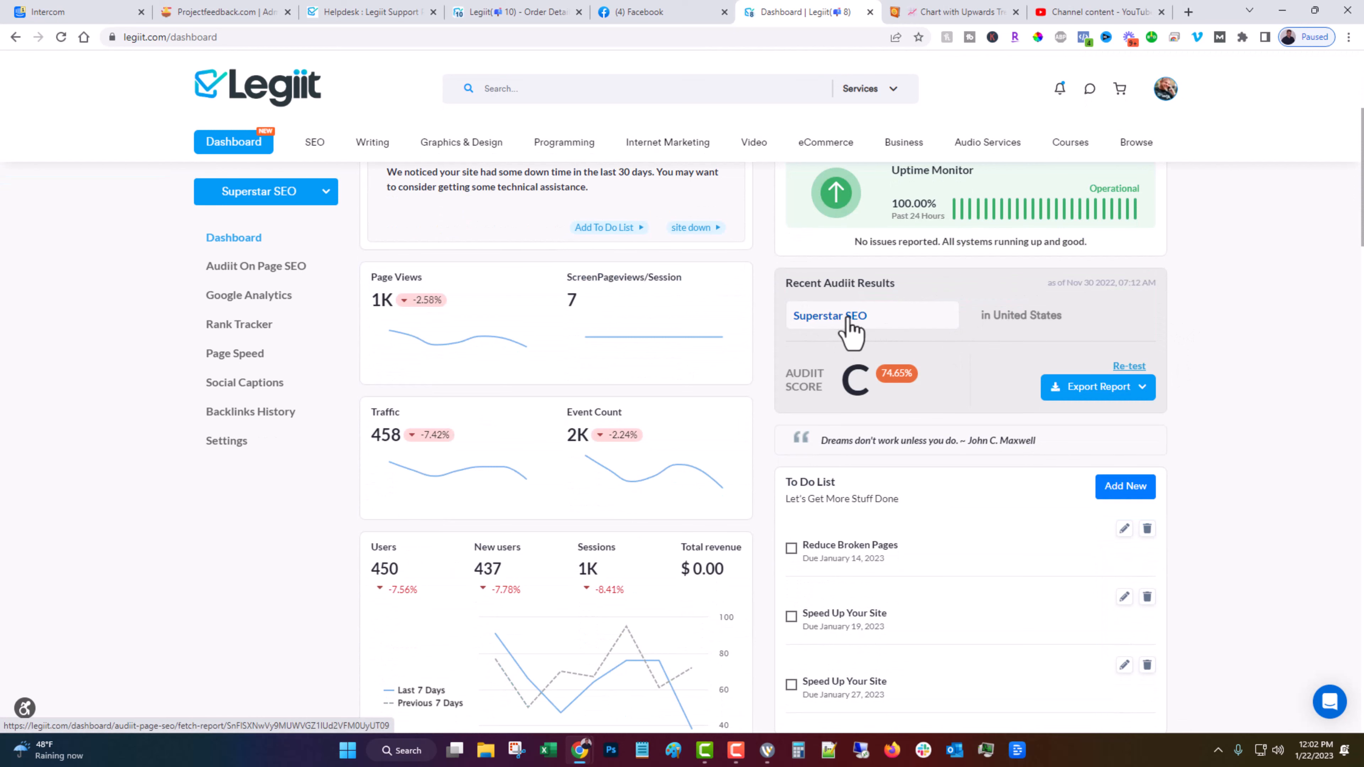
{"action": "left_click", "coordinate": [828, 315]}
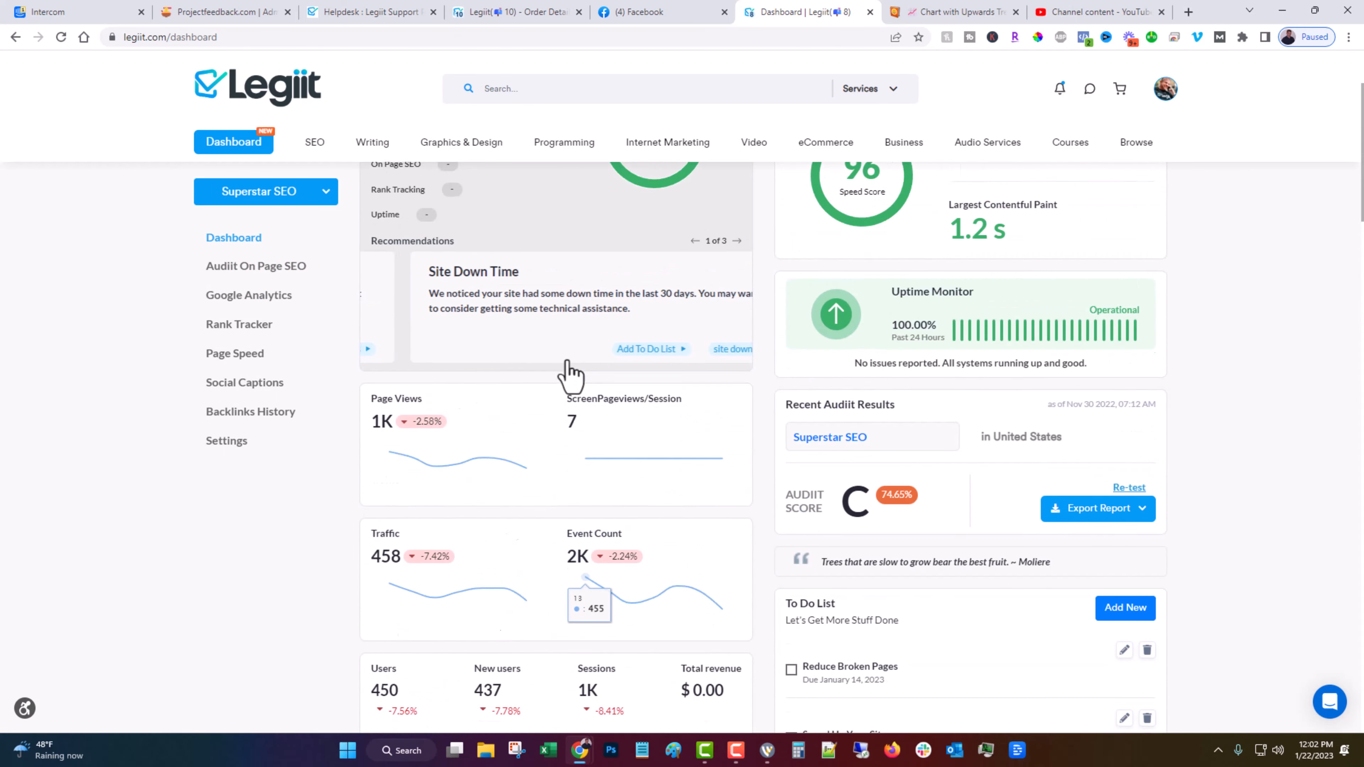
{"action": "scroll", "scroll_direction": "down", "scroll_amount": 3}
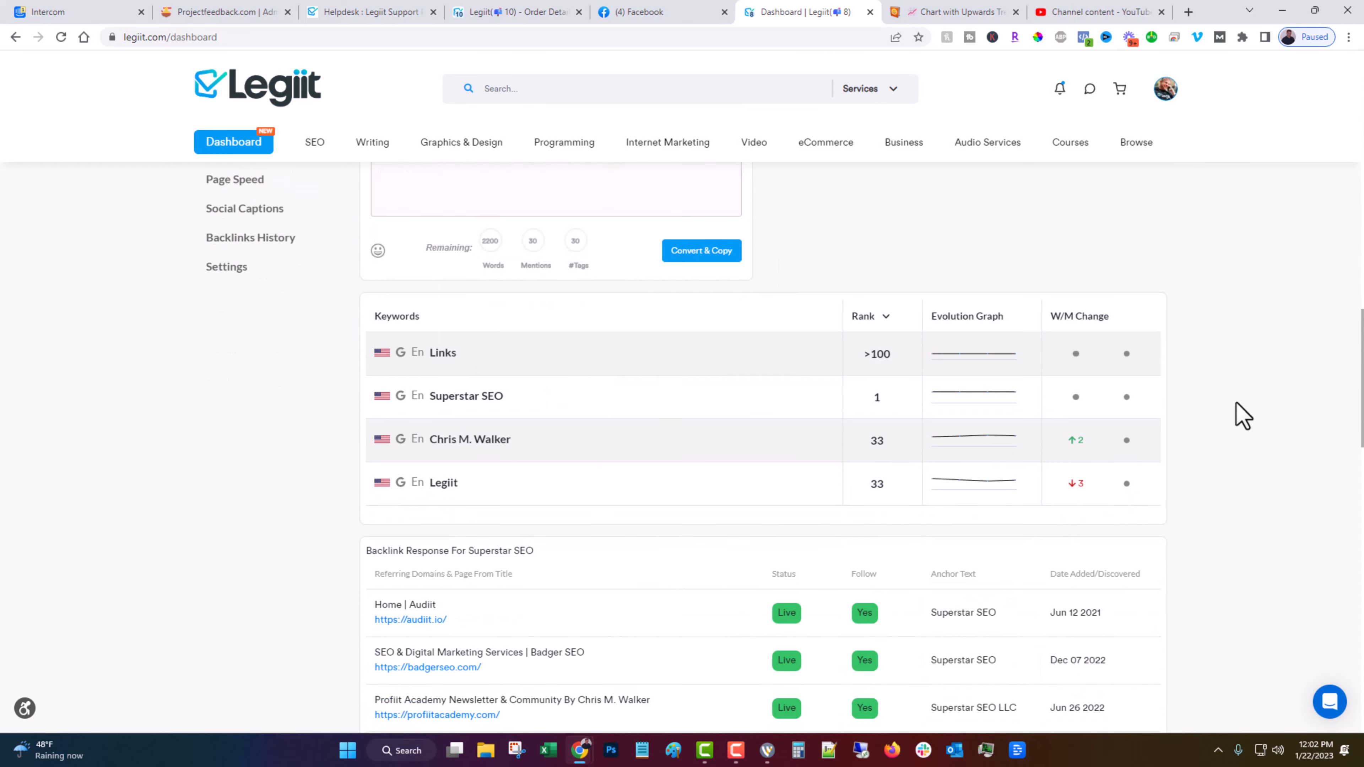
{"action": "mouse_move", "coordinate": [396, 456]}
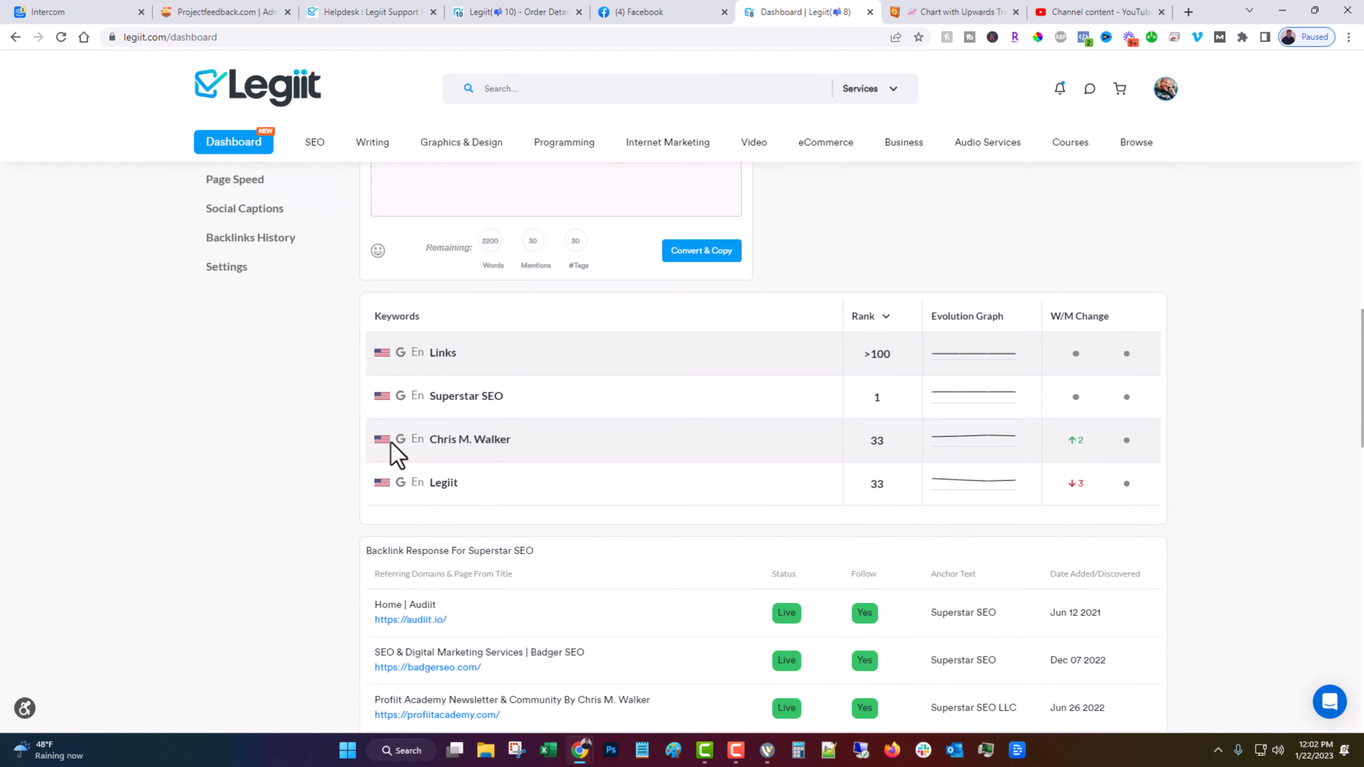
{"action": "scroll", "scroll_direction": "down", "scroll_amount": 3}
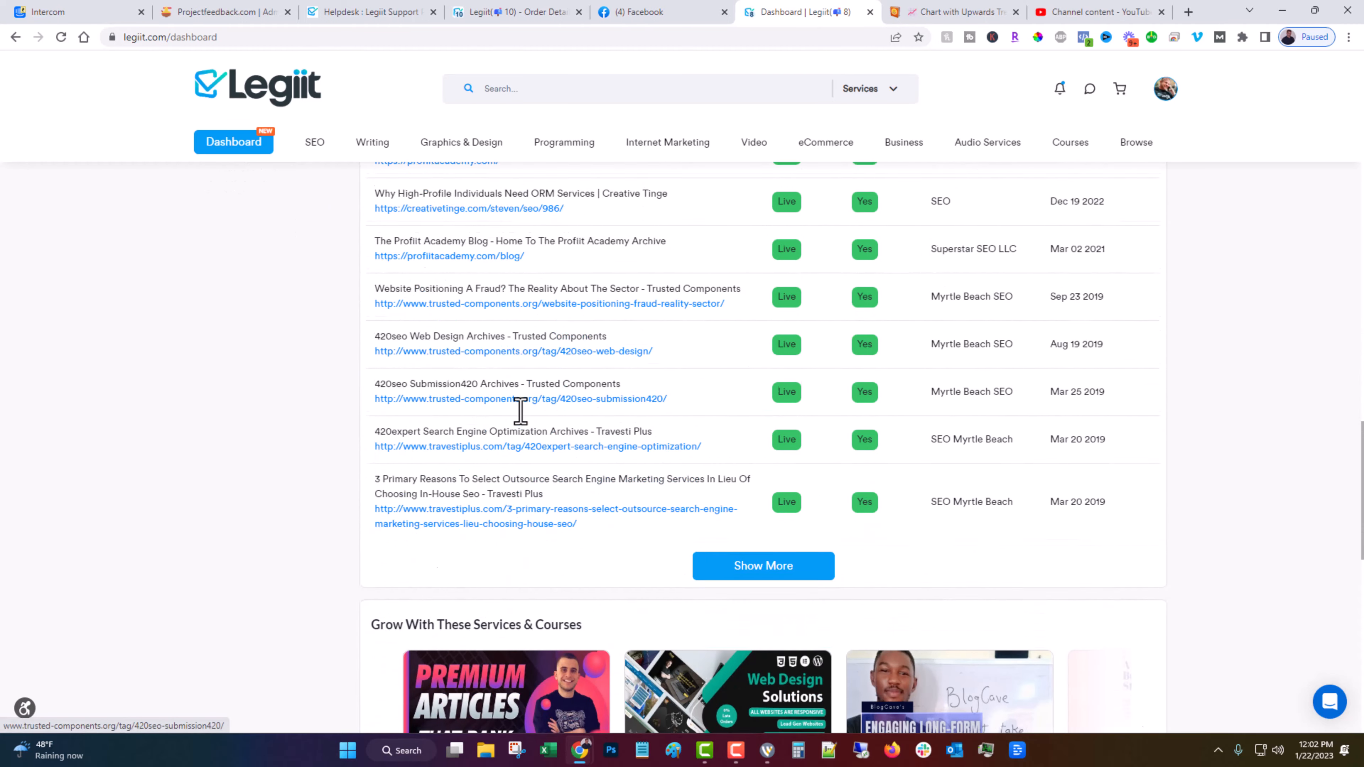
{"action": "scroll", "scroll_direction": "down", "scroll_amount": 3}
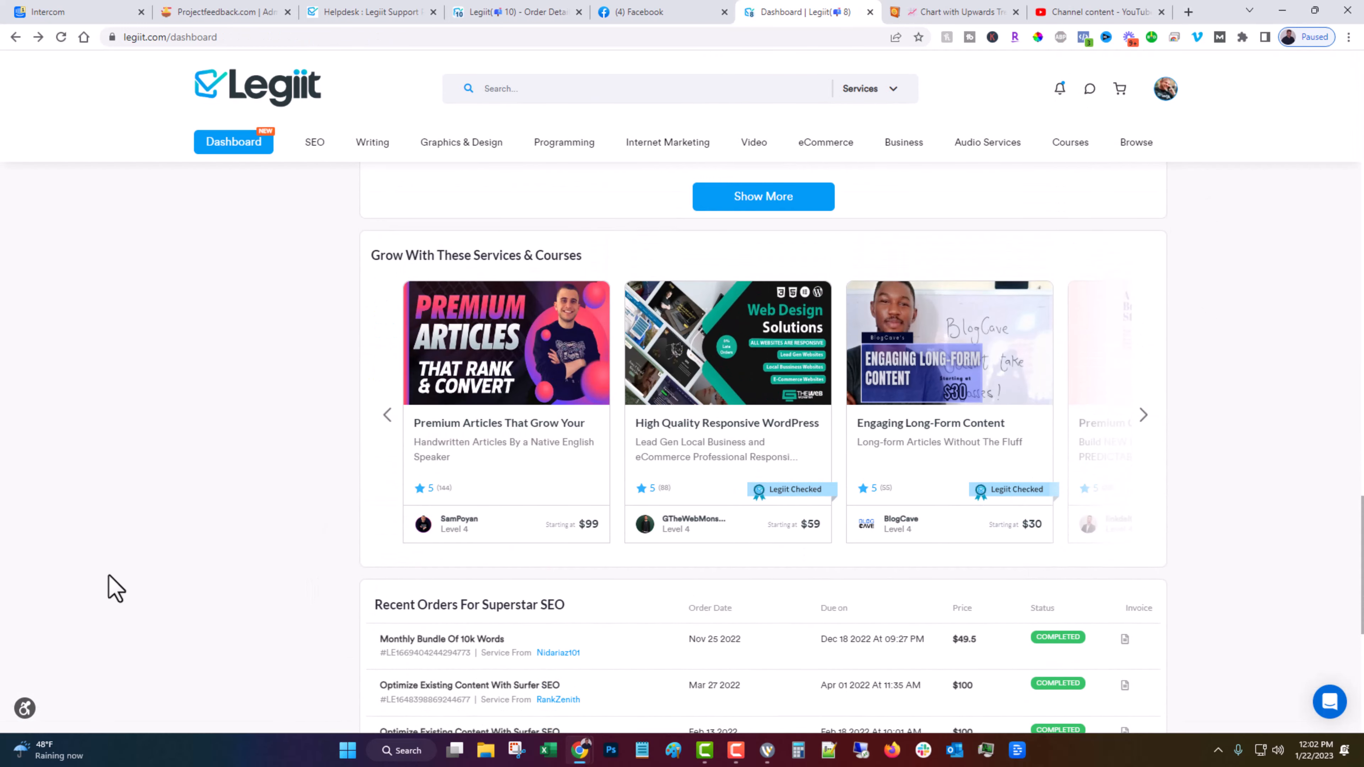
{"action": "scroll", "scroll_direction": "down", "scroll_amount": 3}
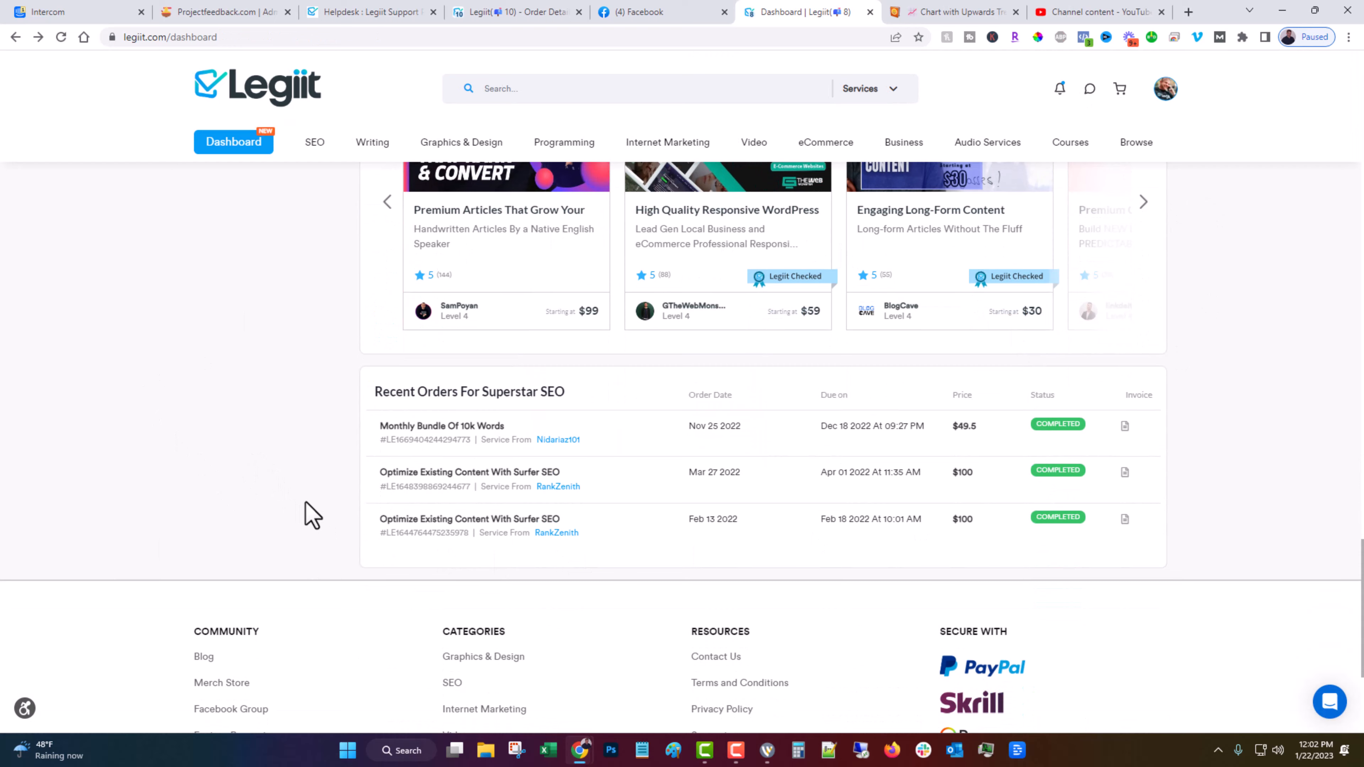
{"action": "mouse_move", "coordinate": [1007, 363]}
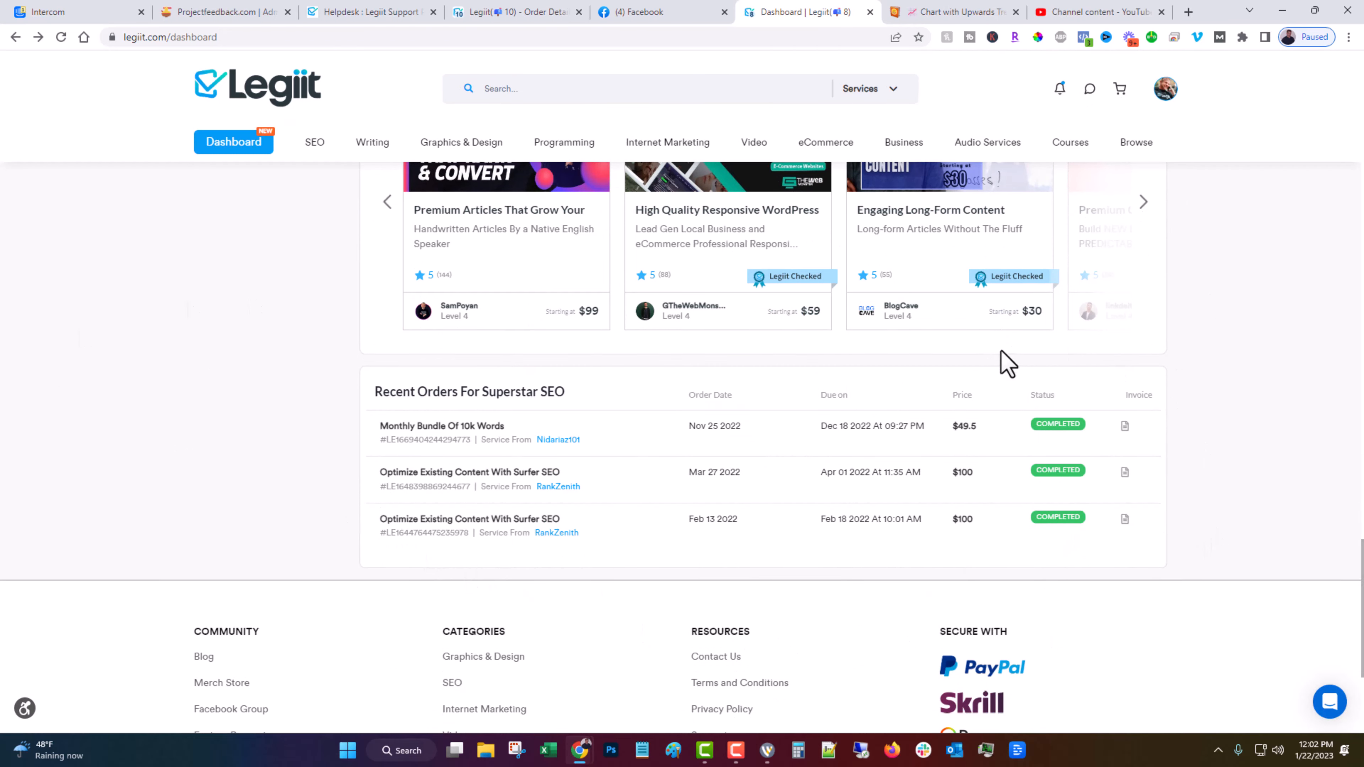
{"action": "scroll", "scroll_direction": "down", "scroll_amount": 3}
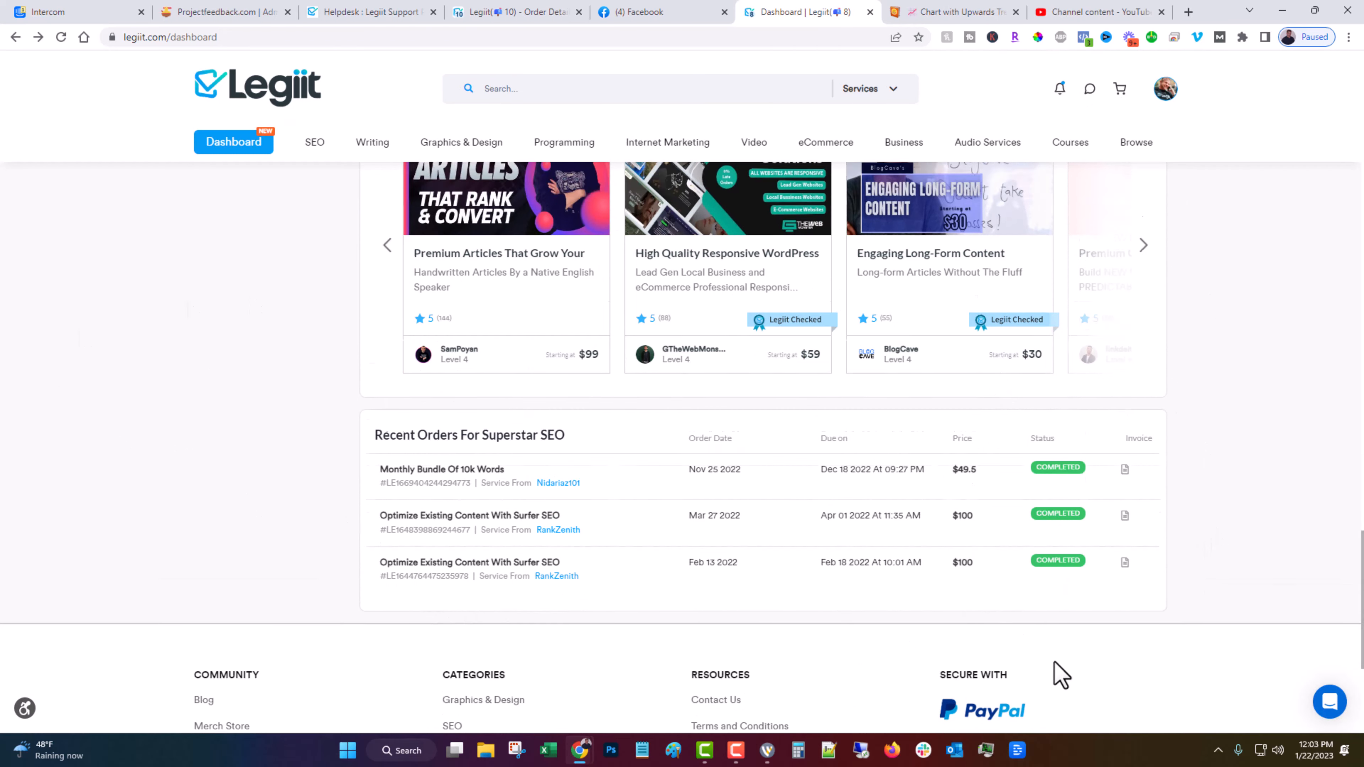
{"action": "scroll", "scroll_direction": "up", "scroll_amount": 3}
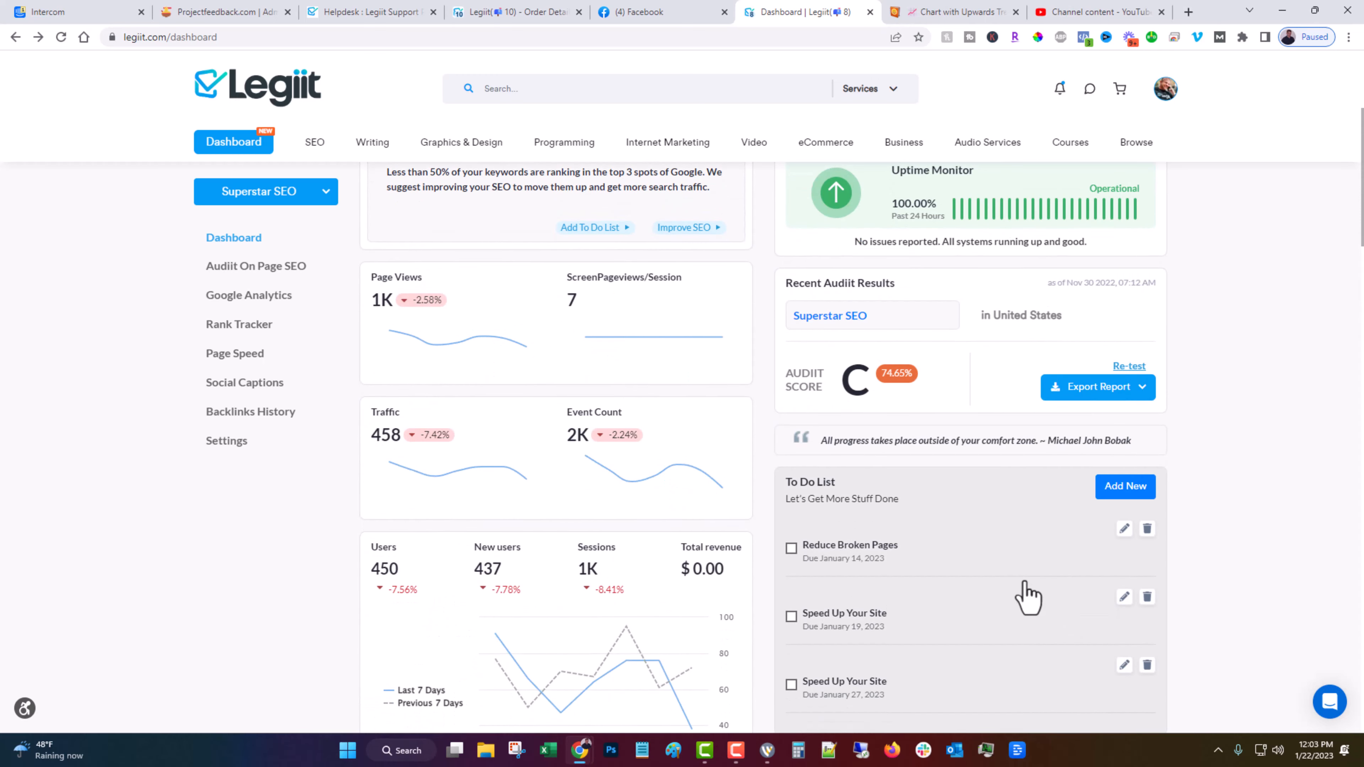
Reach the Reviews section showing the 5.0 rating from 19 reviews and RankZenith's profile.
{"action": "scroll", "scroll_direction": "down", "scroll_amount": 3}
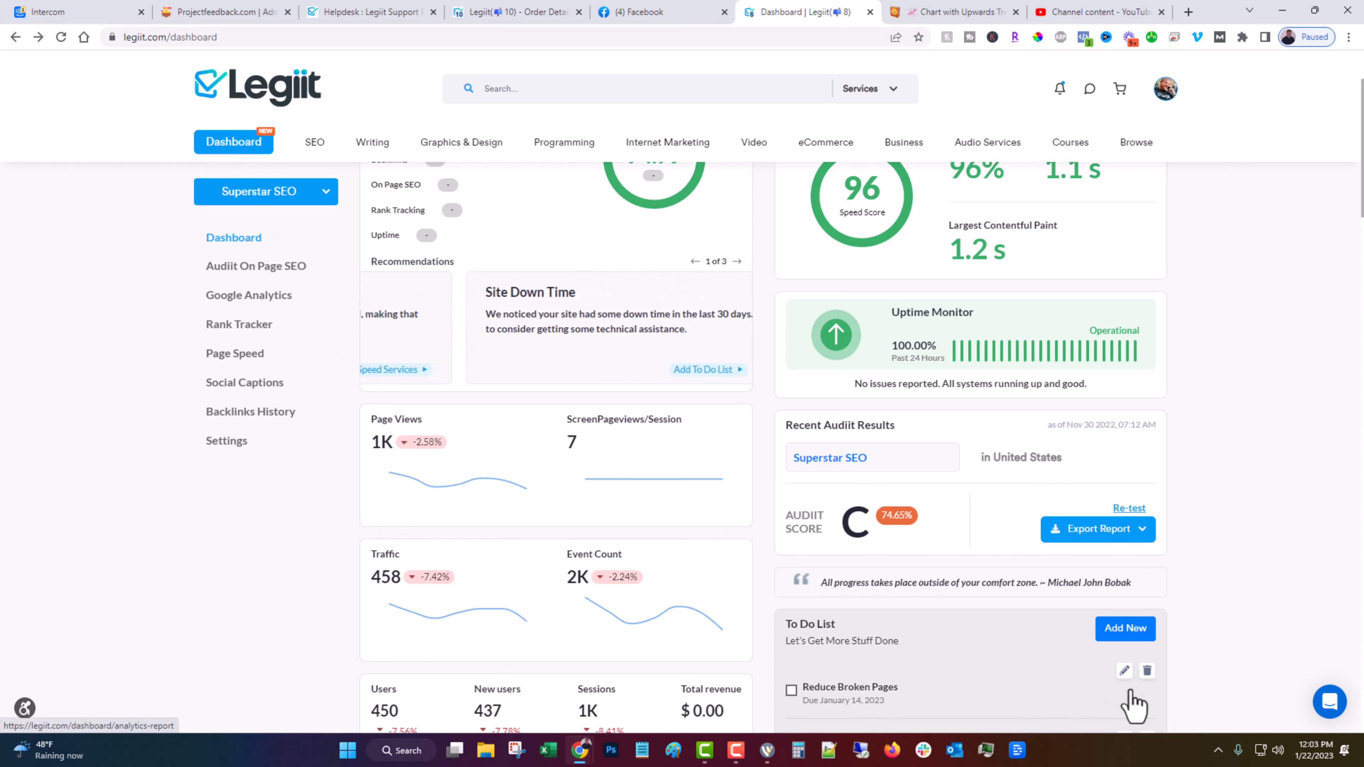
{"action": "left_click", "coordinate": [733, 262]}
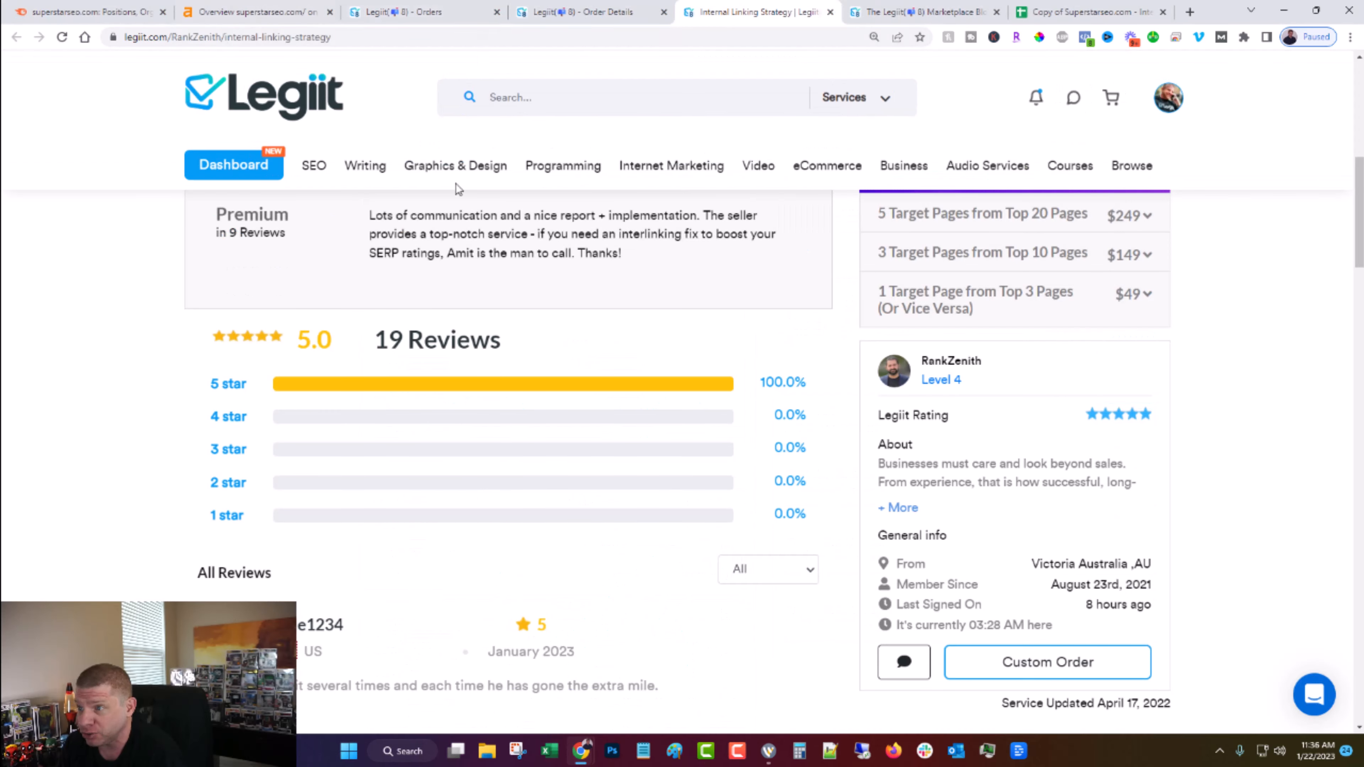
Check the Semrush organic keywords and Ahrefs overview reports, then return to the service's Standard and Premium extras.
{"action": "left_click", "coordinate": [87, 12]}
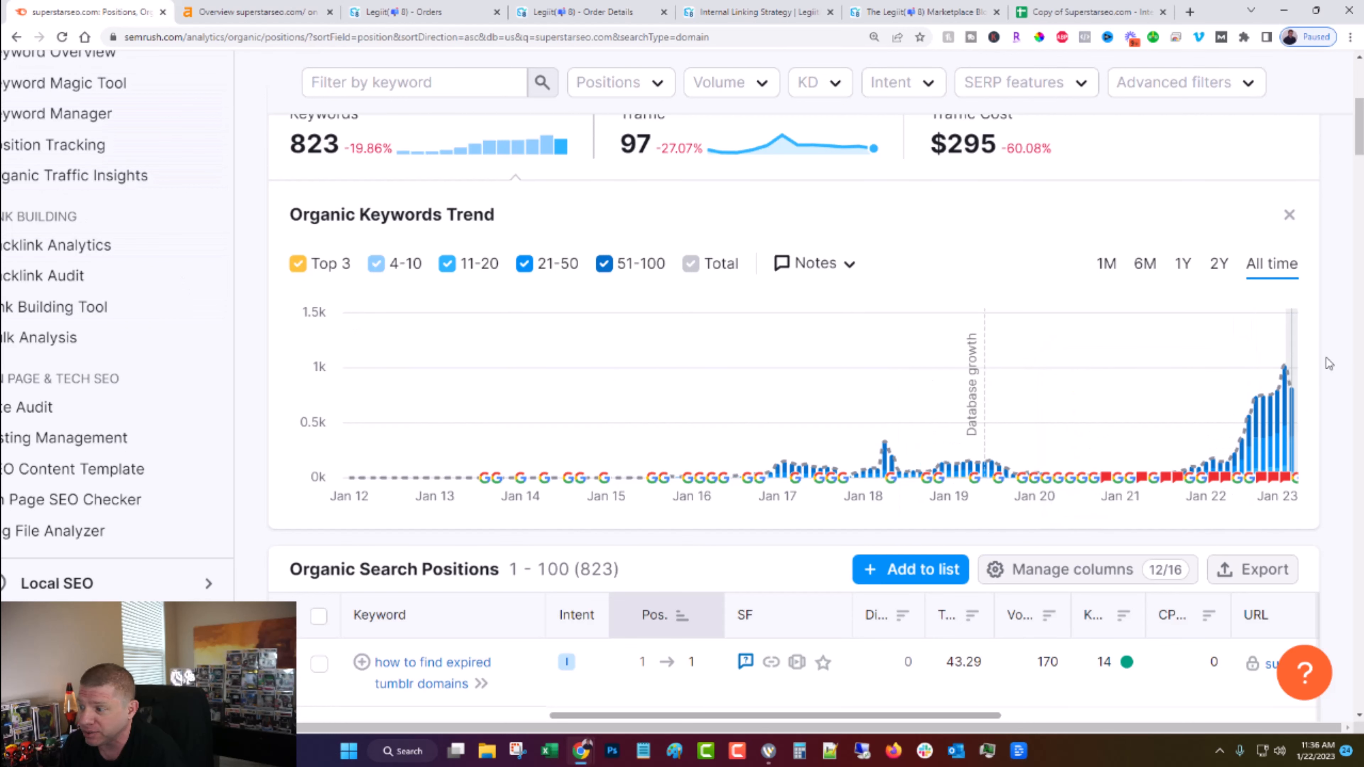
{"action": "left_click", "coordinate": [257, 11]}
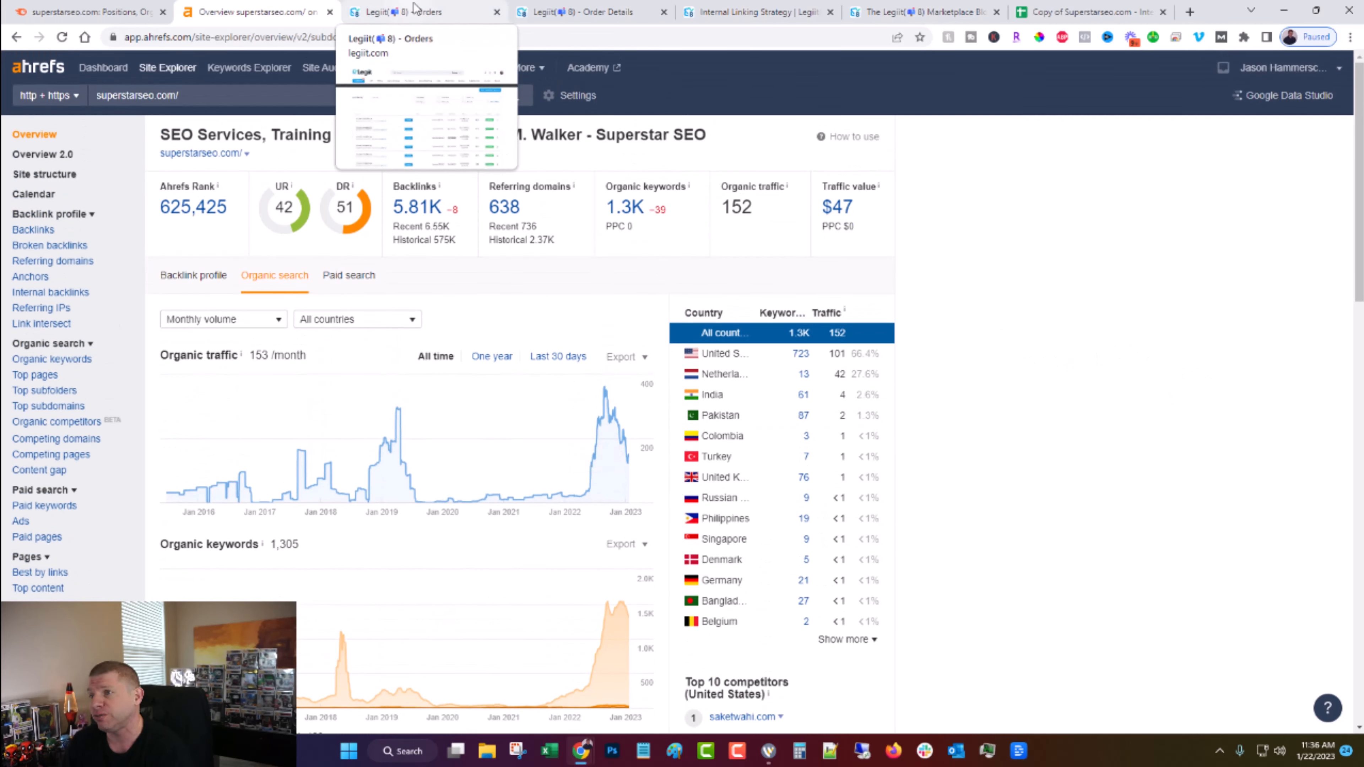
{"action": "left_click", "coordinate": [756, 11]}
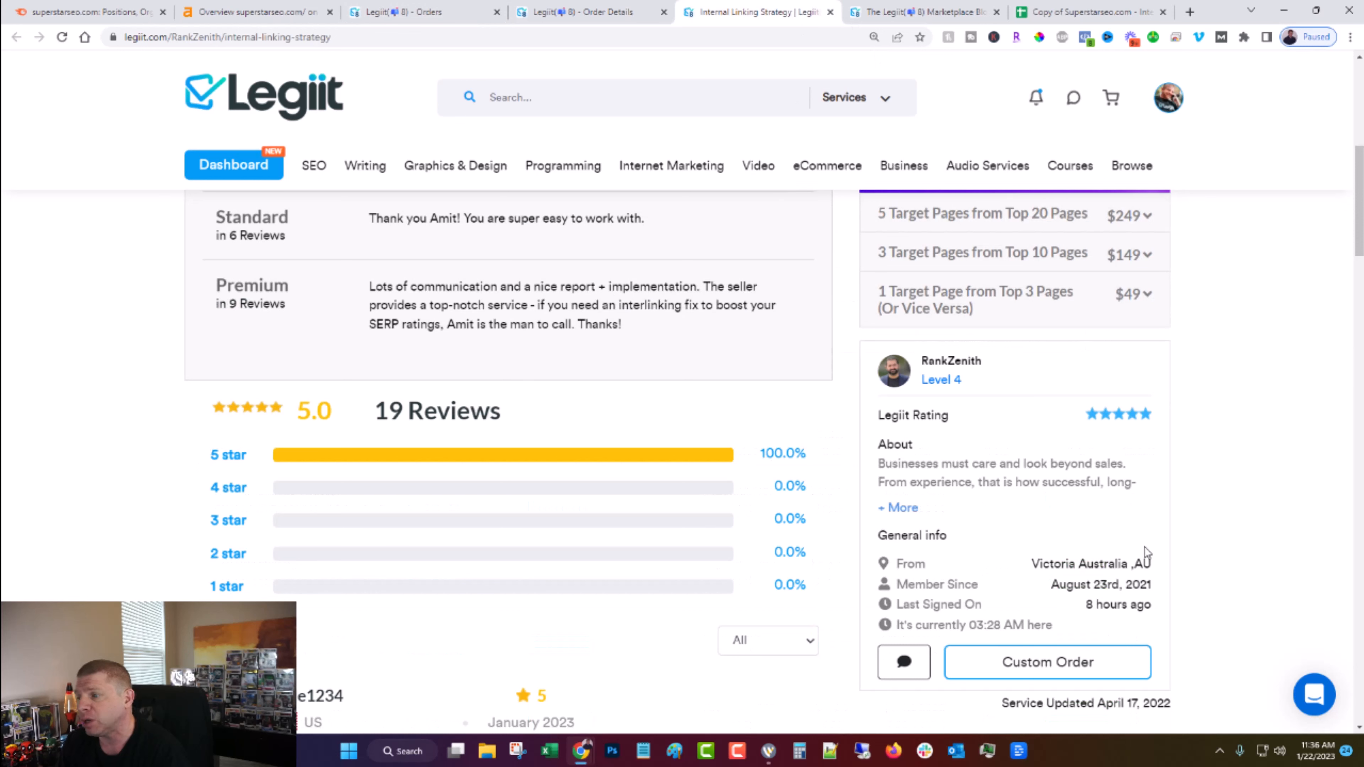
{"action": "mouse_move", "coordinate": [874, 658]}
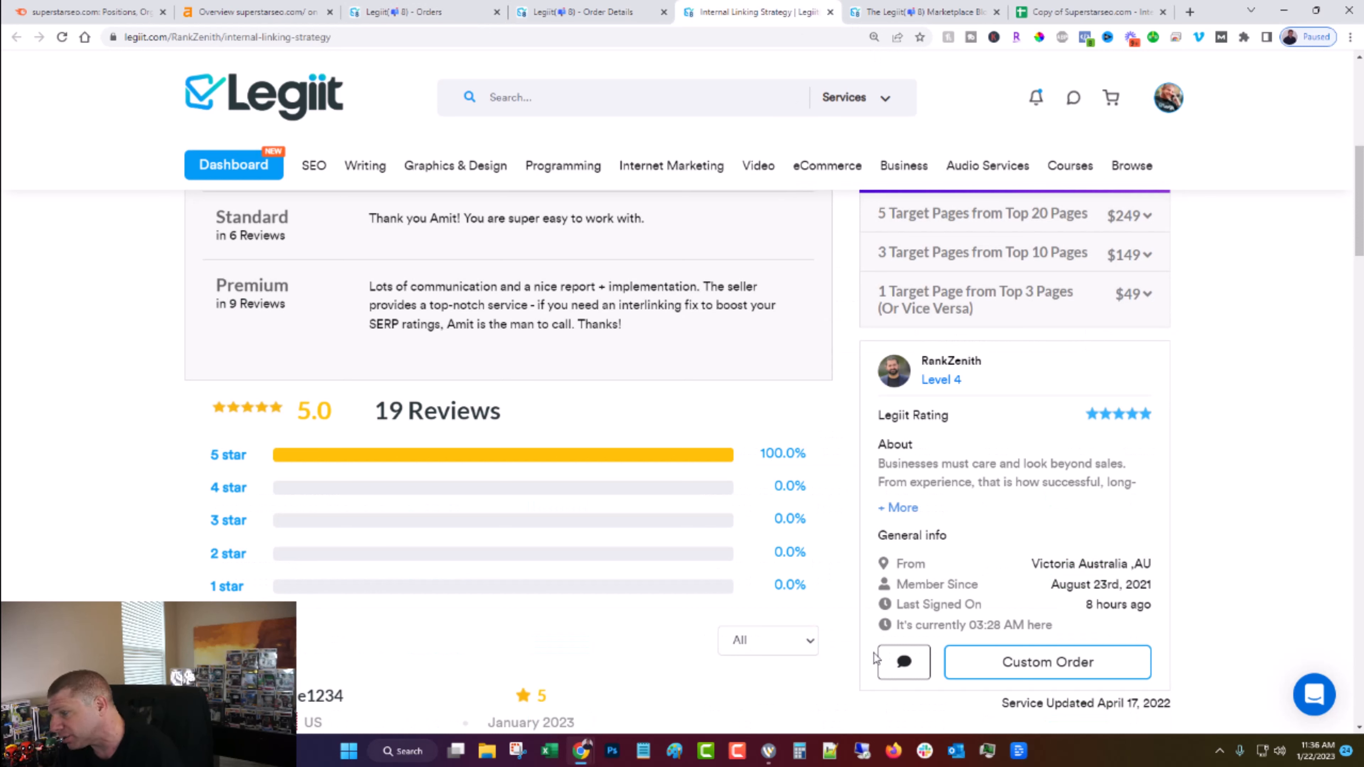
{"action": "mouse_move", "coordinate": [926, 604]}
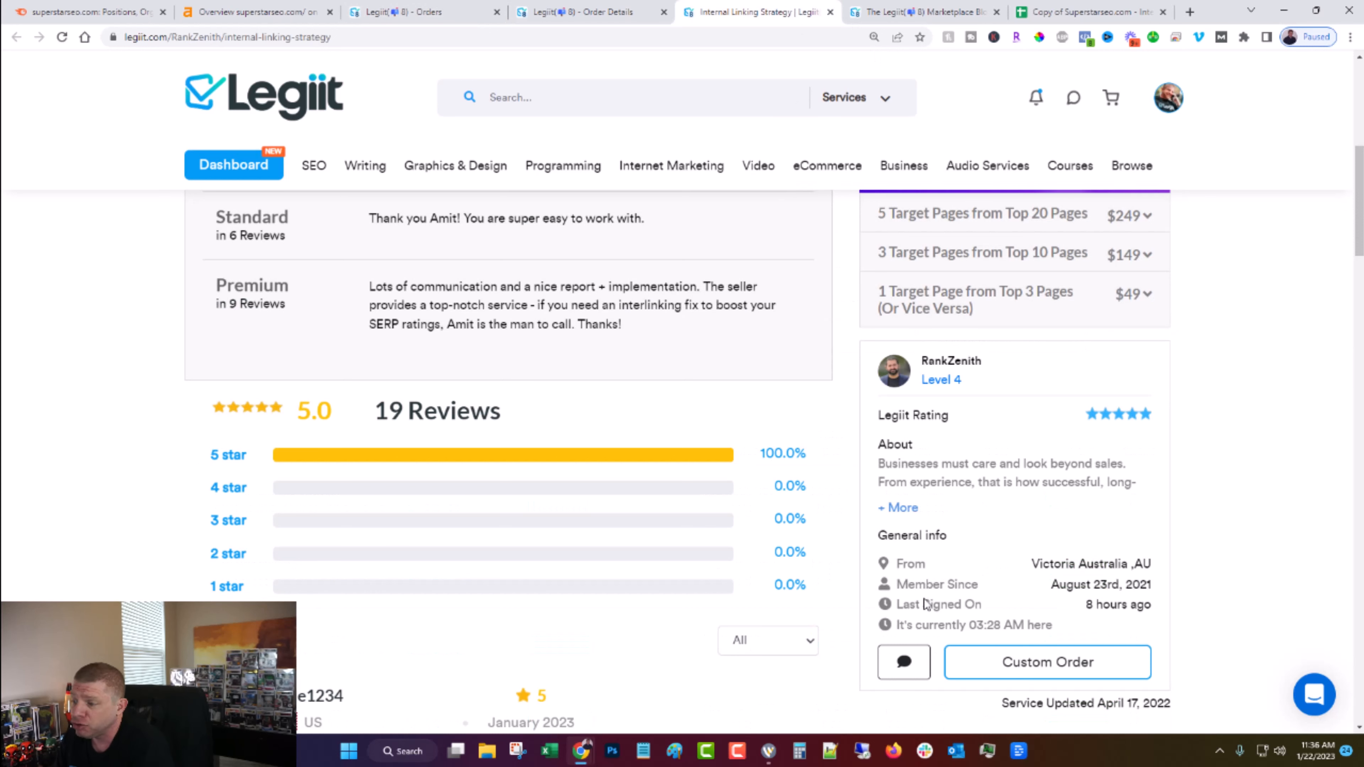
{"action": "mouse_move", "coordinate": [857, 542]}
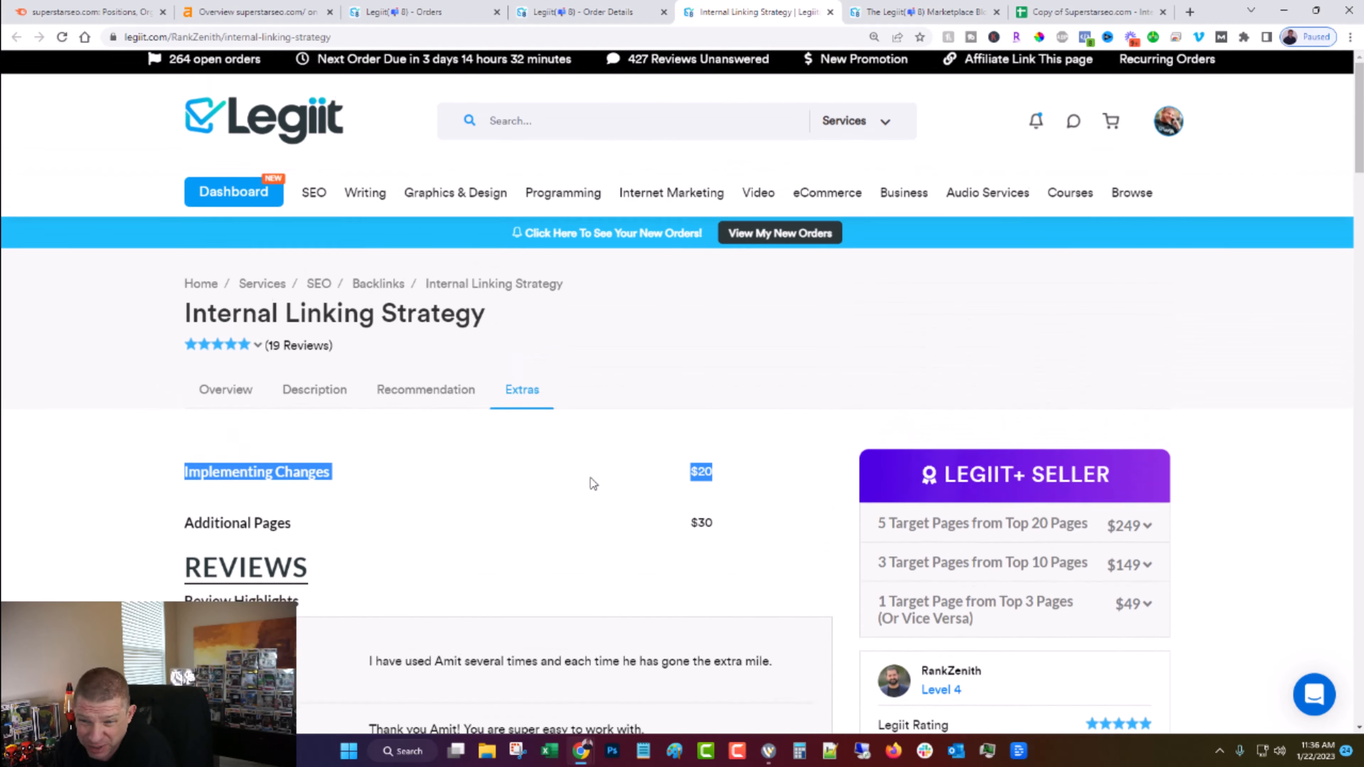
{"action": "scroll", "scroll_direction": "down", "scroll_amount": 3}
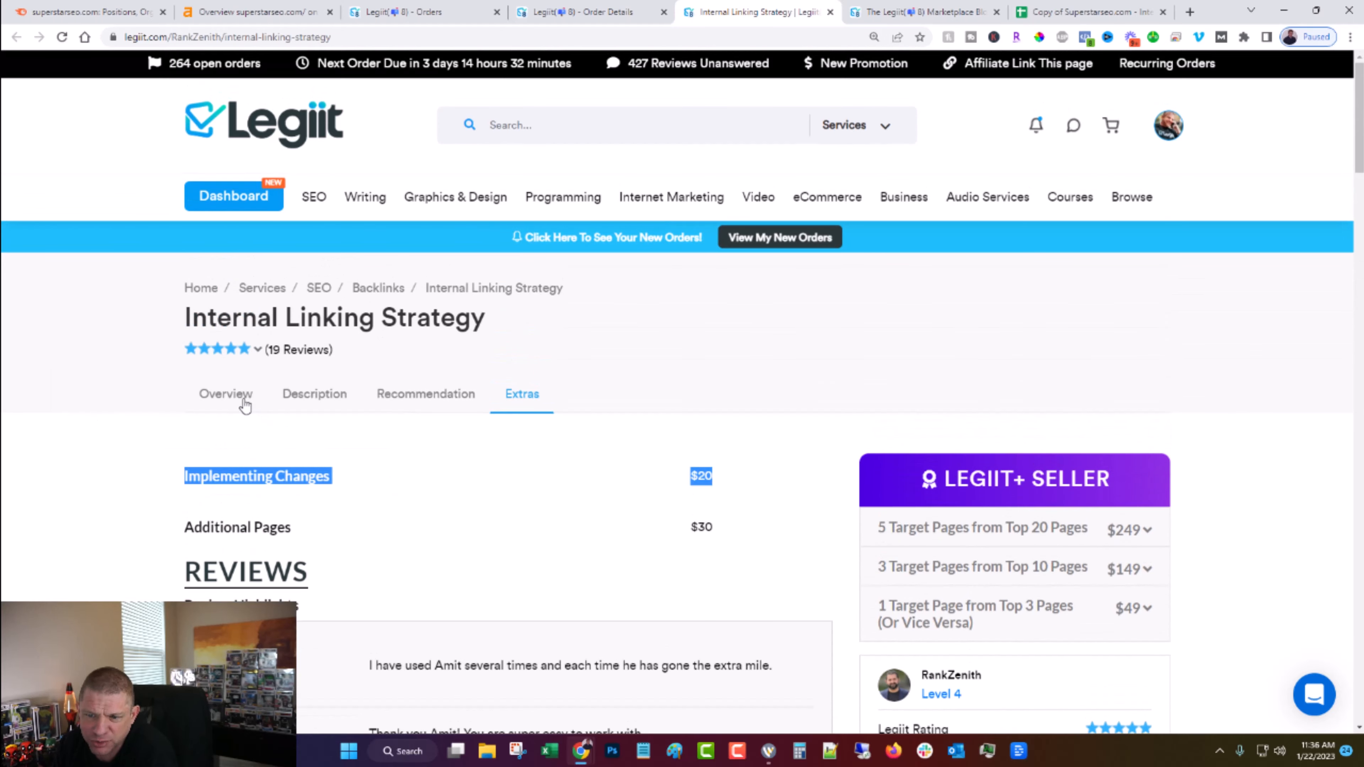
{"action": "scroll", "scroll_direction": "down", "scroll_amount": 3}
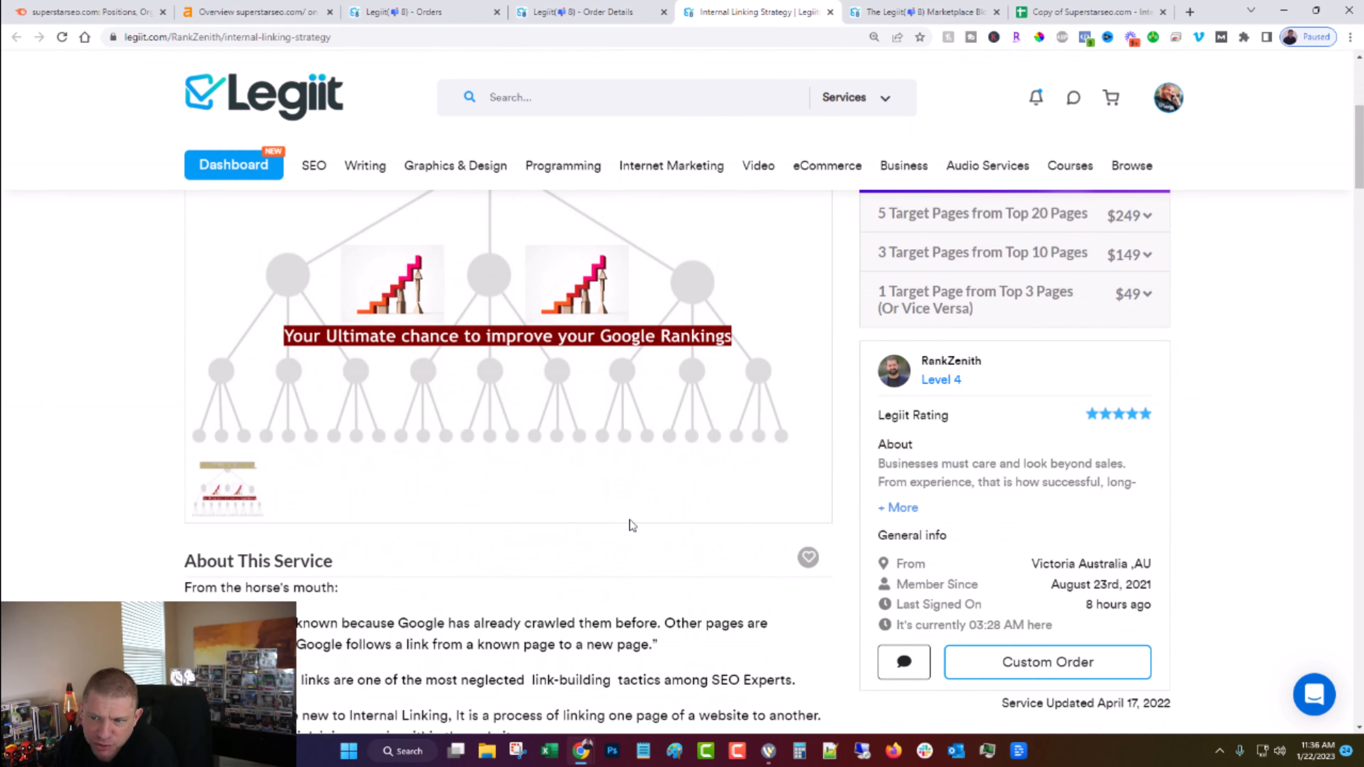
{"action": "mouse_move", "coordinate": [652, 526]}
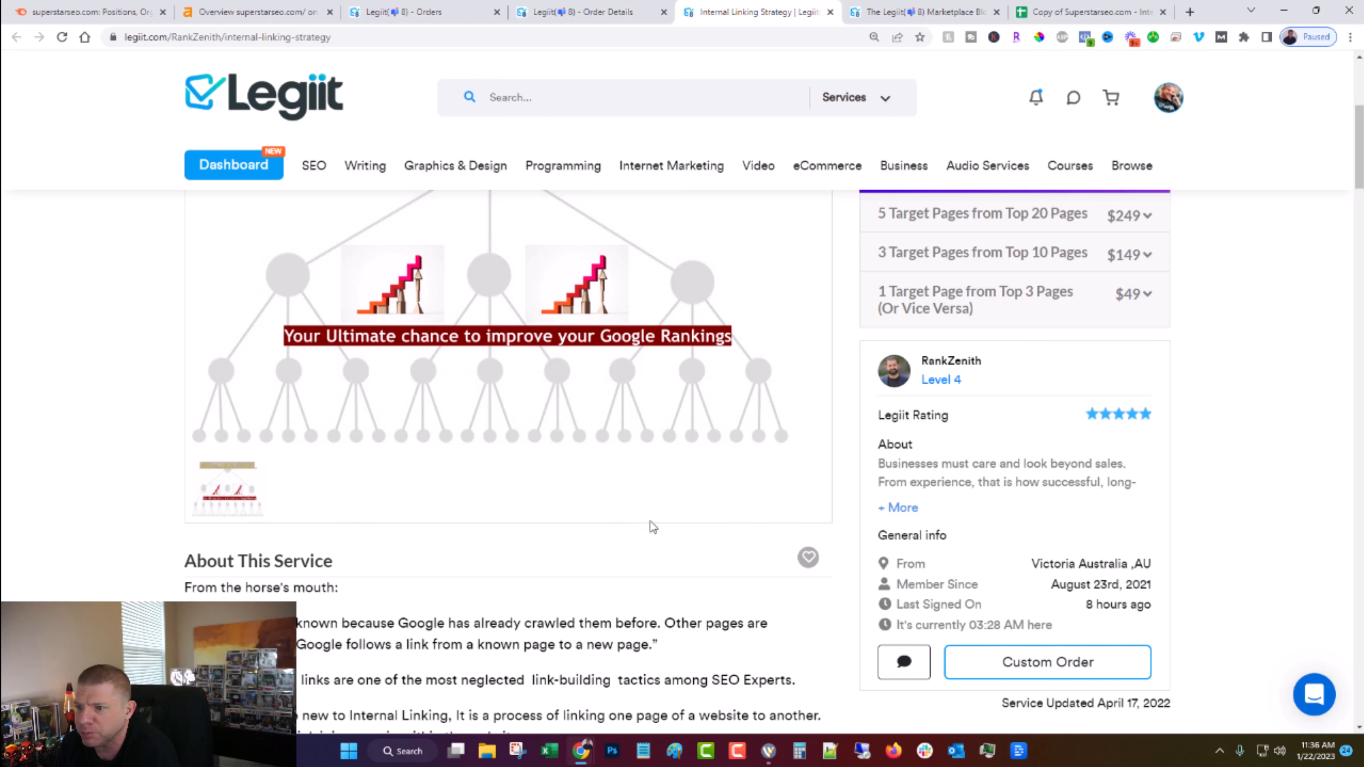
{"action": "mouse_move", "coordinate": [629, 500]}
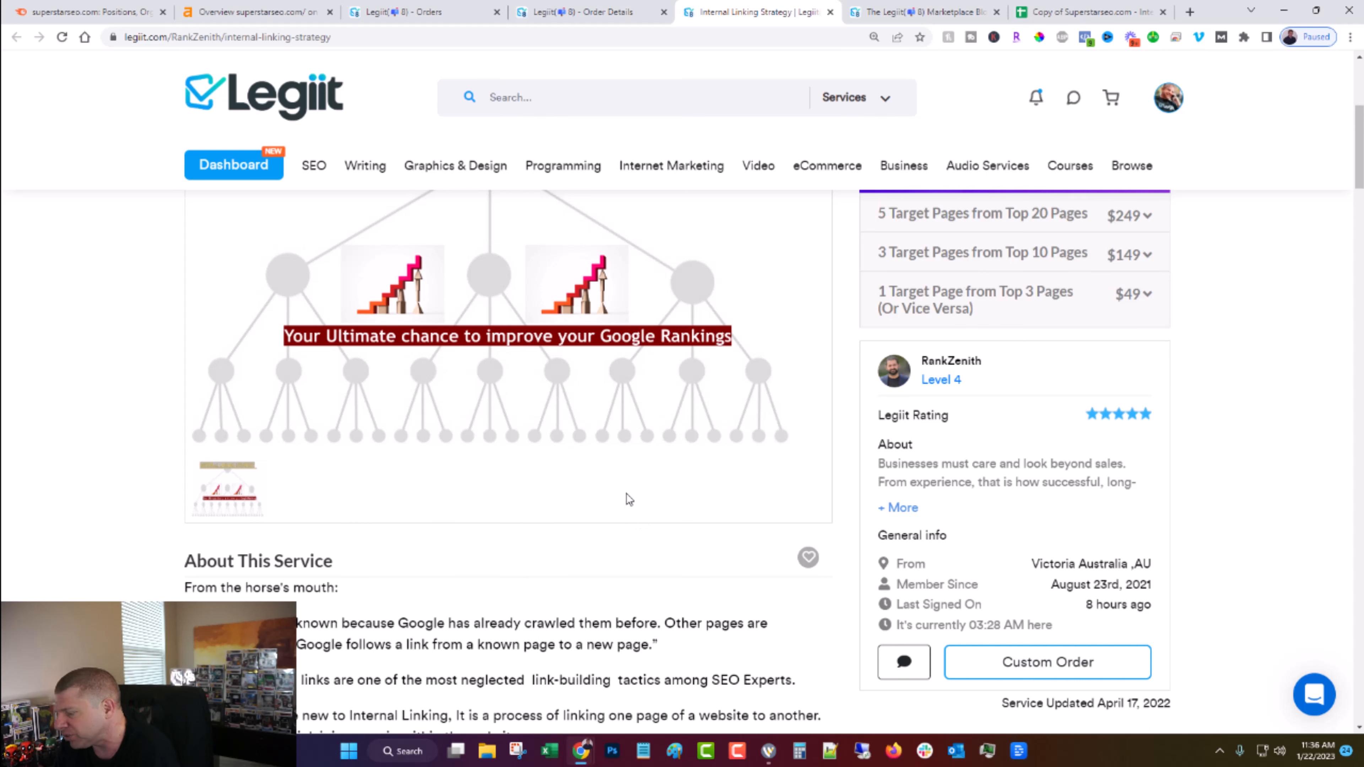
{"action": "left_click", "coordinate": [82, 11]}
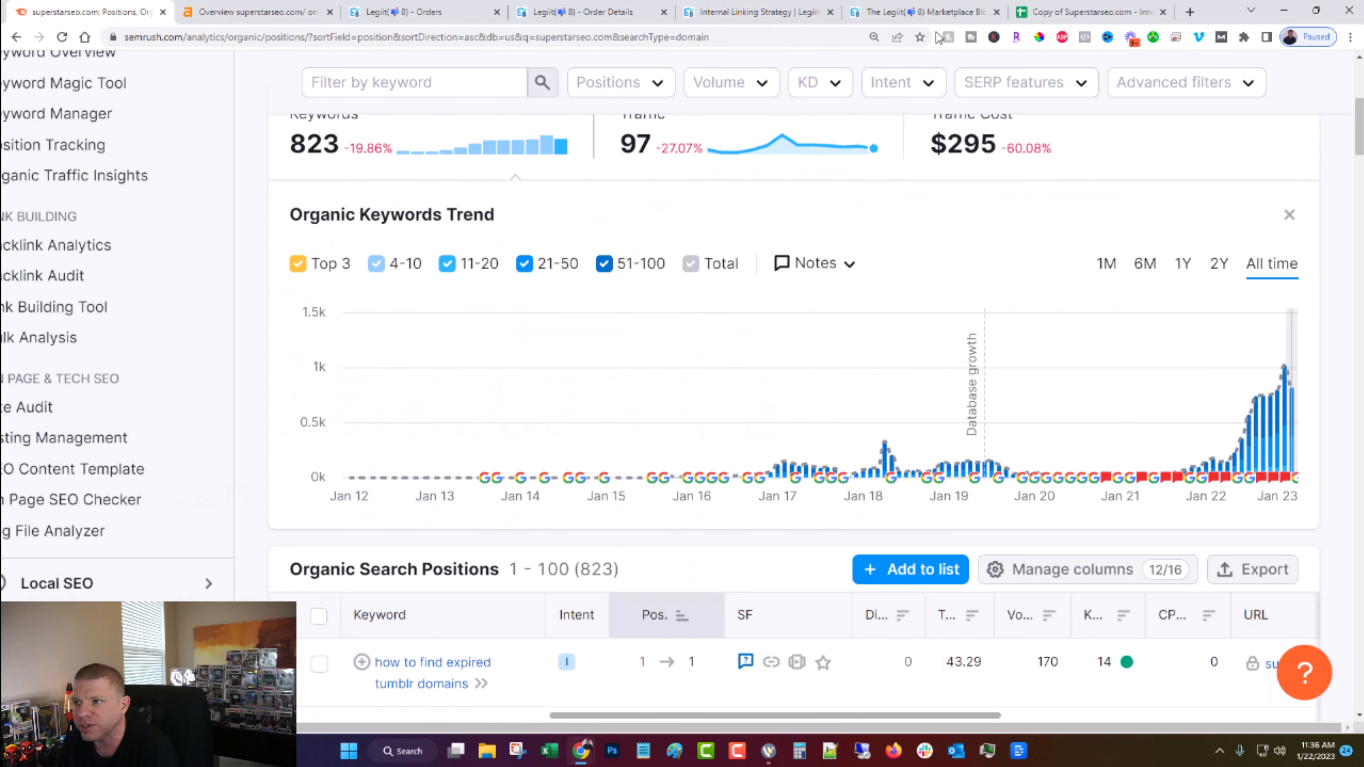
{"action": "left_click", "coordinate": [756, 11]}
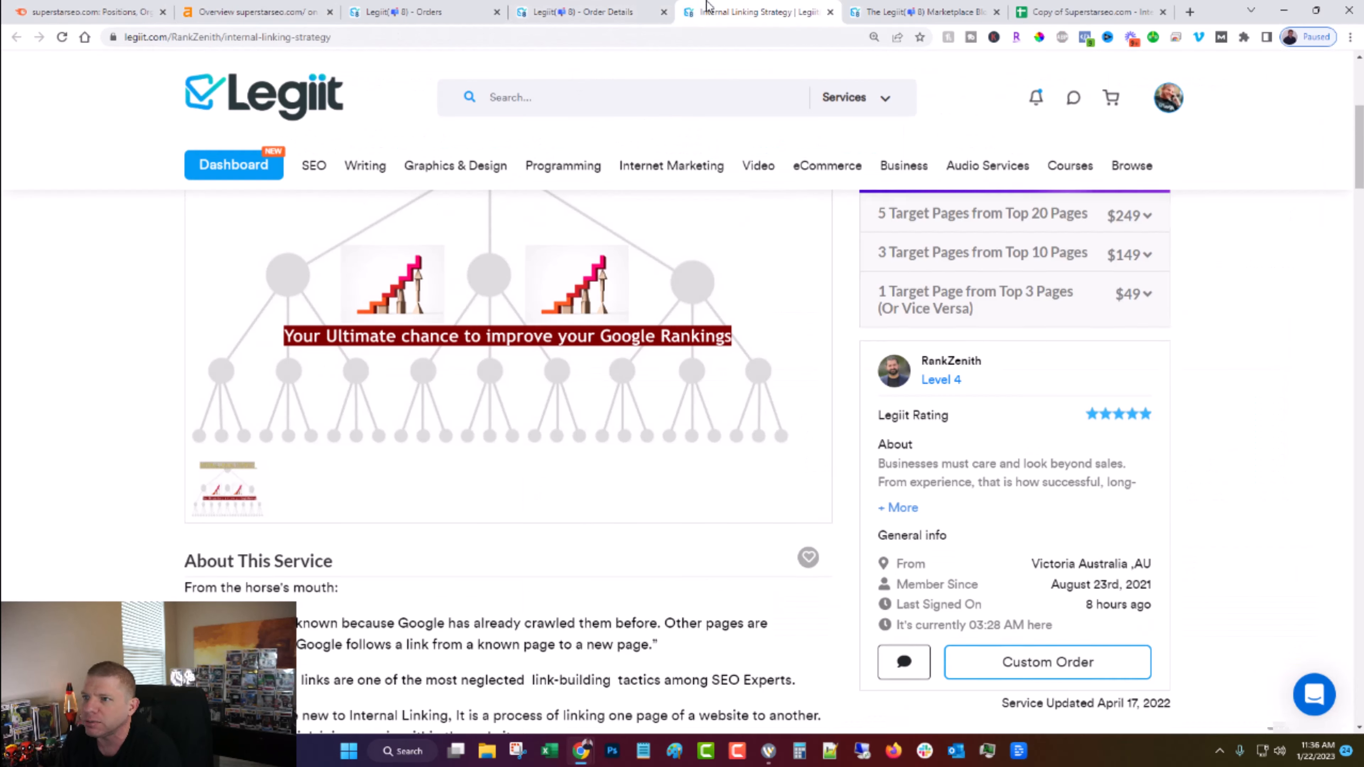
{"action": "mouse_move", "coordinate": [944, 524]}
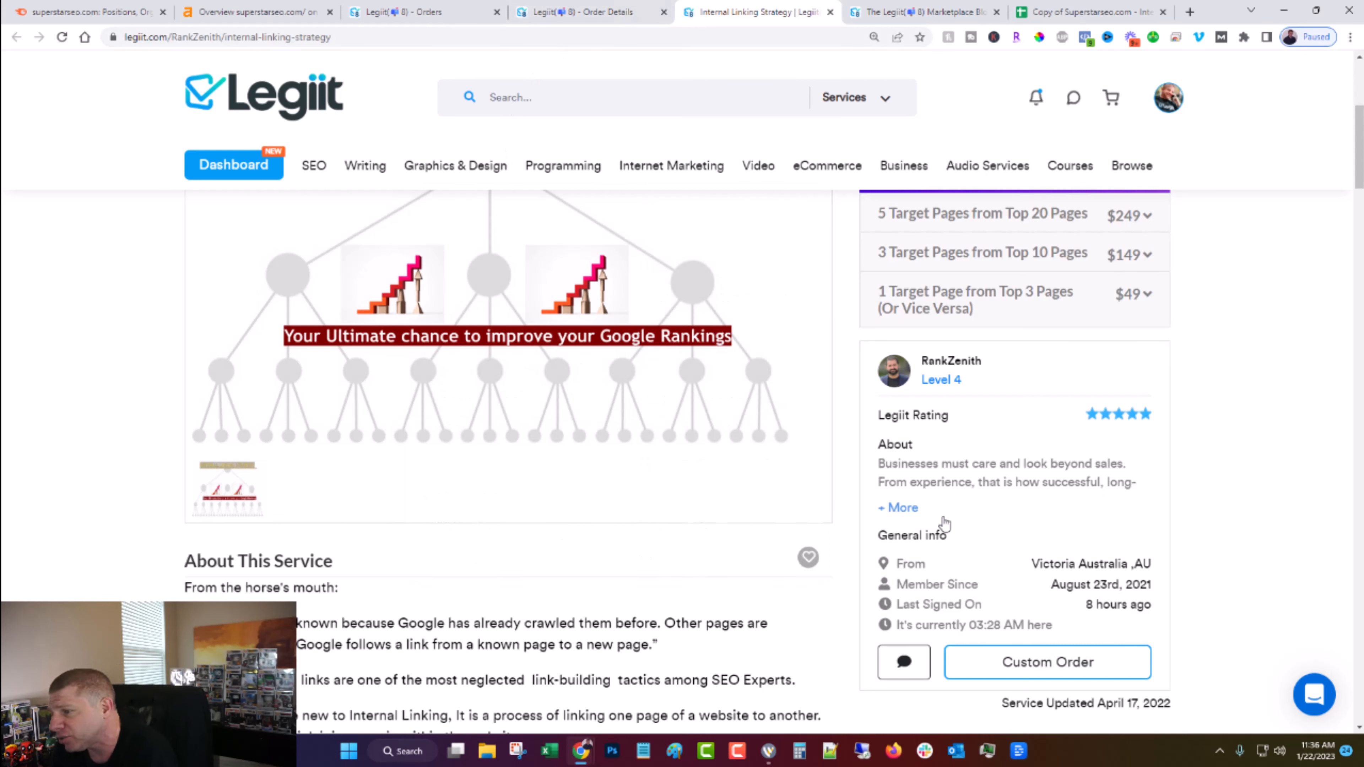
{"action": "mouse_move", "coordinate": [720, 542]}
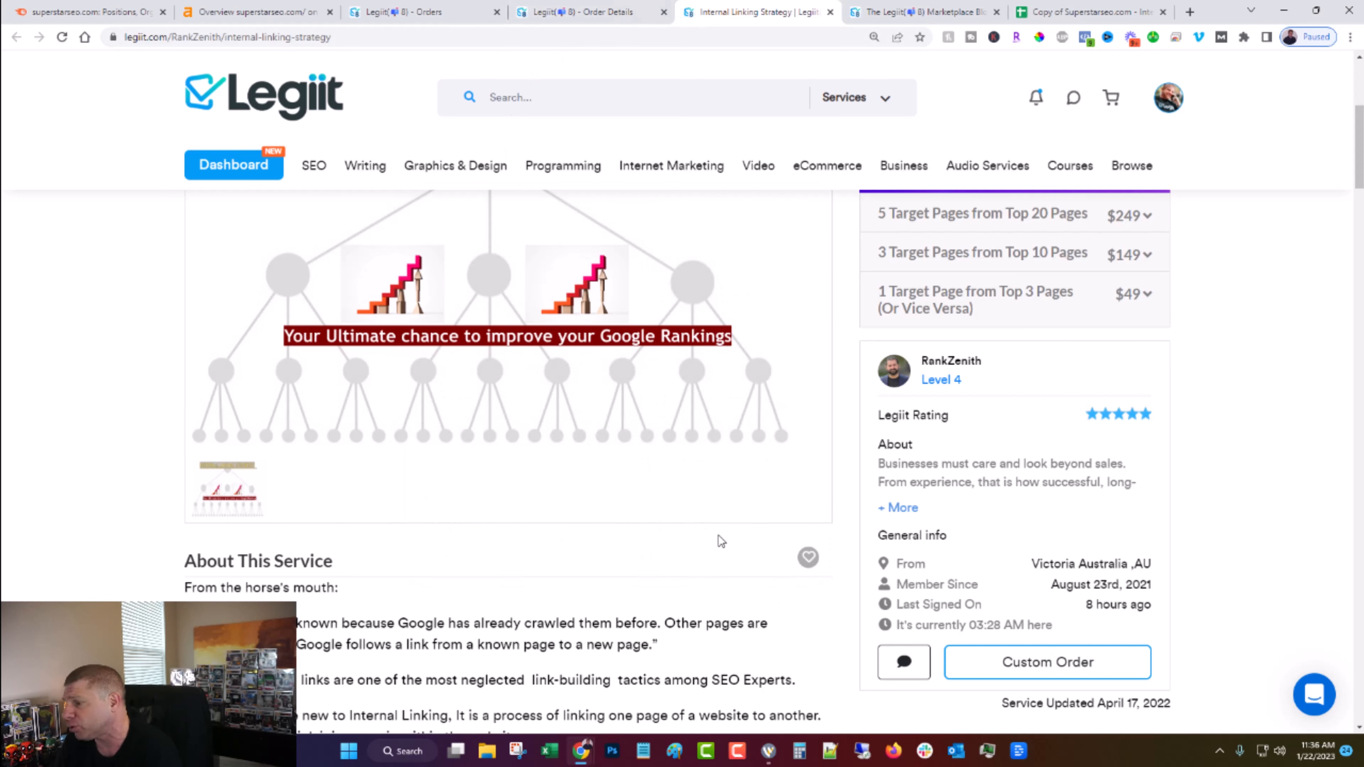